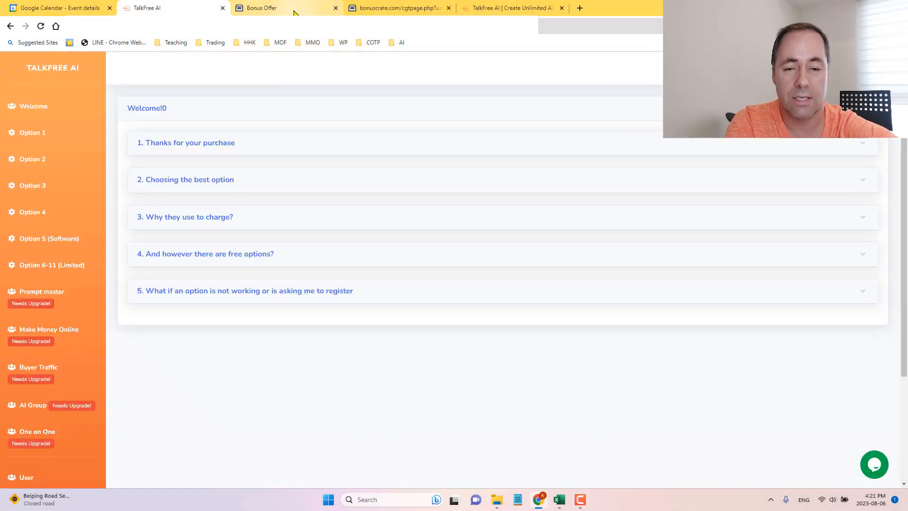
# Switch from the TalkFree AI members area to the Bonus Offer page with Keiron's bonus bundle
pyautogui.click(260, 7)
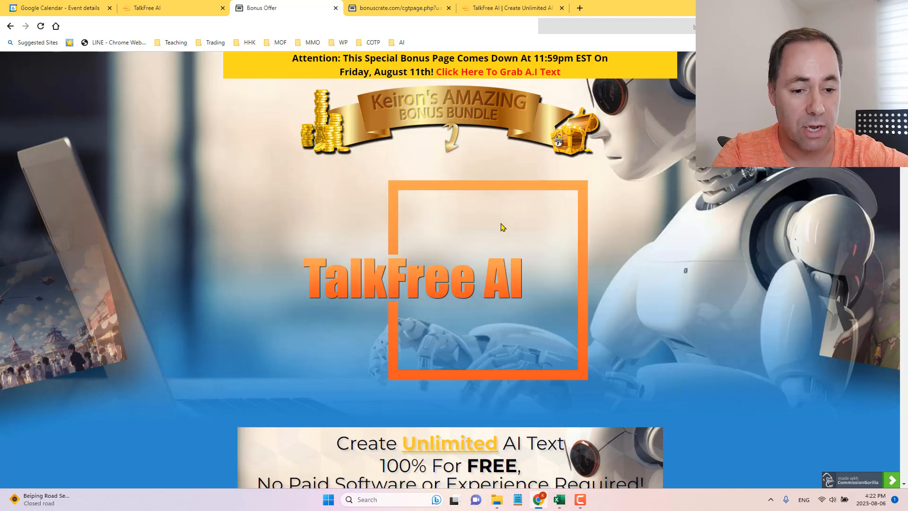
# Scroll past the sales pitch and countdown timer to the TalkFree A.I Demo Video section
pyautogui.scroll(-3)
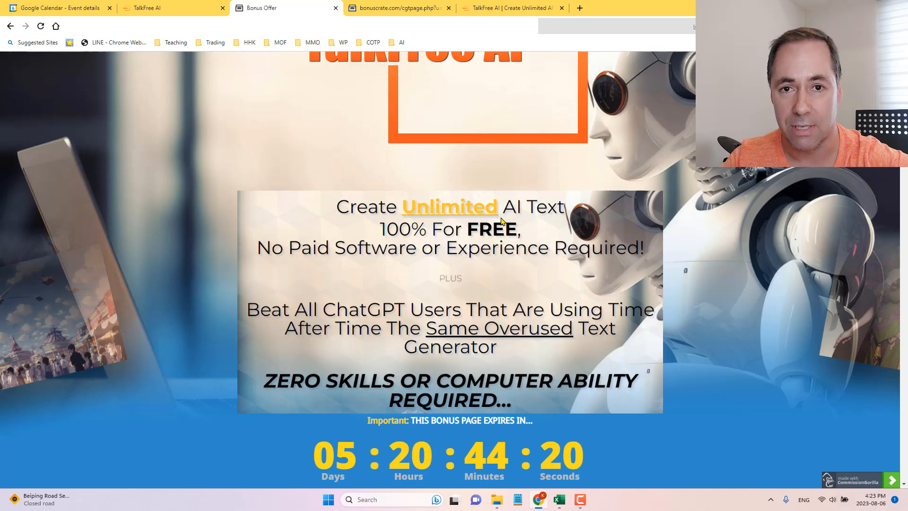
pyautogui.scroll(-3)
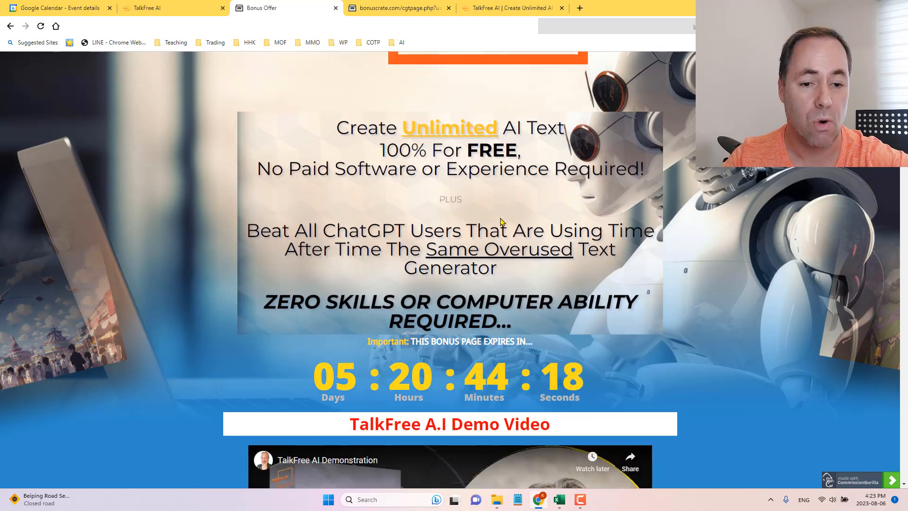
pyautogui.scroll(-3)
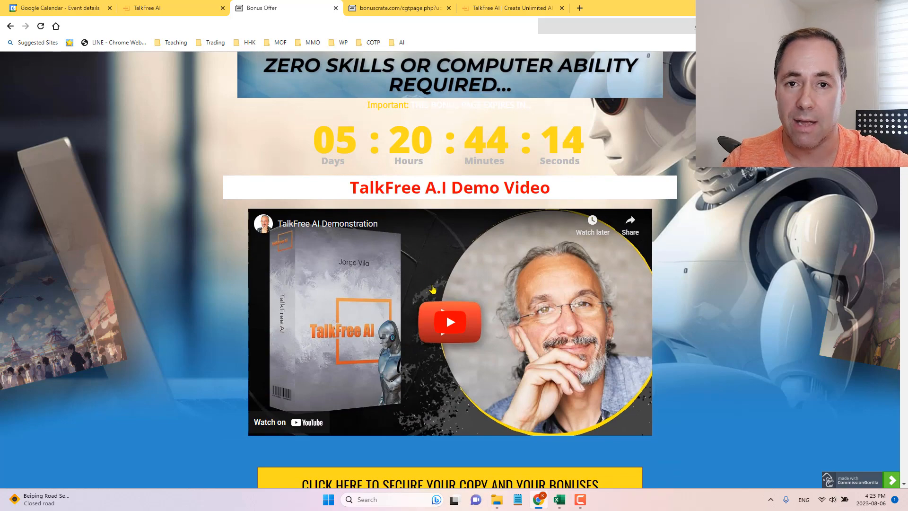
pyautogui.scroll(-3)
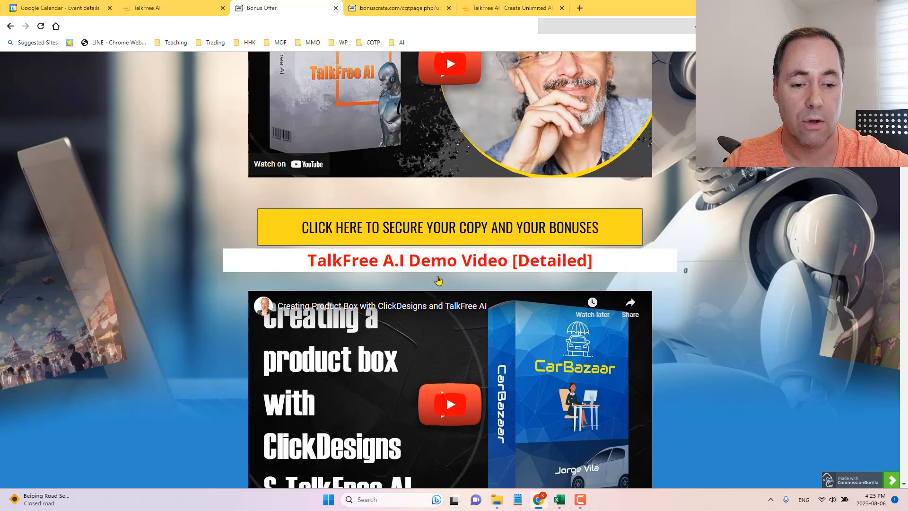
pyautogui.scroll(-3)
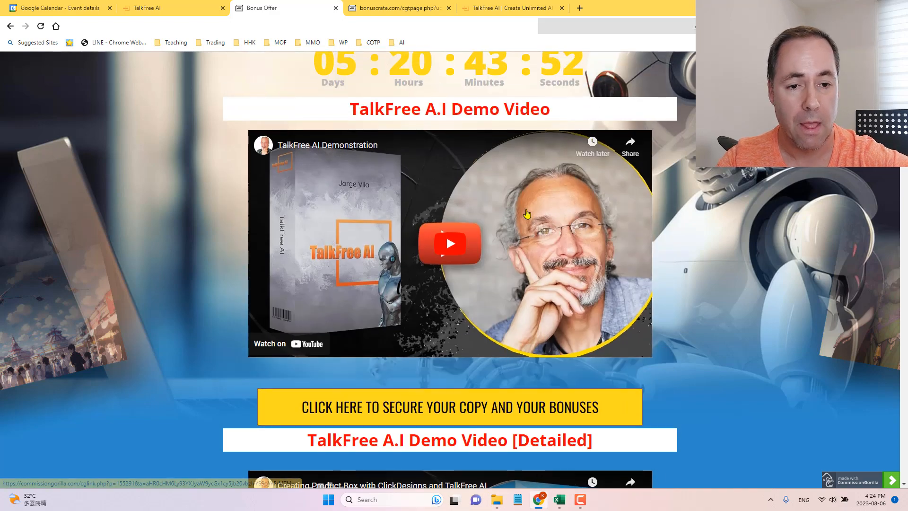
# Play the TalkFree AI demo video full screen, showing a HuggingChat prompt about a free-software email
pyautogui.click(449, 243)
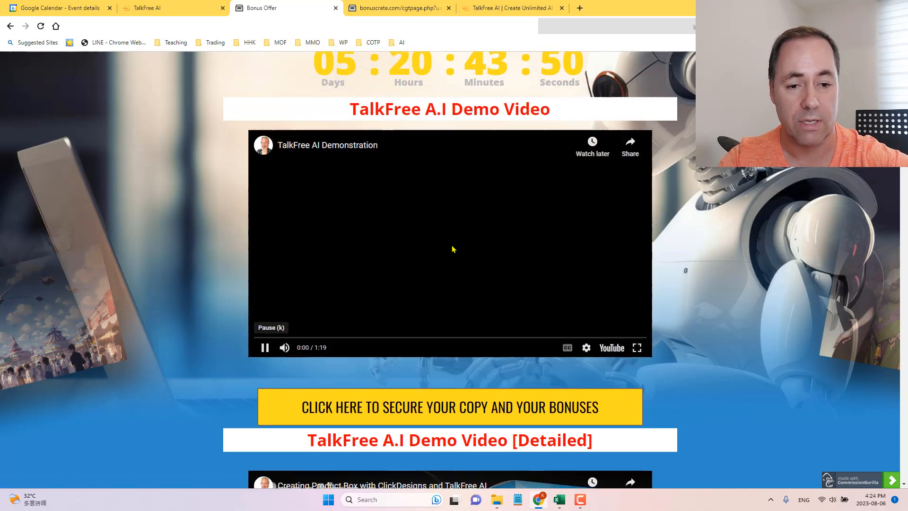
pyautogui.click(636, 347)
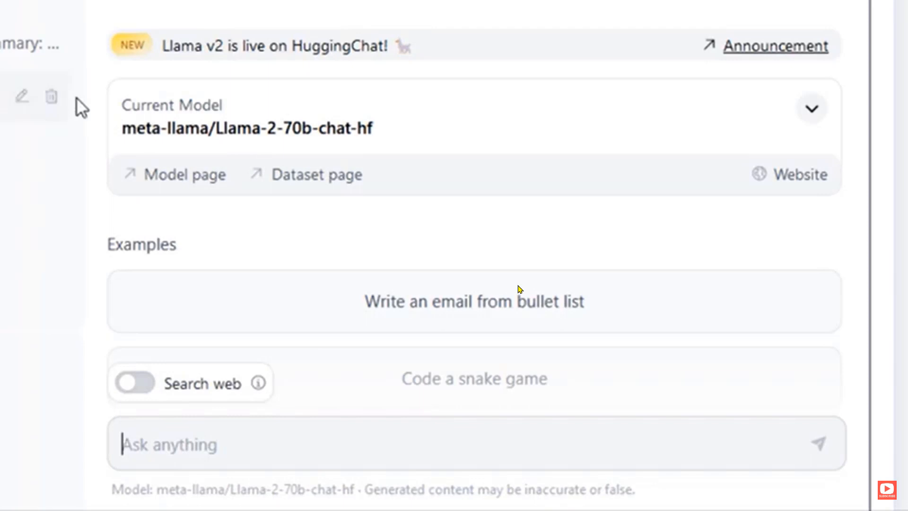
pyautogui.write('Please write a short answer for an email asking for free software')
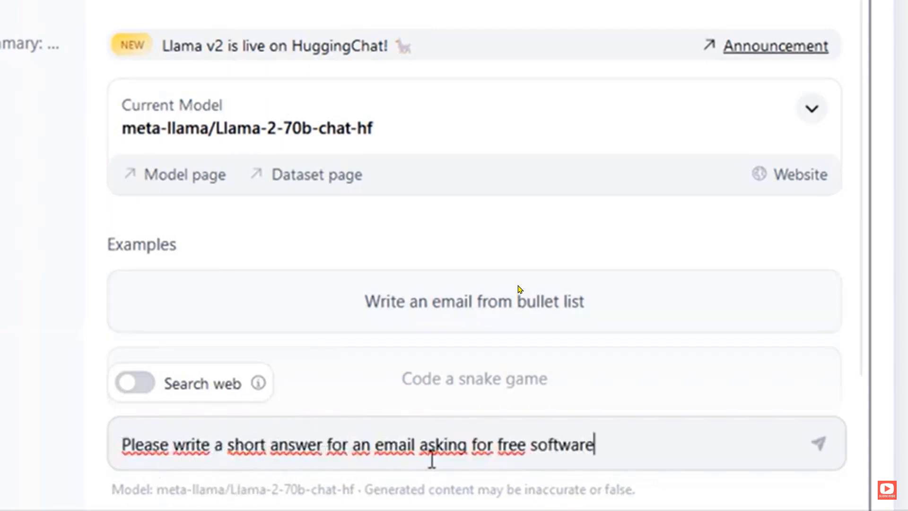
pyautogui.click(819, 444)
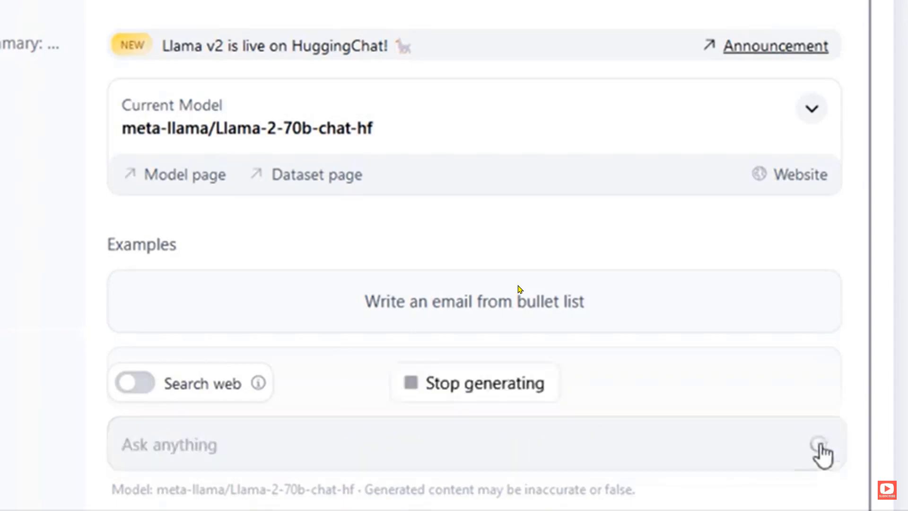
pyautogui.click(471, 301)
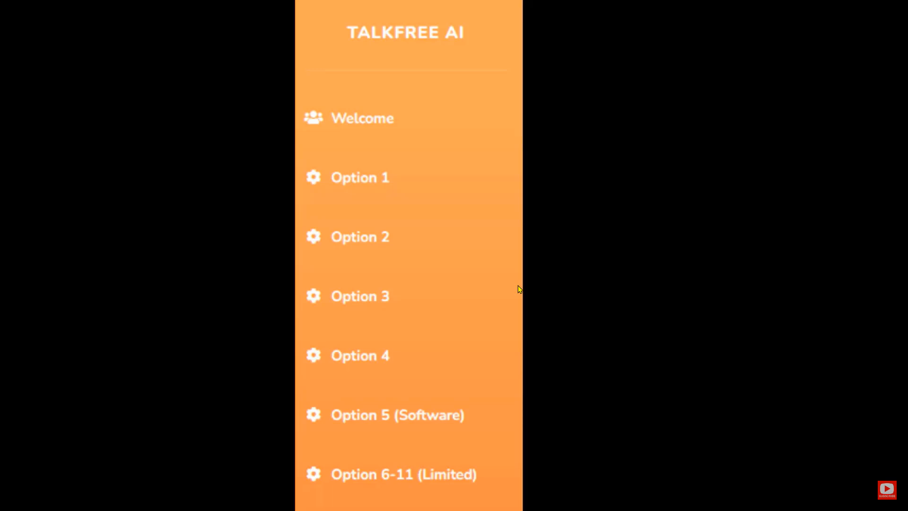
pyautogui.moveTo(546, 277)
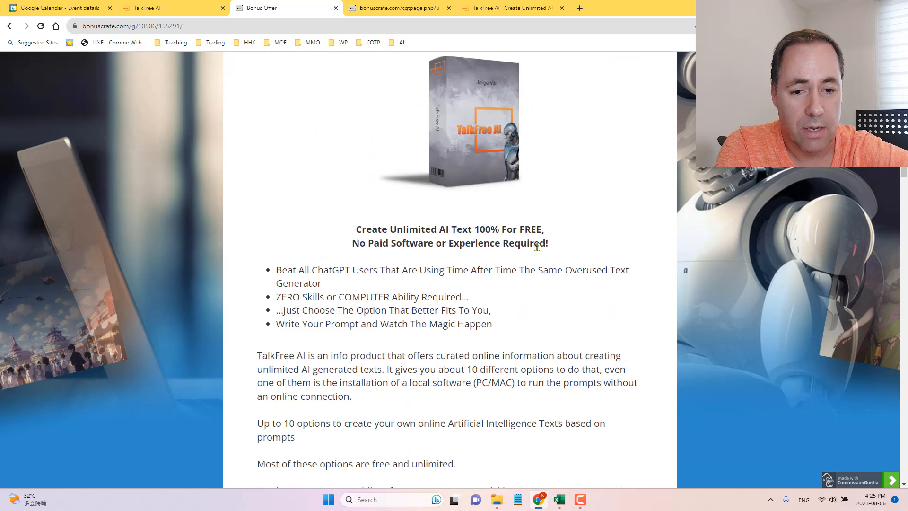
# Scroll through the product description and Prices & Up-Sells funnel, then back up to the description
pyautogui.scroll(-3)
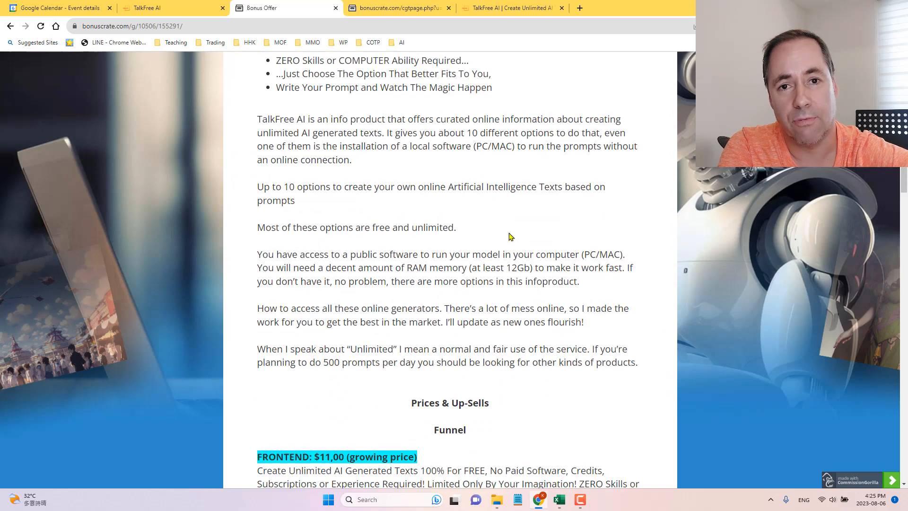
pyautogui.scroll(3)
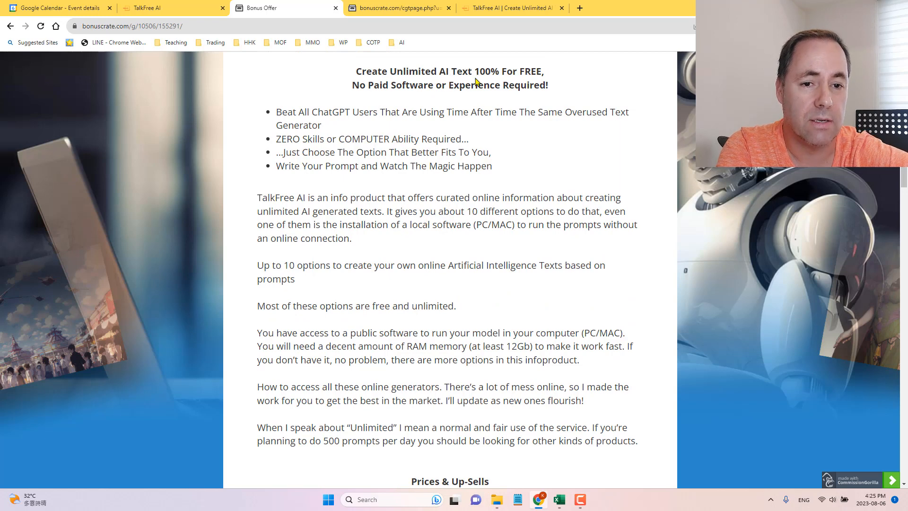
pyautogui.moveTo(442, 98)
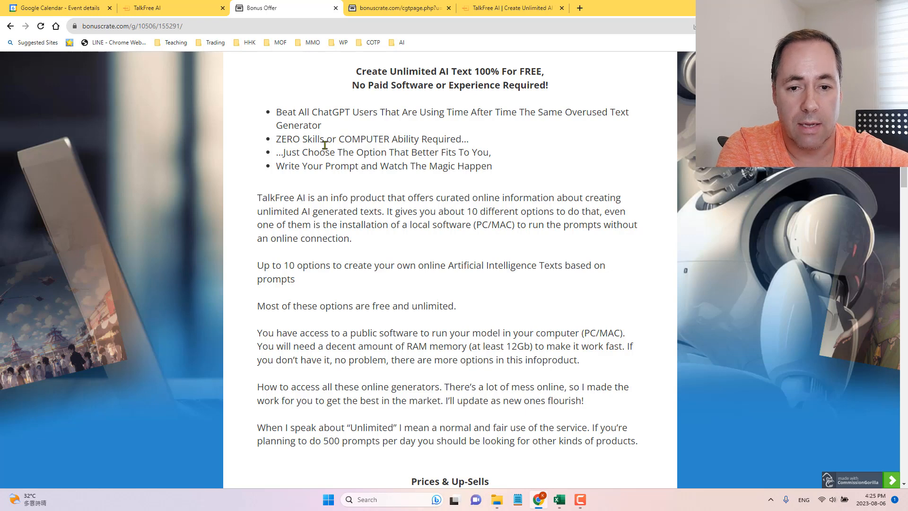
pyautogui.moveTo(396, 126)
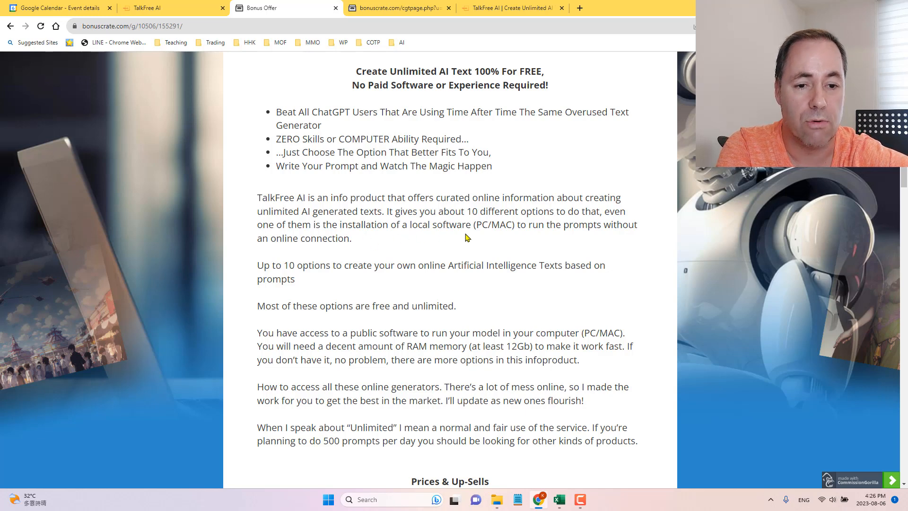
pyautogui.moveTo(520, 231)
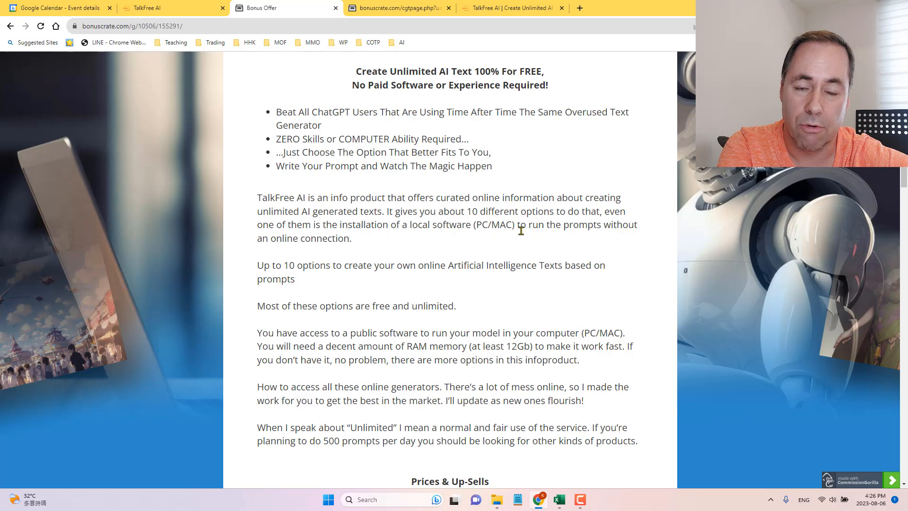
pyautogui.scroll(-3)
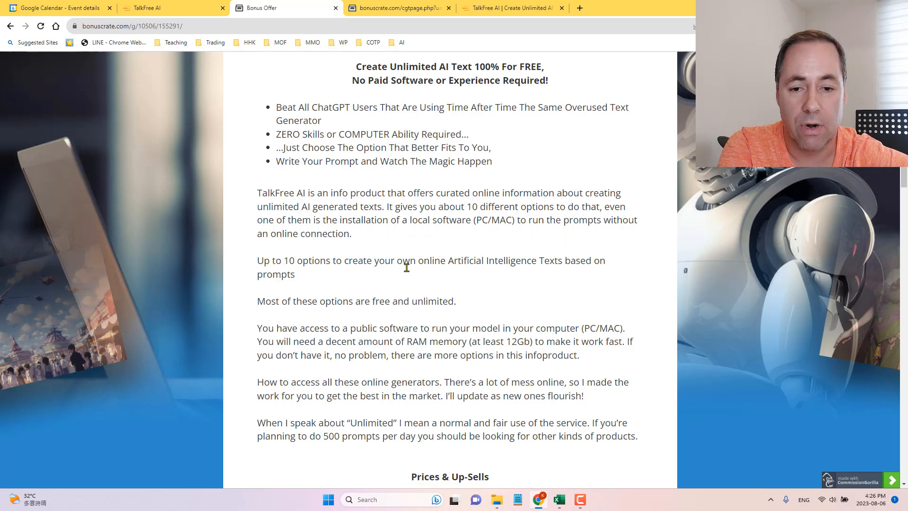
pyautogui.scroll(-3)
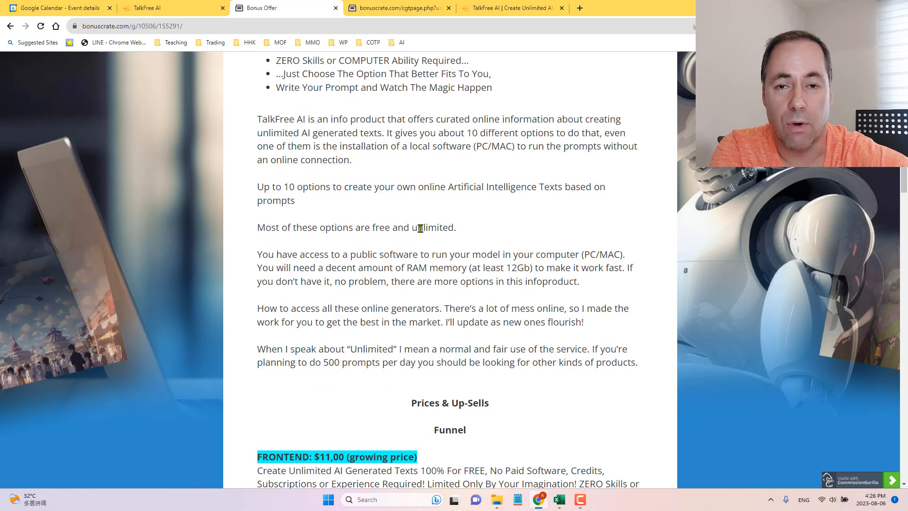
pyautogui.moveTo(424, 225)
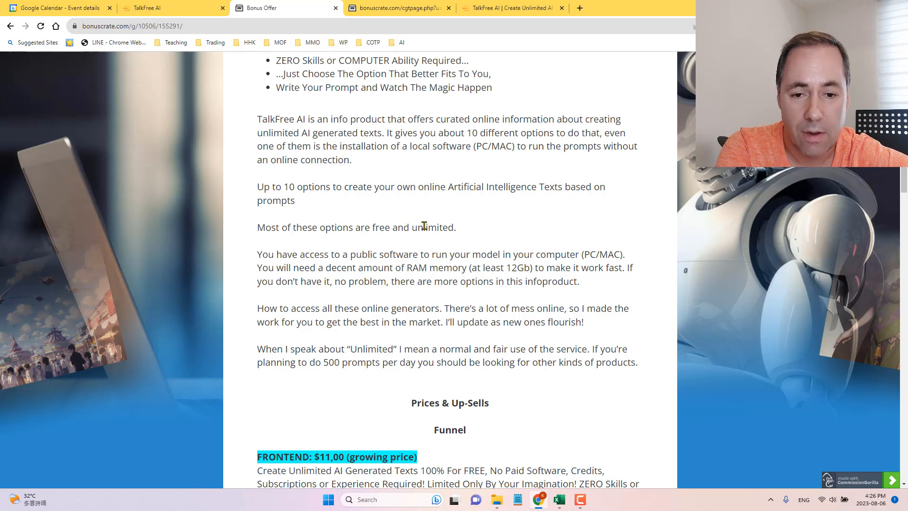
pyautogui.moveTo(442, 221)
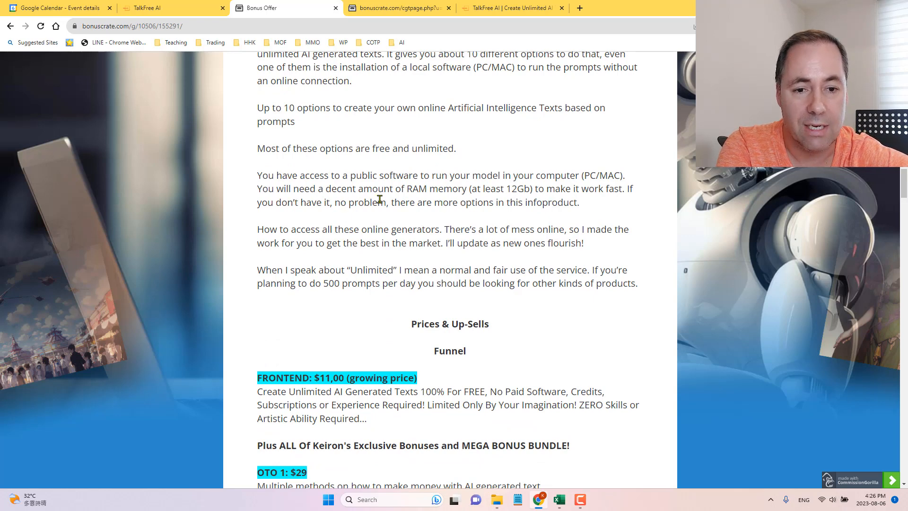
pyautogui.moveTo(572, 201)
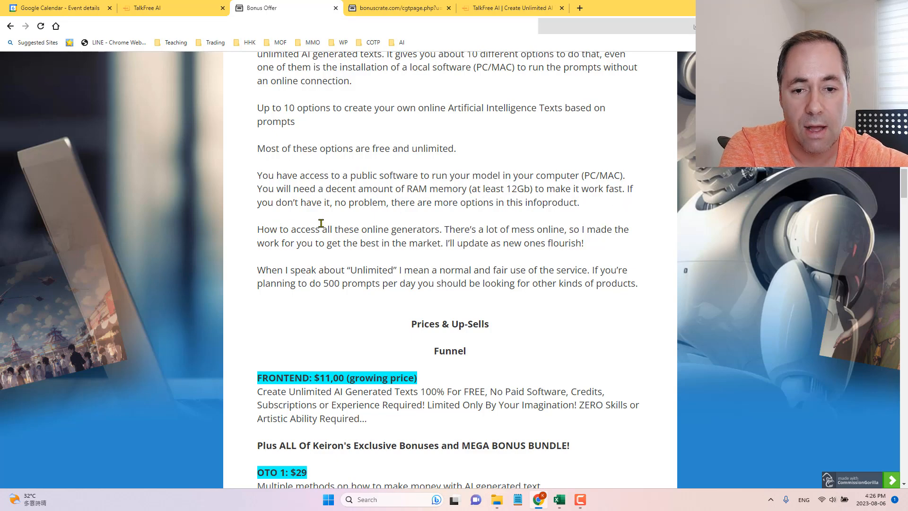
pyautogui.moveTo(504, 217)
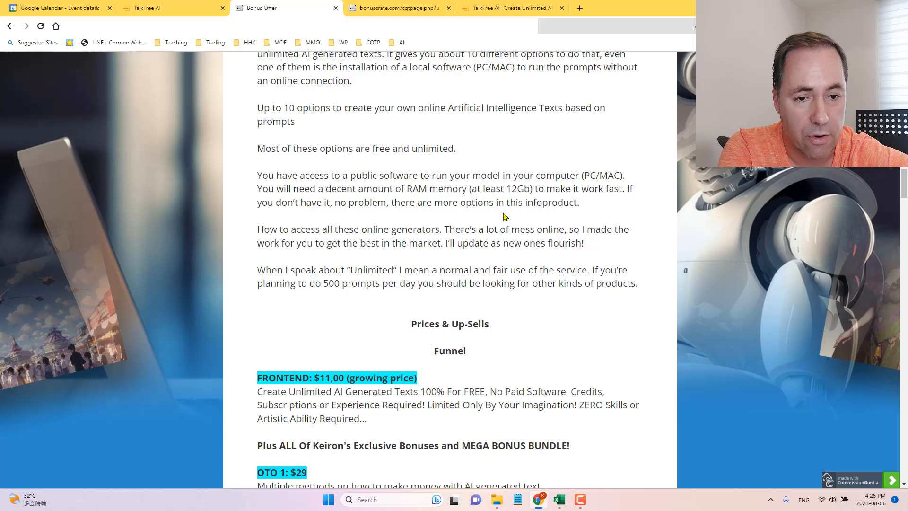
pyautogui.scroll(-3)
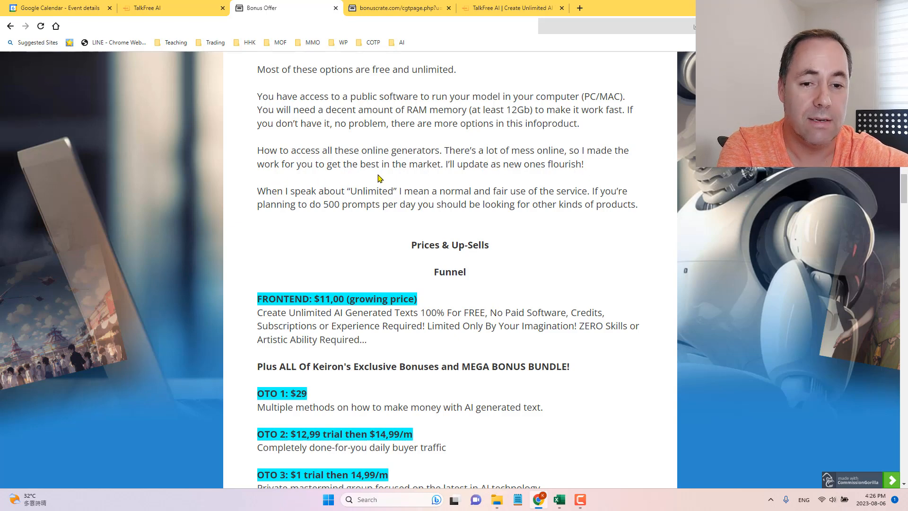
pyautogui.moveTo(464, 185)
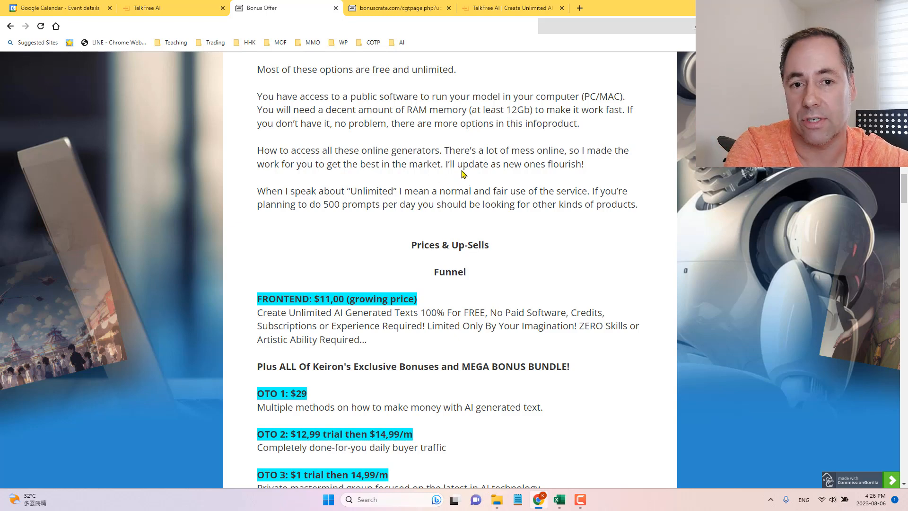
pyautogui.moveTo(535, 177)
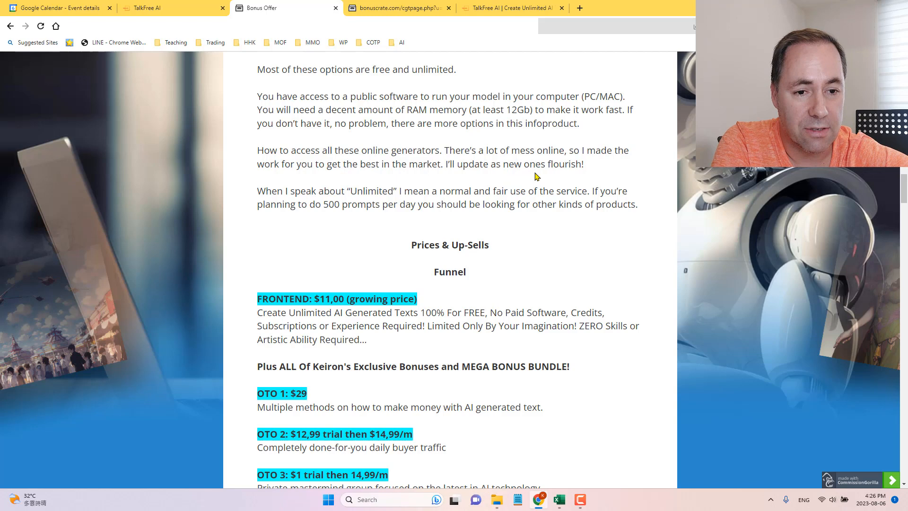
pyautogui.moveTo(323, 205)
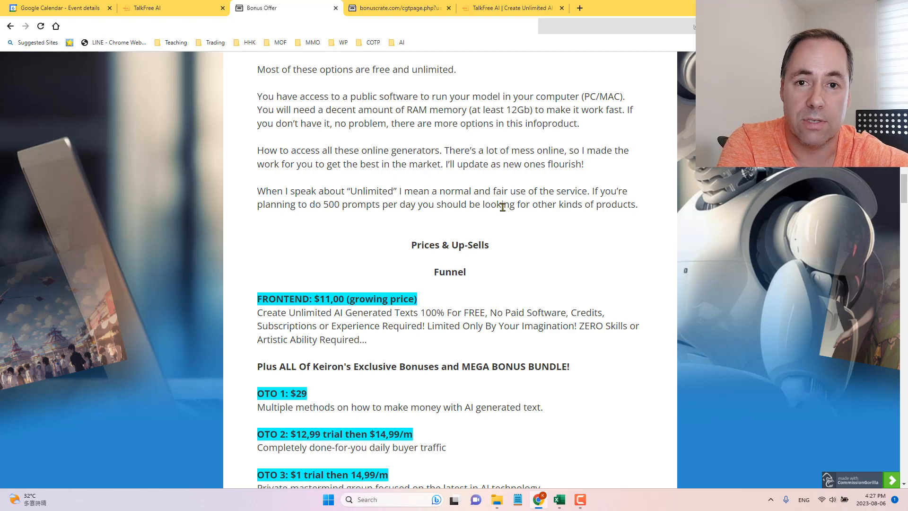
pyautogui.scroll(3)
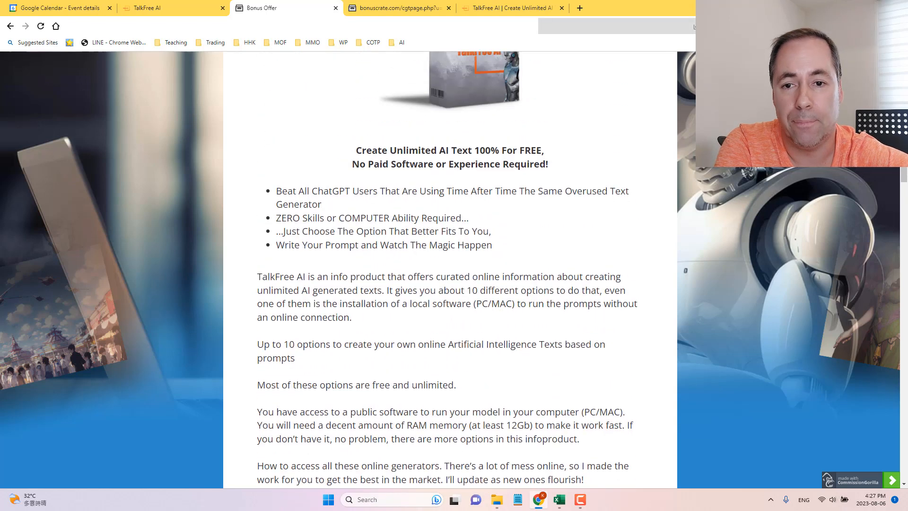
# Return to the welcome page, view 'Choosing the best option', then expand 'Why they use to charge?'
pyautogui.click(169, 8)
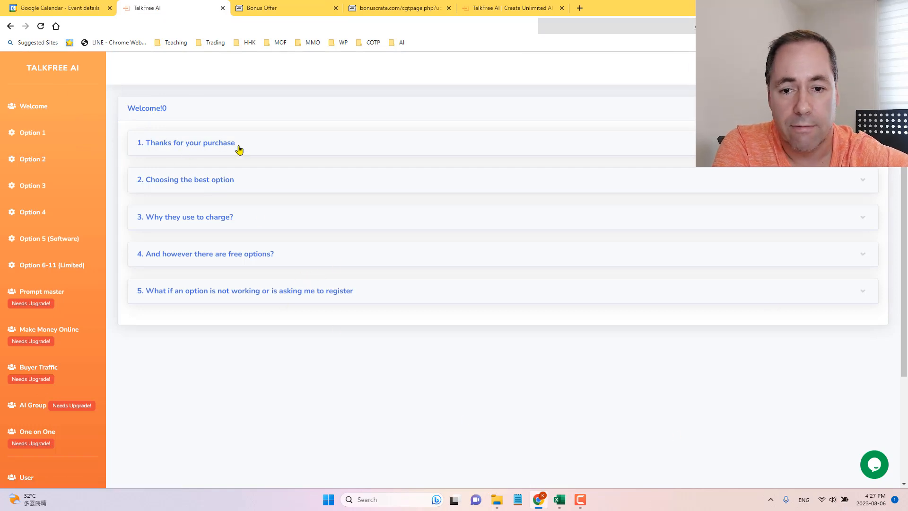
pyautogui.click(185, 143)
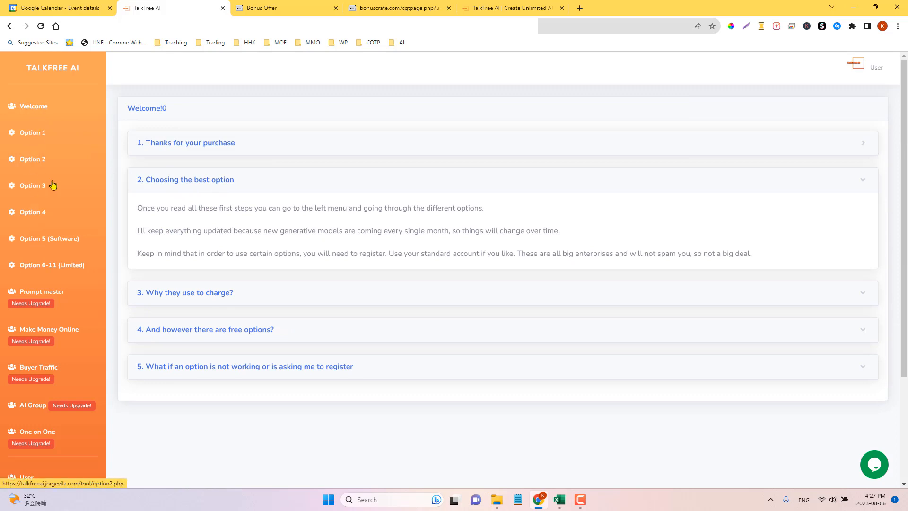
pyautogui.moveTo(258, 228)
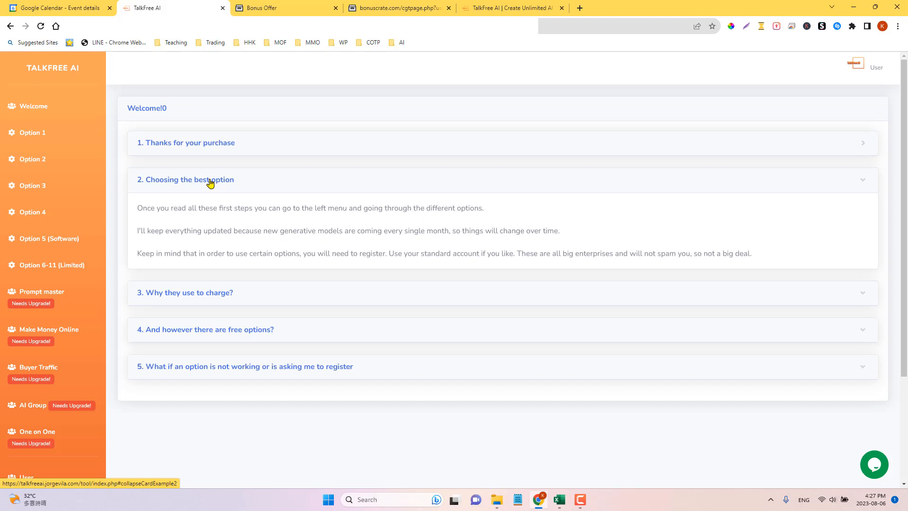
pyautogui.click(185, 180)
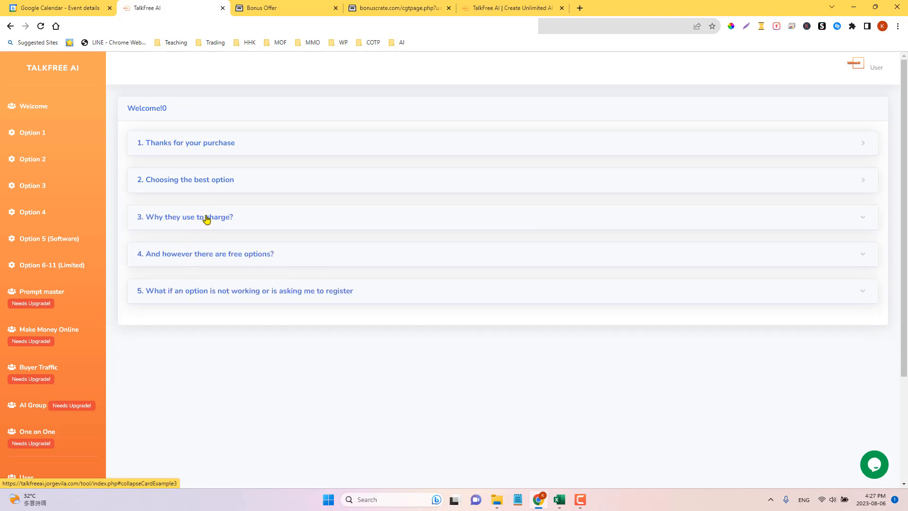
pyautogui.click(185, 216)
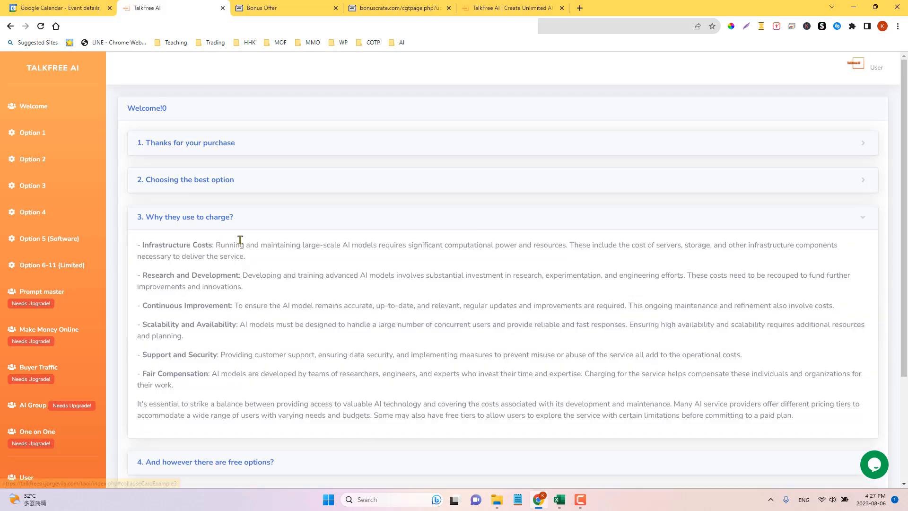
pyautogui.scroll(-3)
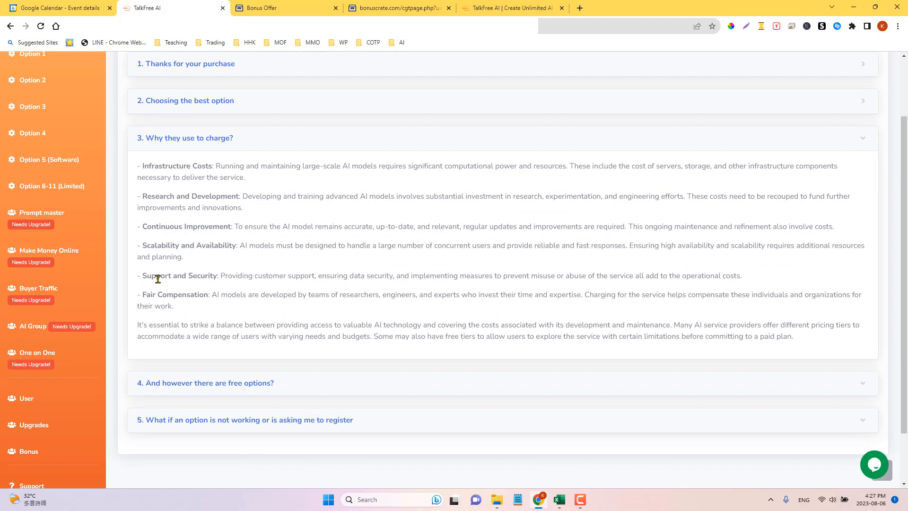
pyautogui.moveTo(295, 265)
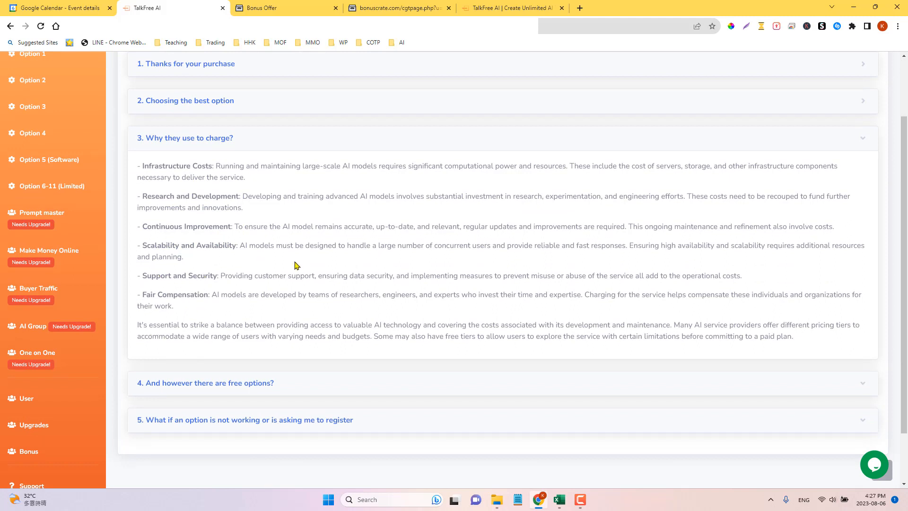
# Collapse item 3, read 'And however there are free options?', then collapse it so all questions sit closed
pyautogui.click(186, 138)
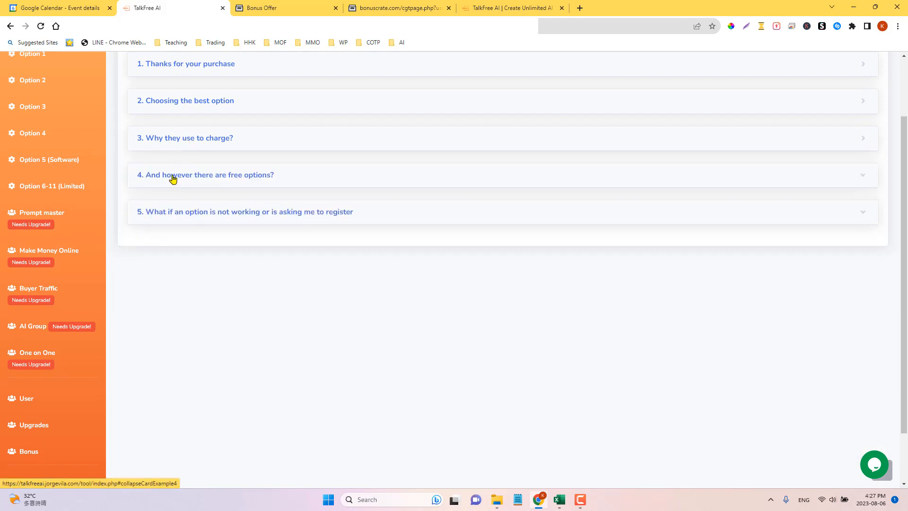
pyautogui.click(204, 174)
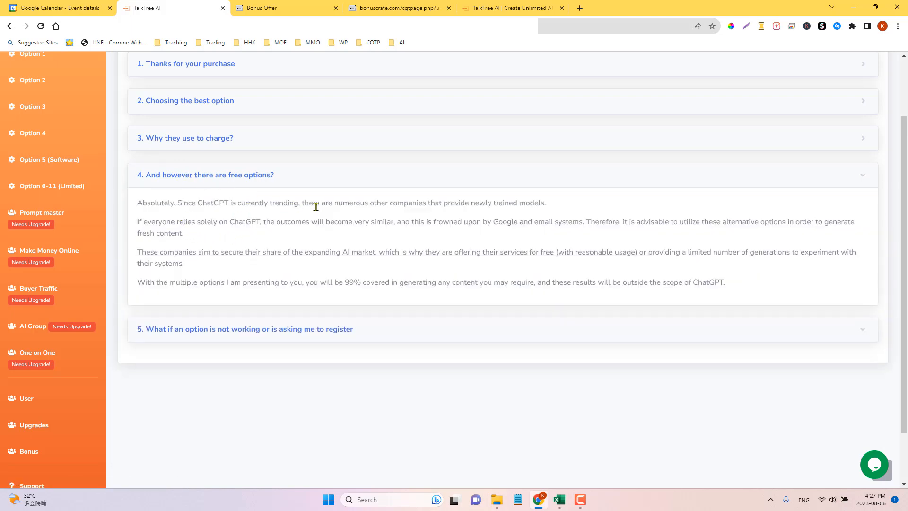
pyautogui.moveTo(298, 236)
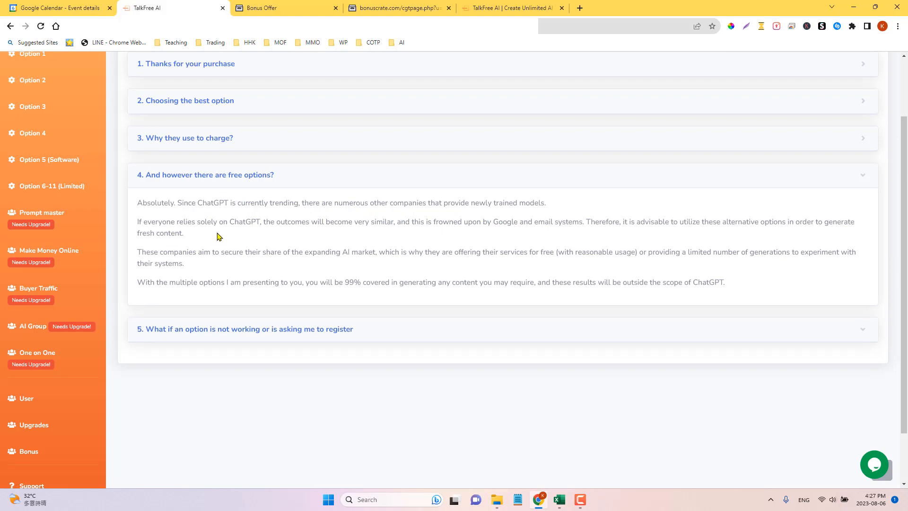
pyautogui.moveTo(203, 295)
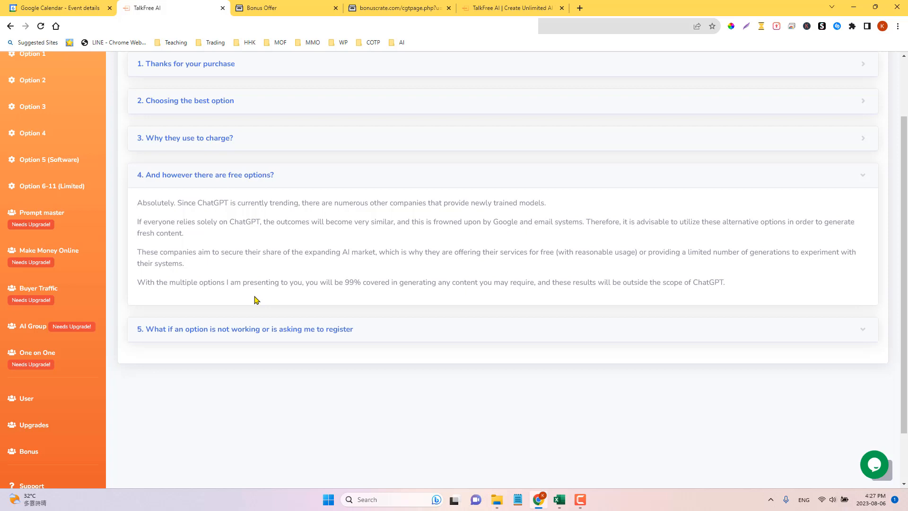
pyautogui.moveTo(463, 293)
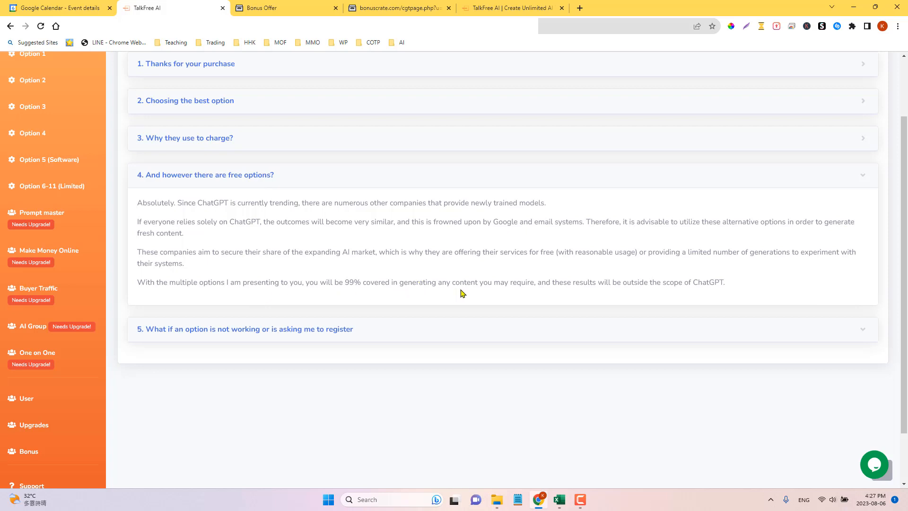
pyautogui.moveTo(204, 238)
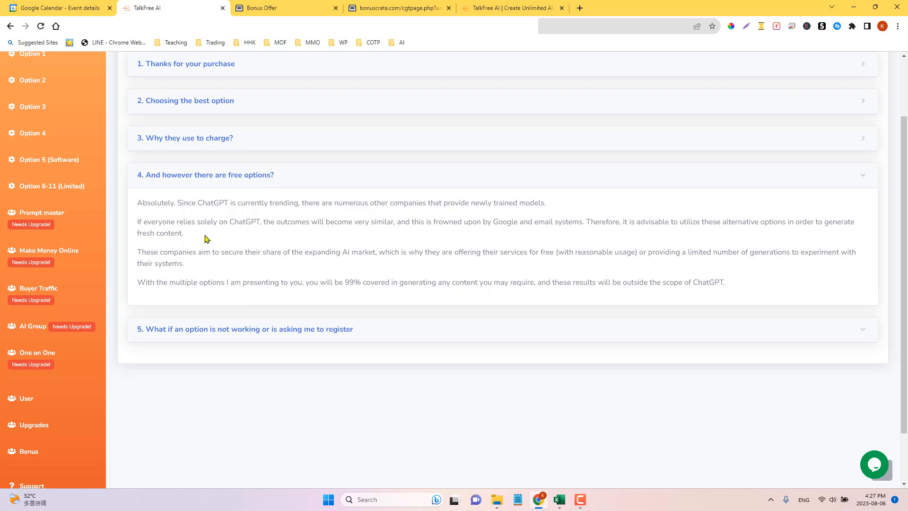
pyautogui.moveTo(219, 175)
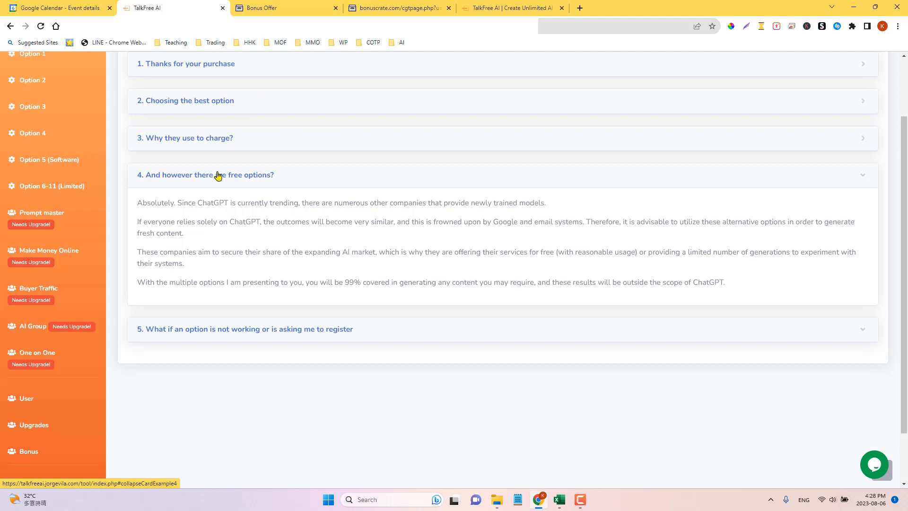
pyautogui.moveTo(221, 180)
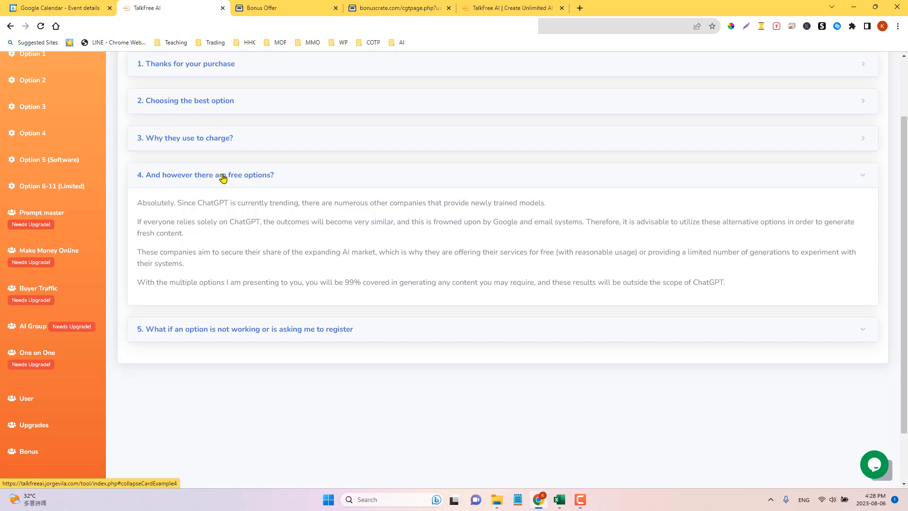
pyautogui.moveTo(225, 180)
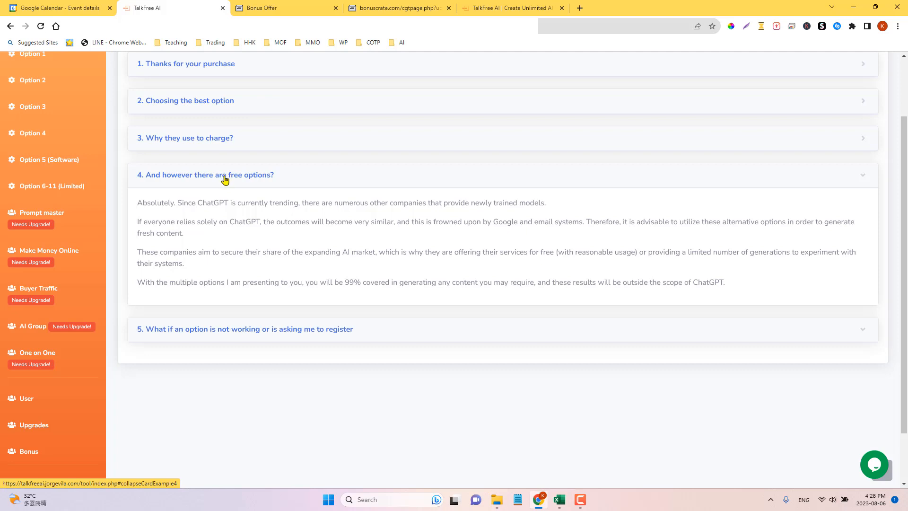
pyautogui.click(205, 174)
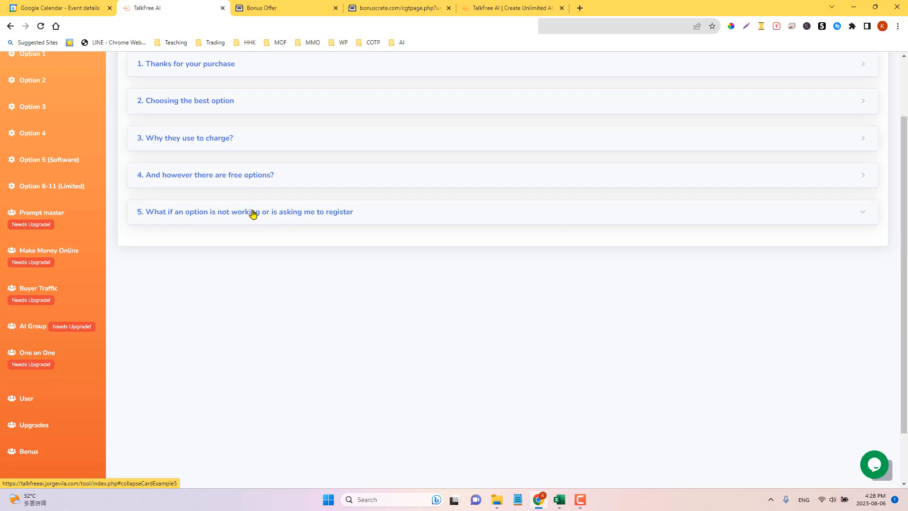
pyautogui.moveTo(174, 218)
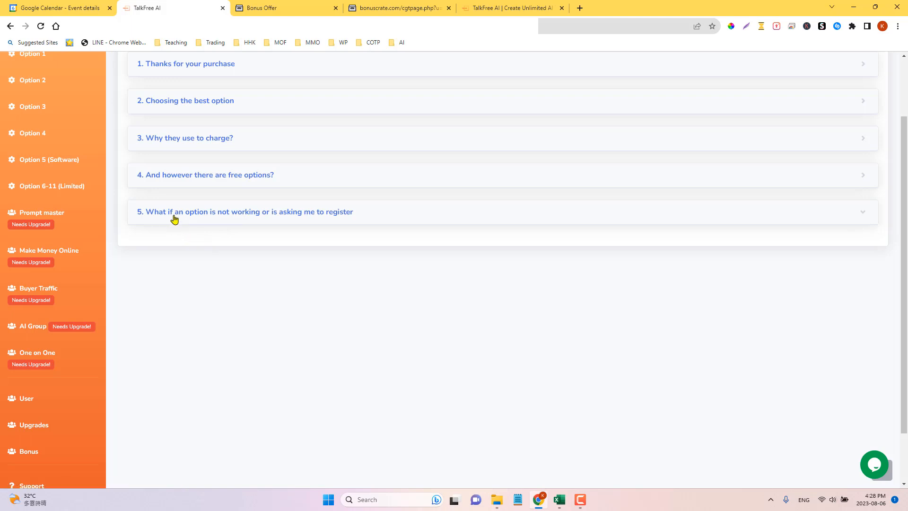
# Read FAQ item 5 on non-working options and registration, then head to the Option 1 tool
pyautogui.click(244, 211)
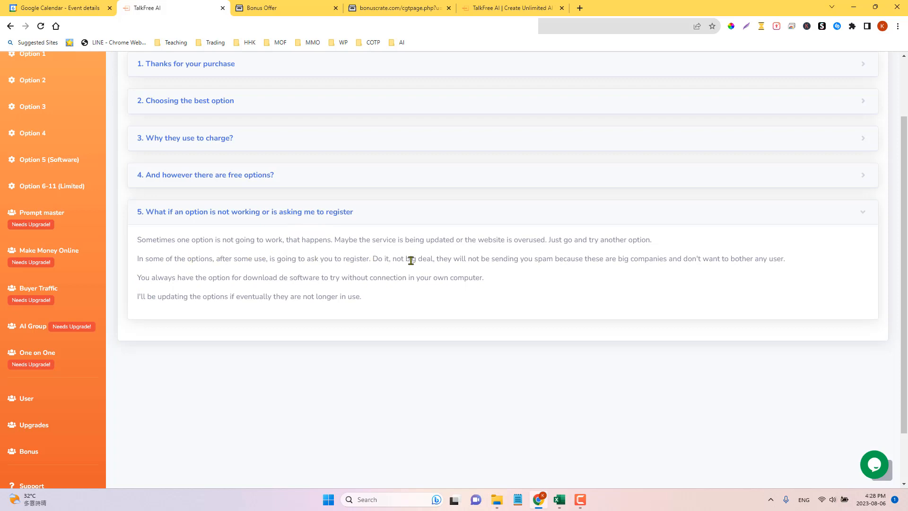
pyautogui.moveTo(542, 250)
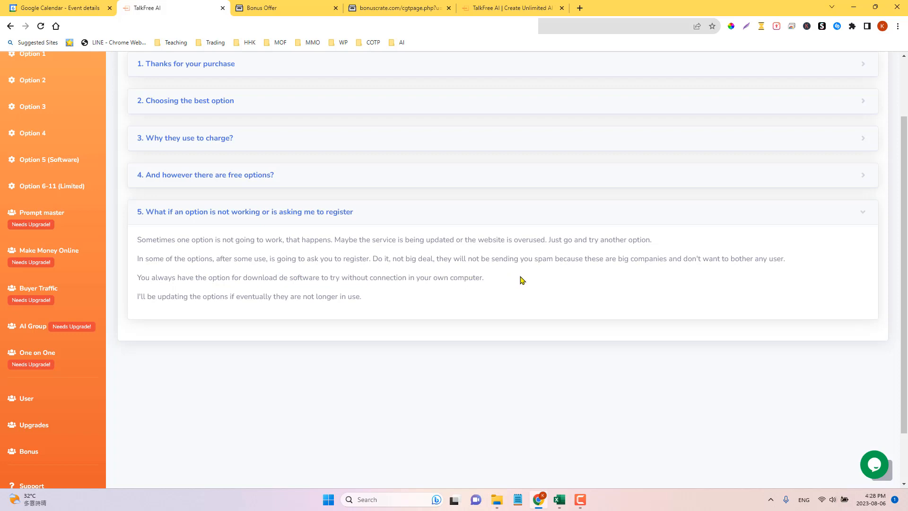
pyautogui.moveTo(531, 278)
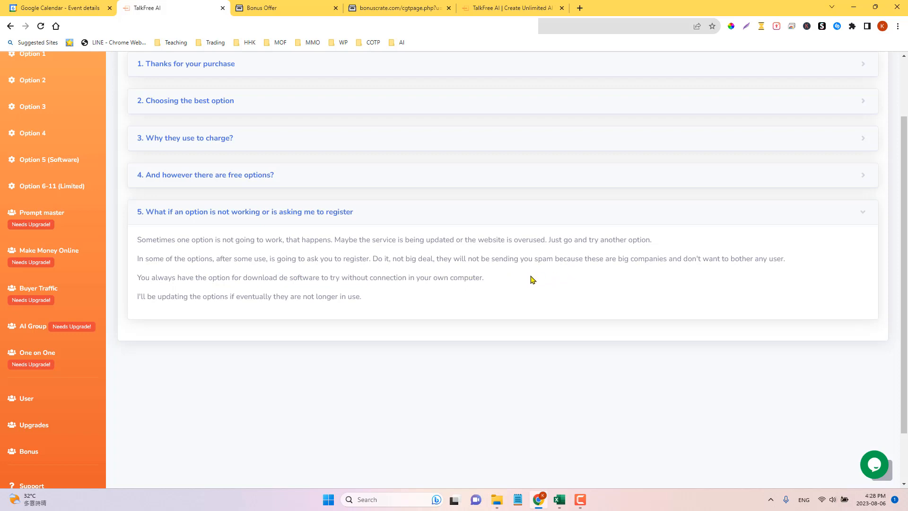
pyautogui.moveTo(602, 272)
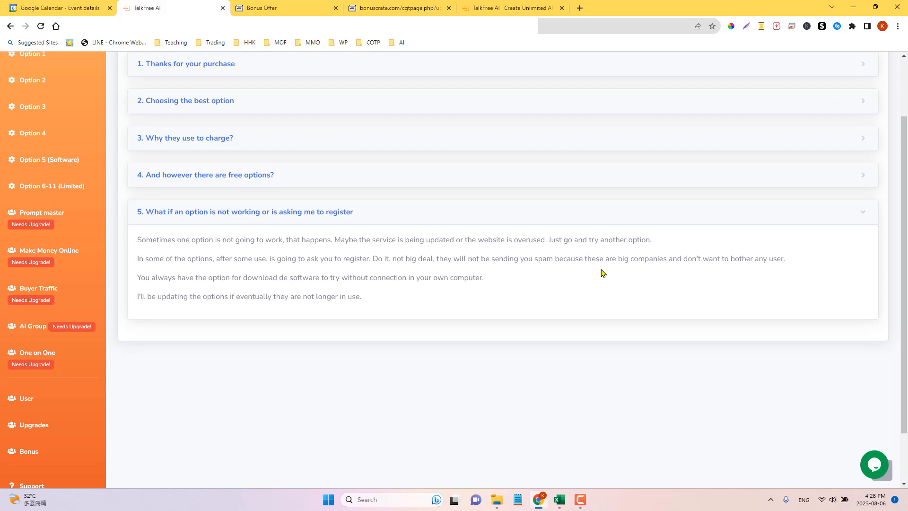
pyautogui.moveTo(646, 272)
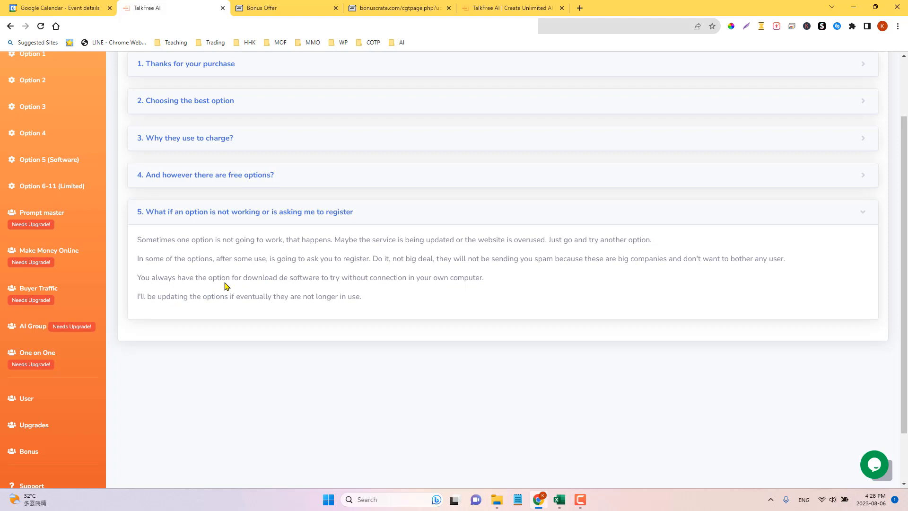
pyautogui.click(244, 210)
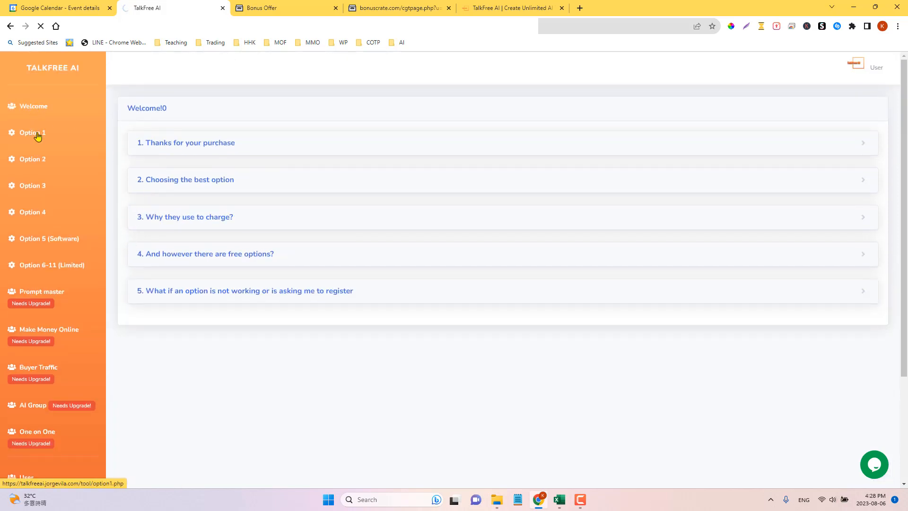
# Have Option 1's h2oGPT draft an email about a digital product that grows organic traffic
pyautogui.click(32, 133)
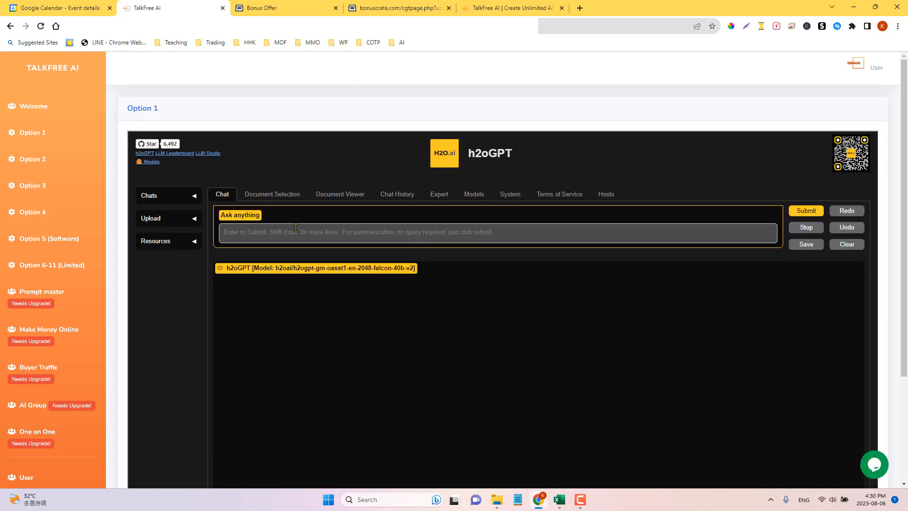
pyautogui.write('Create an email (')
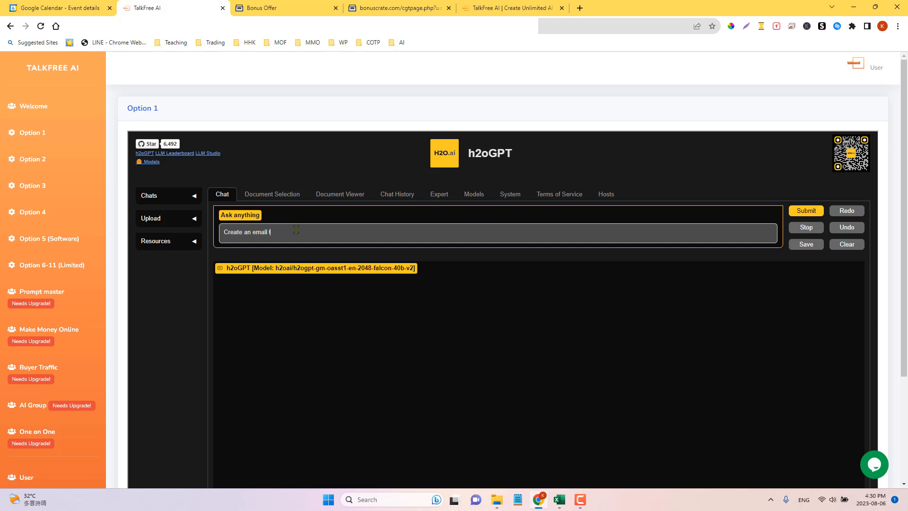
pyautogui.write('that')
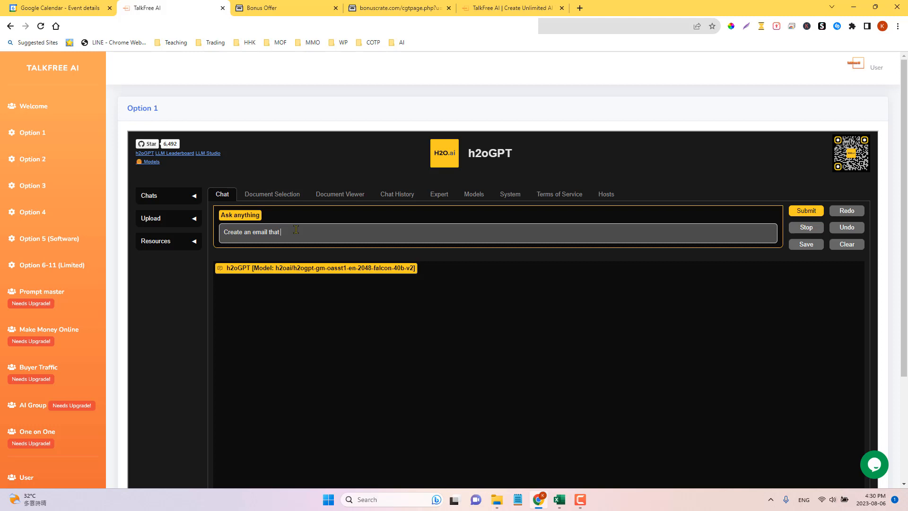
pyautogui.click(805, 210)
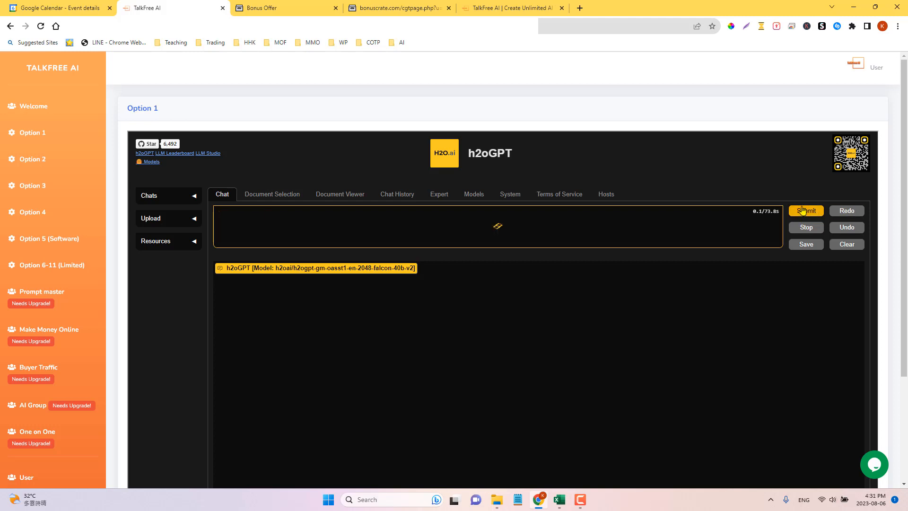
pyautogui.click(805, 209)
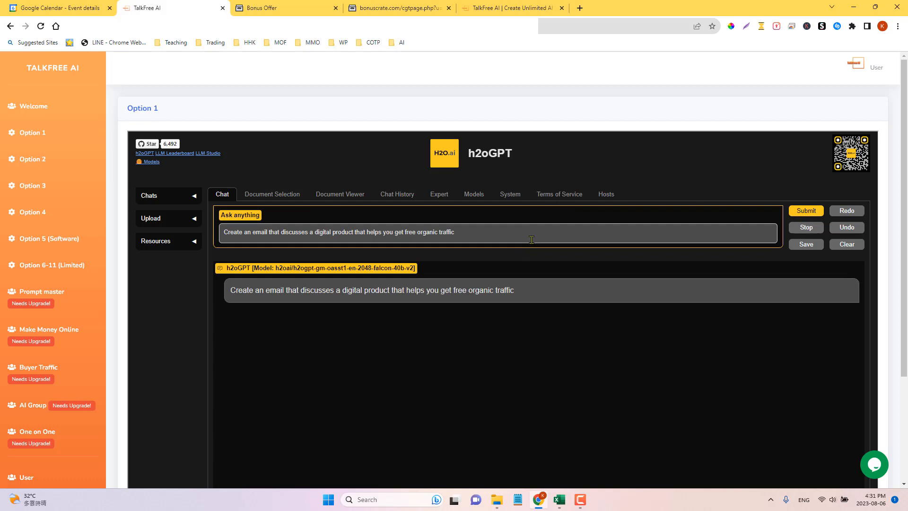
pyautogui.click(805, 210)
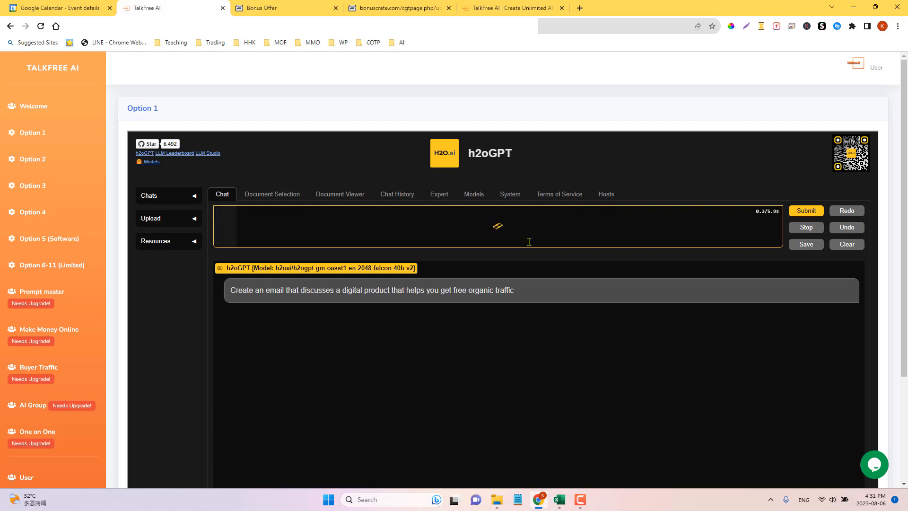
pyautogui.click(805, 209)
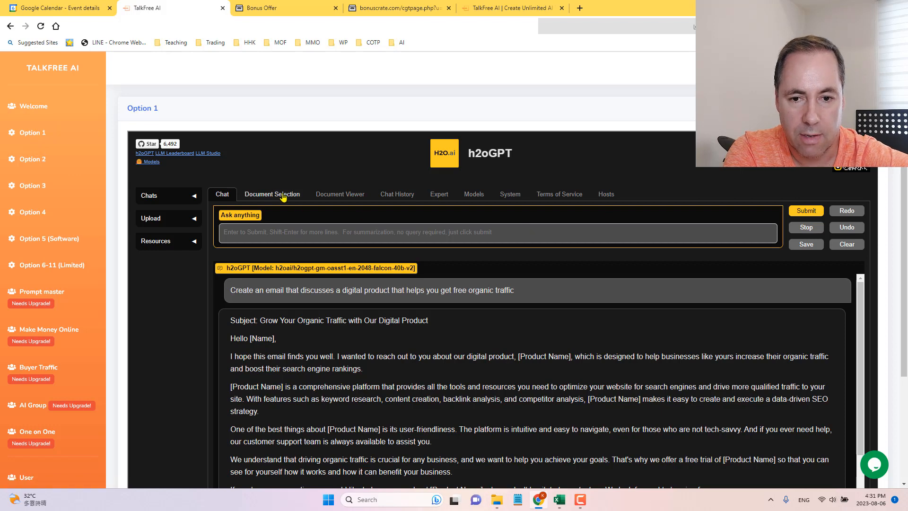
# Tour h2oGPT's Document Selection, Viewer, Expert, Models, System, Terms and Hosts panels, then go to Option 2
pyautogui.click(271, 194)
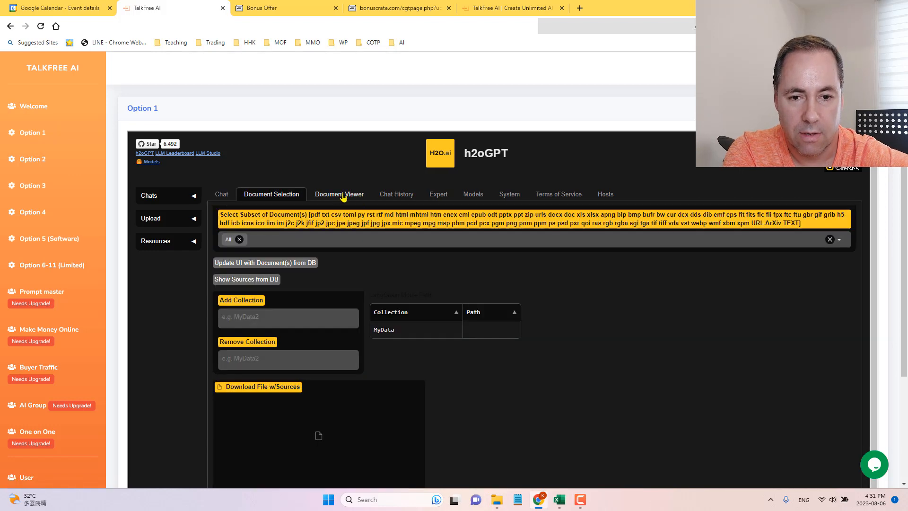
pyautogui.click(339, 194)
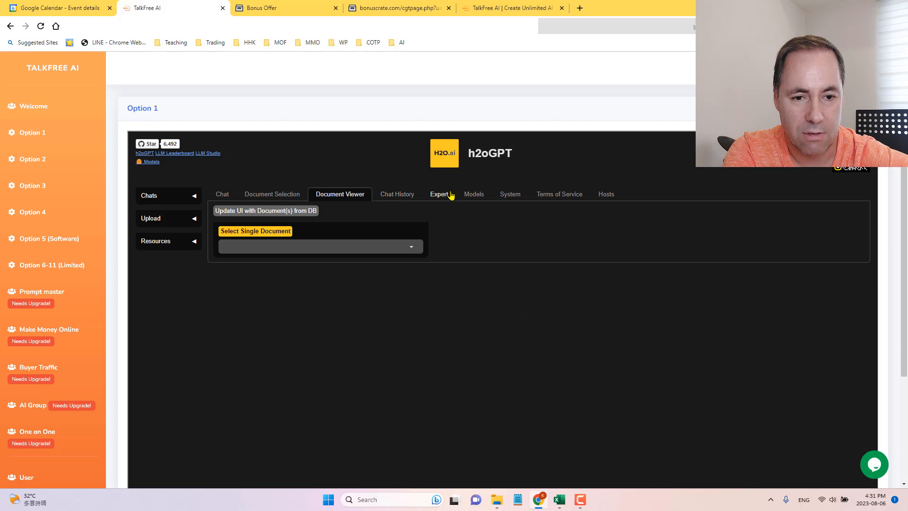
pyautogui.click(438, 193)
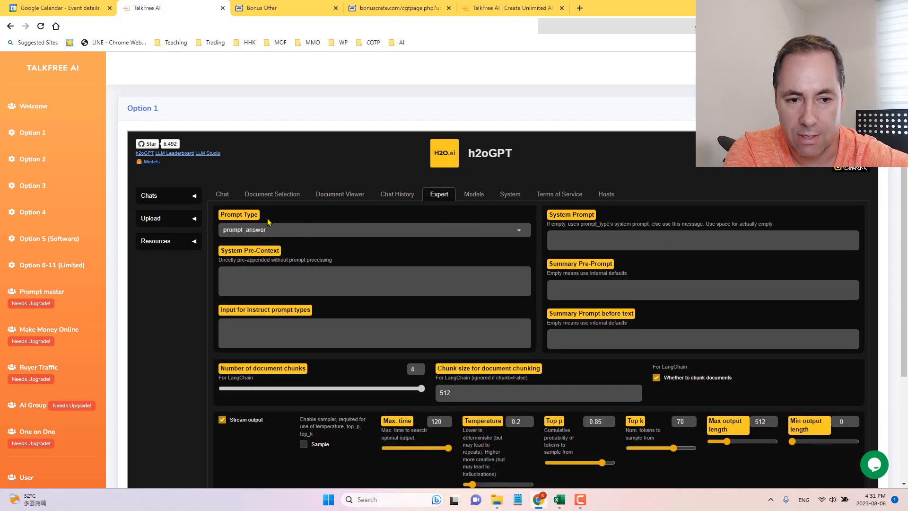
pyautogui.click(474, 194)
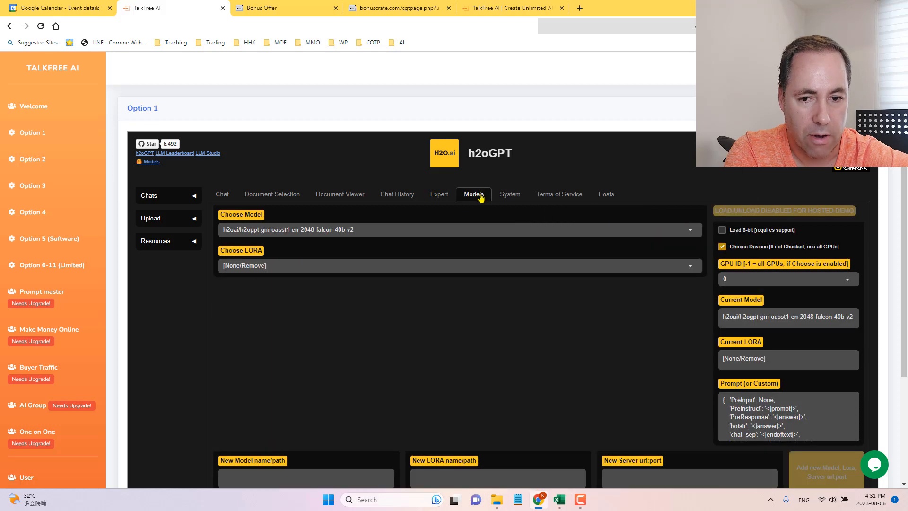
pyautogui.click(510, 194)
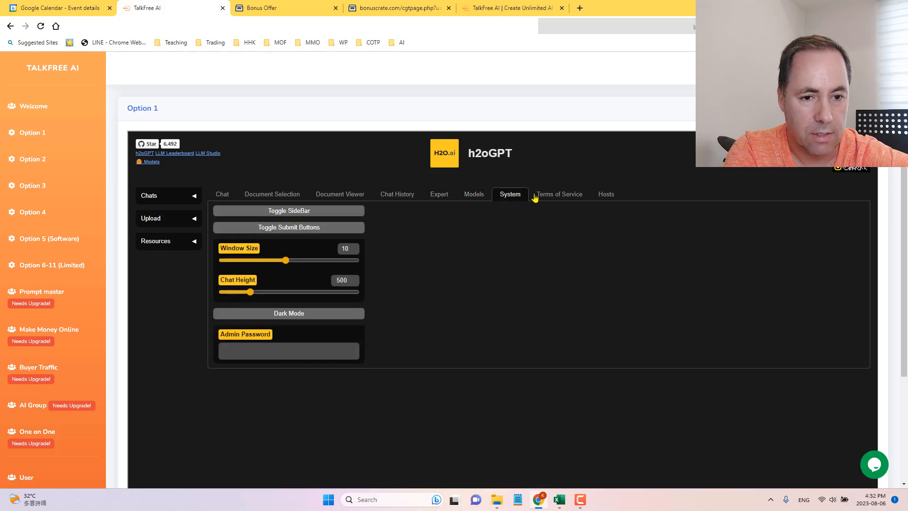
pyautogui.click(558, 194)
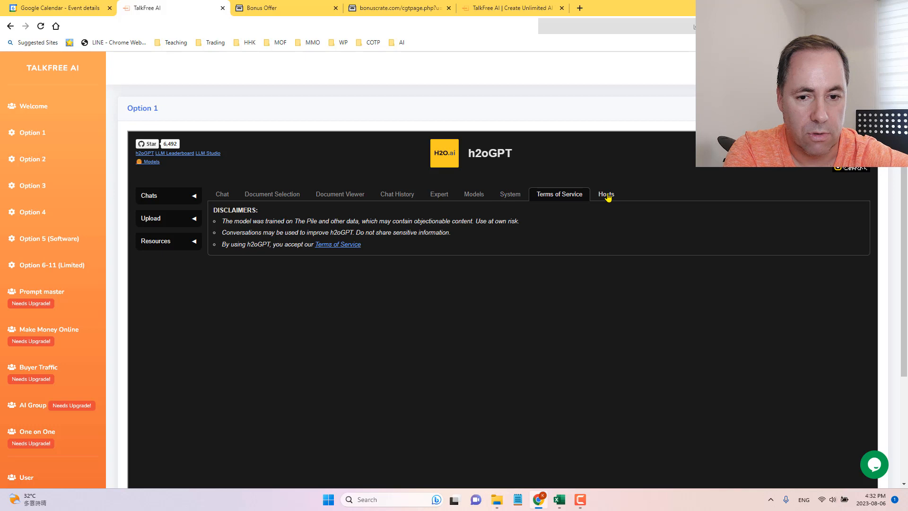
pyautogui.click(605, 194)
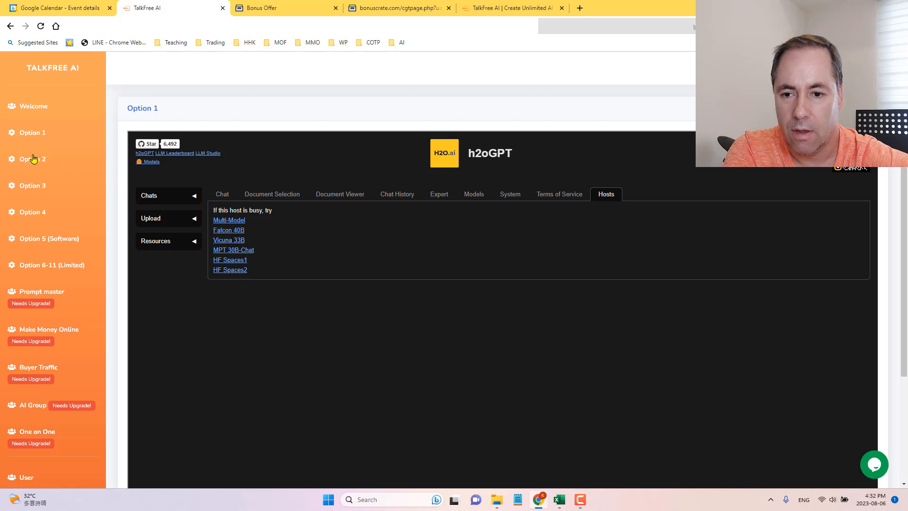
pyautogui.click(32, 159)
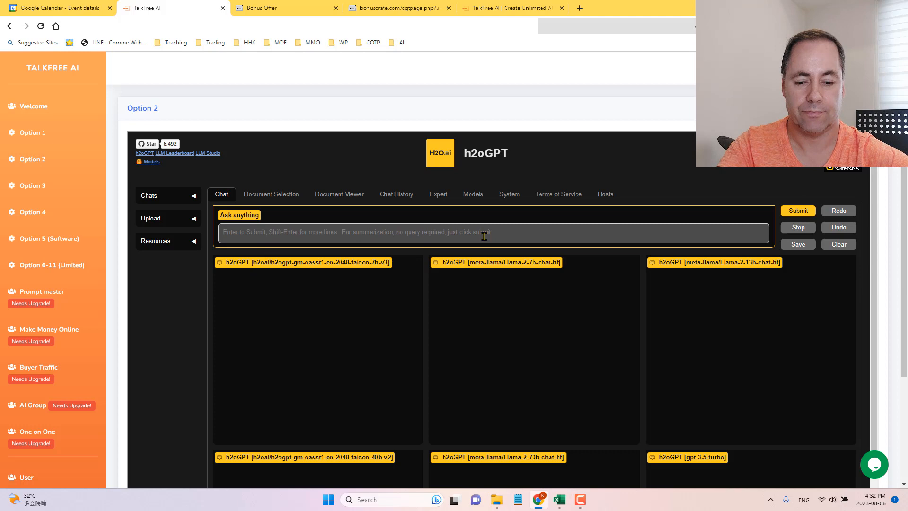
# Have Option 2's multiple models each draft an email about a product that helps you make money online
pyautogui.write('Create an email about')
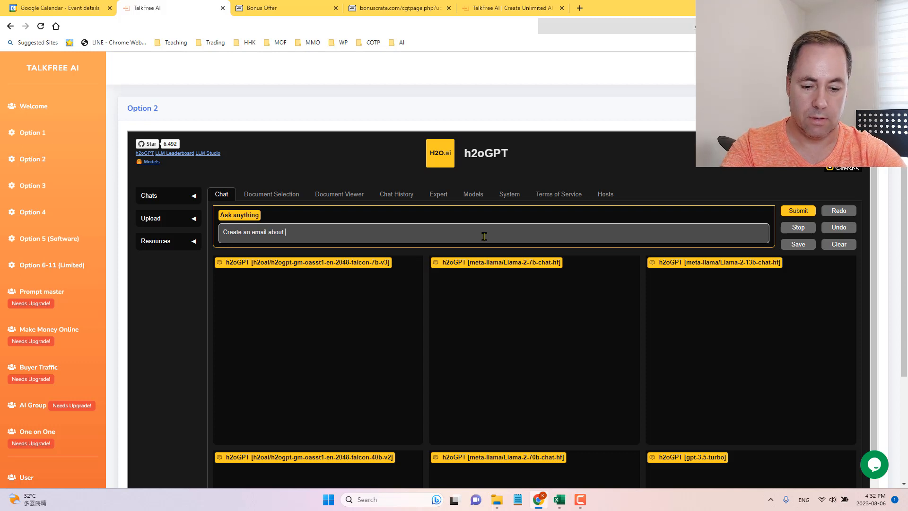
pyautogui.write('a cool new pr')
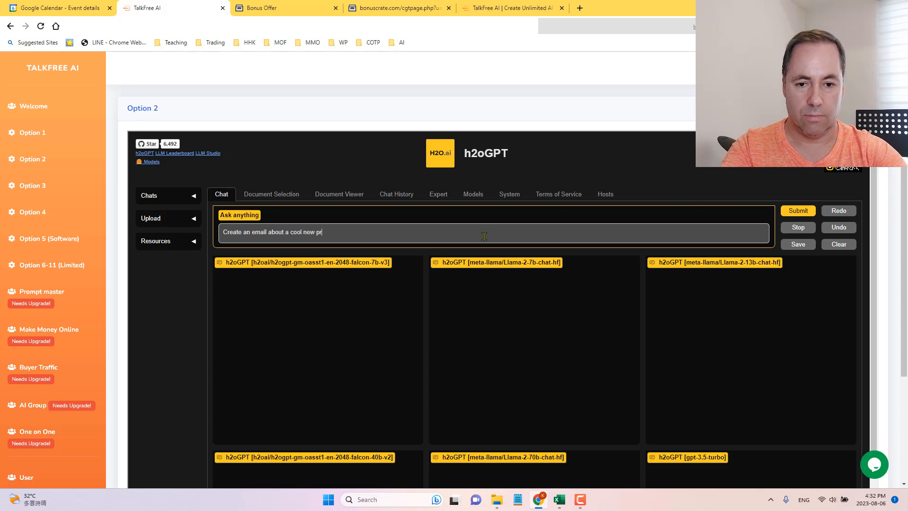
pyautogui.write('oduct that helps you make')
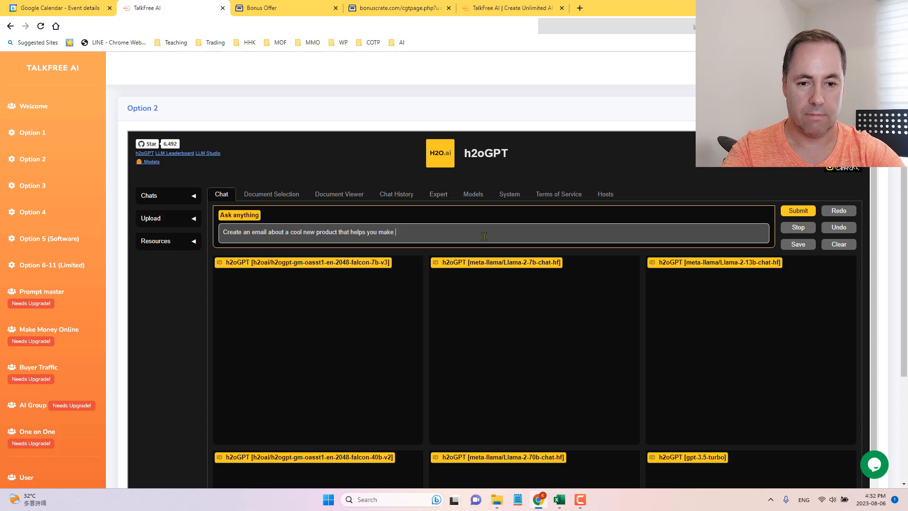
pyautogui.write('money onl')
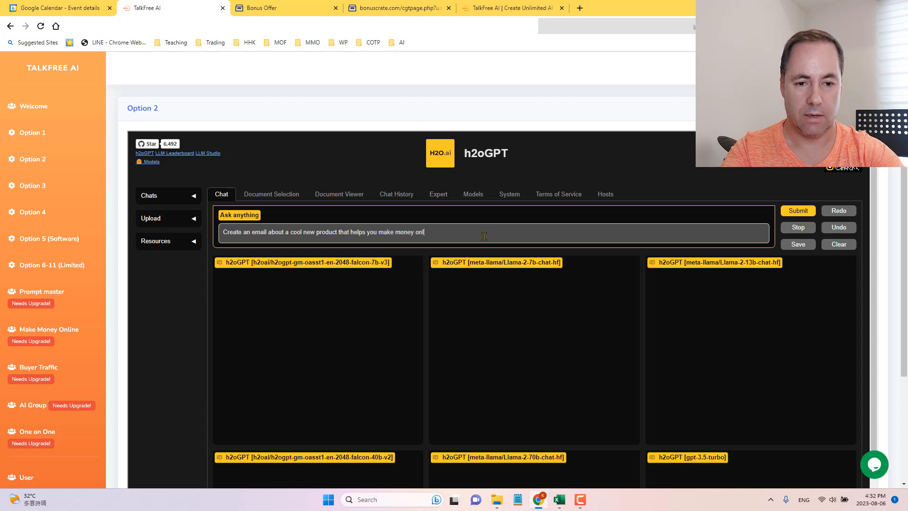
pyautogui.write('online')
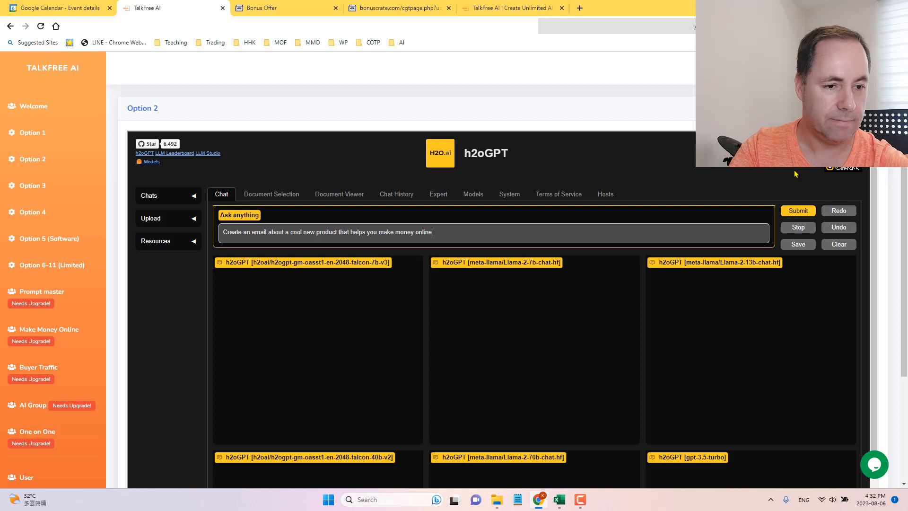
pyautogui.click(797, 210)
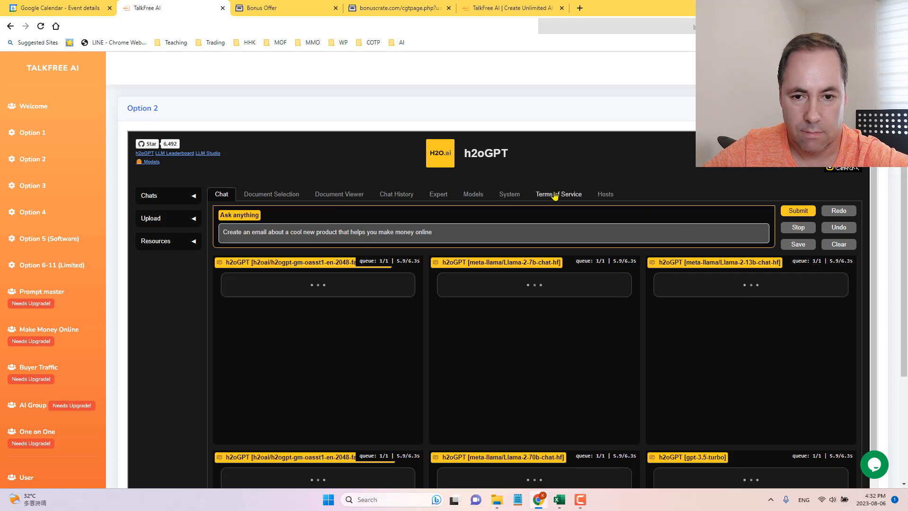
pyautogui.click(797, 210)
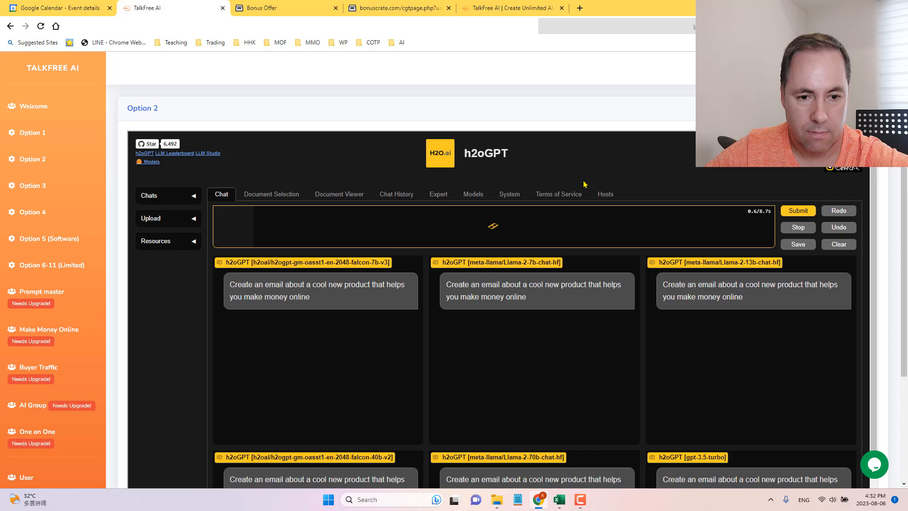
pyautogui.click(797, 210)
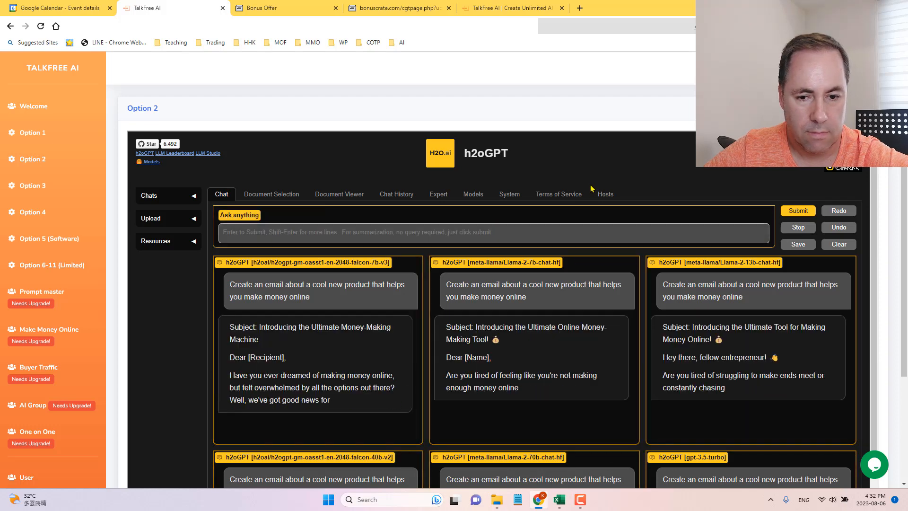
pyautogui.scroll(-3)
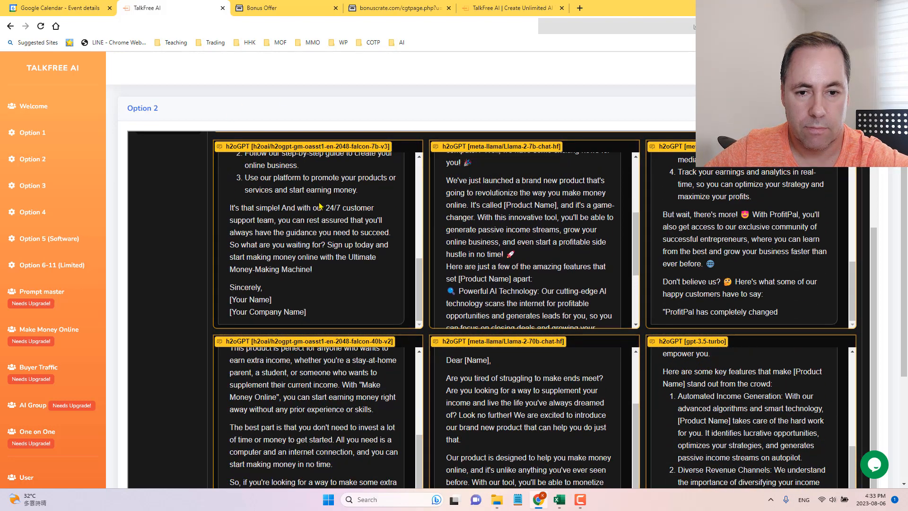
pyautogui.scroll(-3)
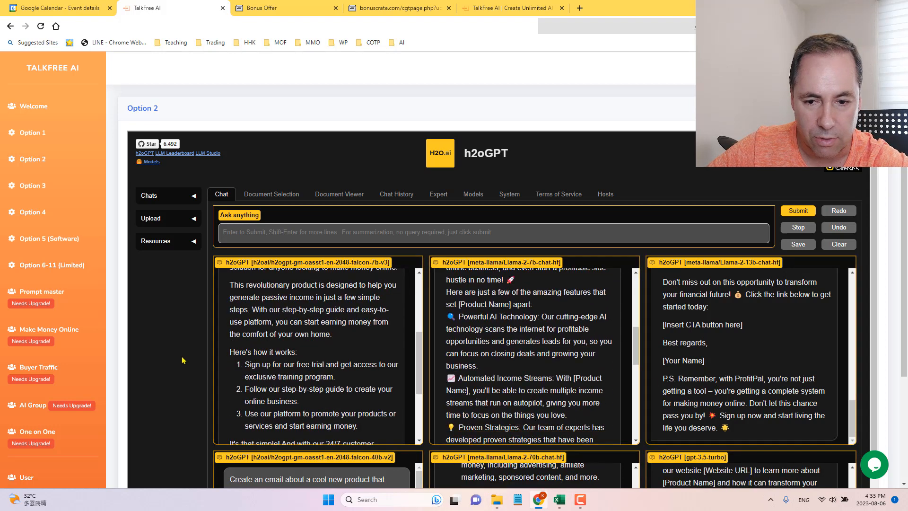
pyautogui.scroll(-3)
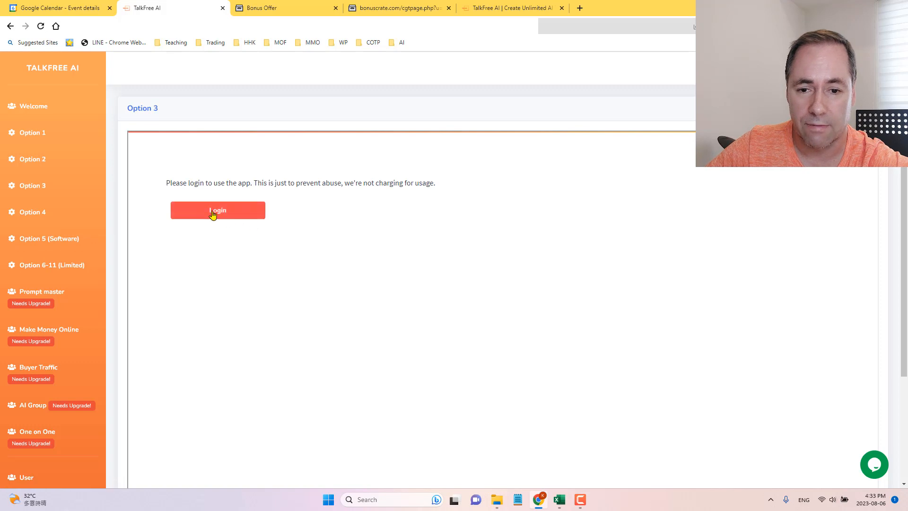
# Try the Option 3 login, then switch to the Option 4 tool while it loads
pyautogui.click(218, 210)
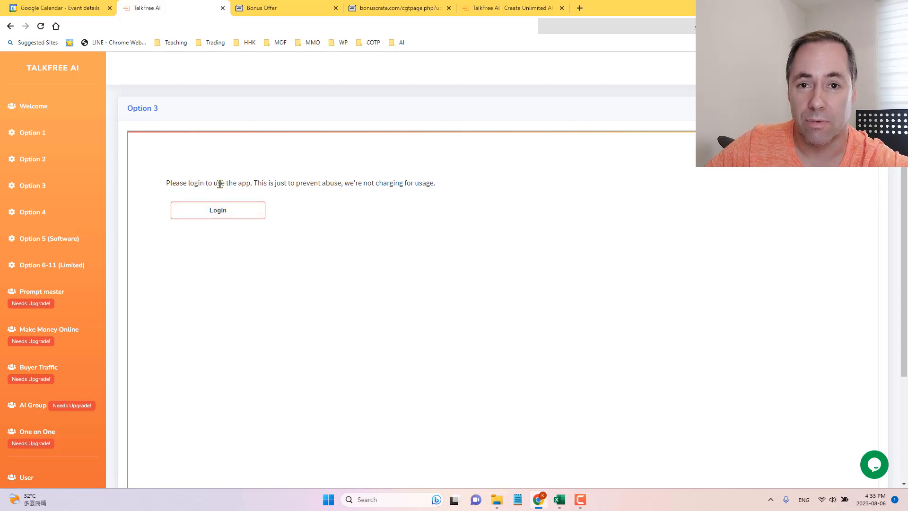
pyautogui.click(33, 212)
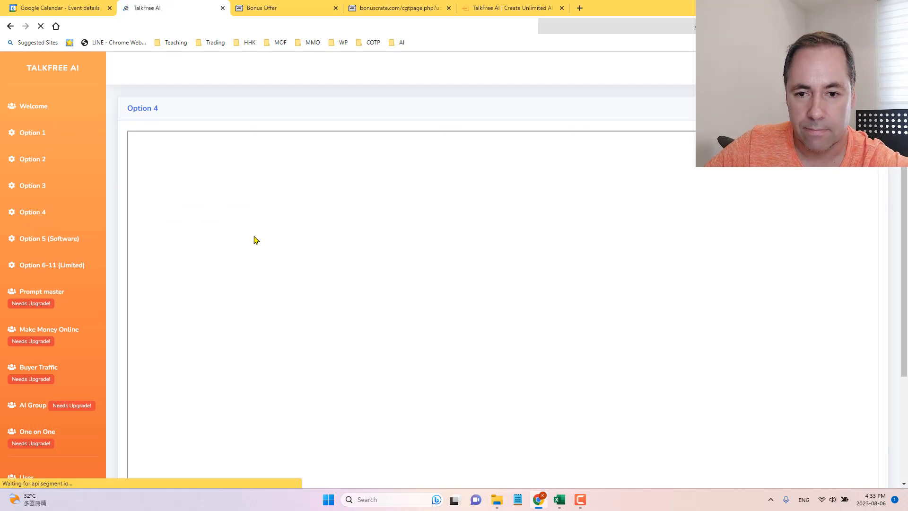
pyautogui.moveTo(304, 228)
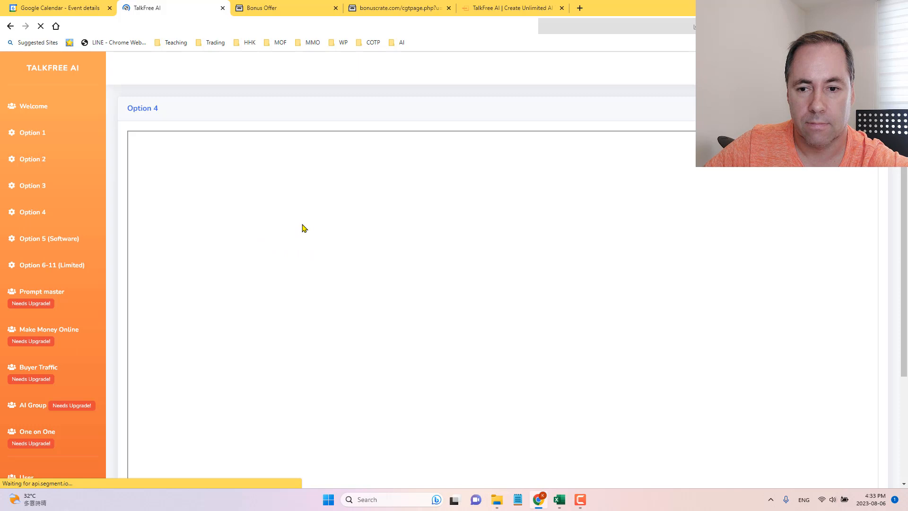
pyautogui.moveTo(442, 275)
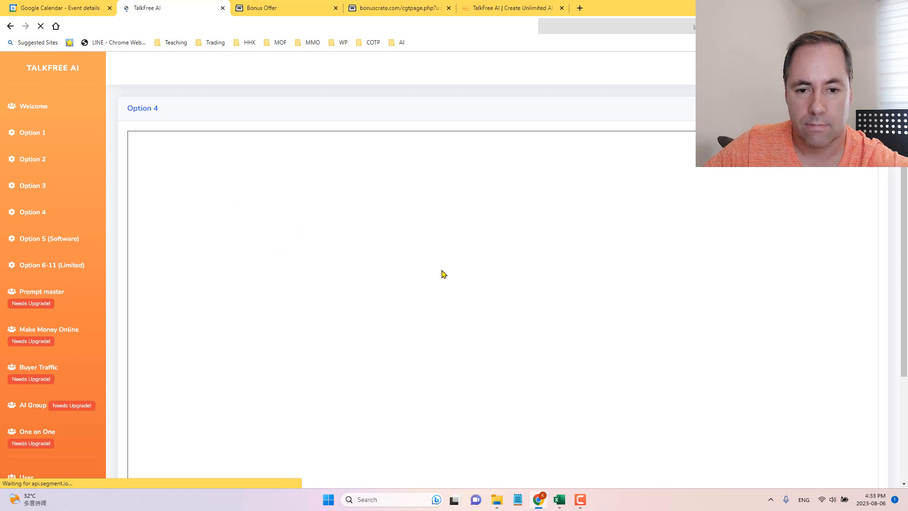
pyautogui.scroll(-3)
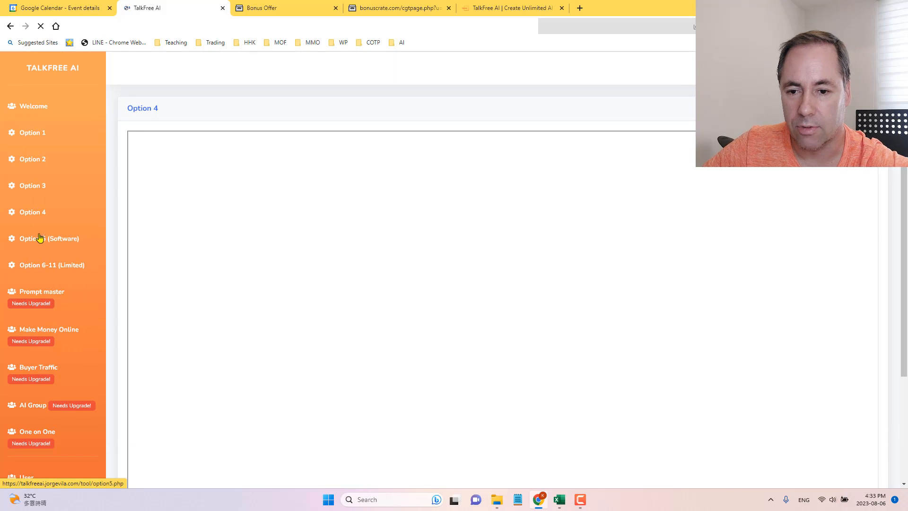
# View the Option 5 software install guide, then the Limited Options 6-11 list
pyautogui.click(48, 238)
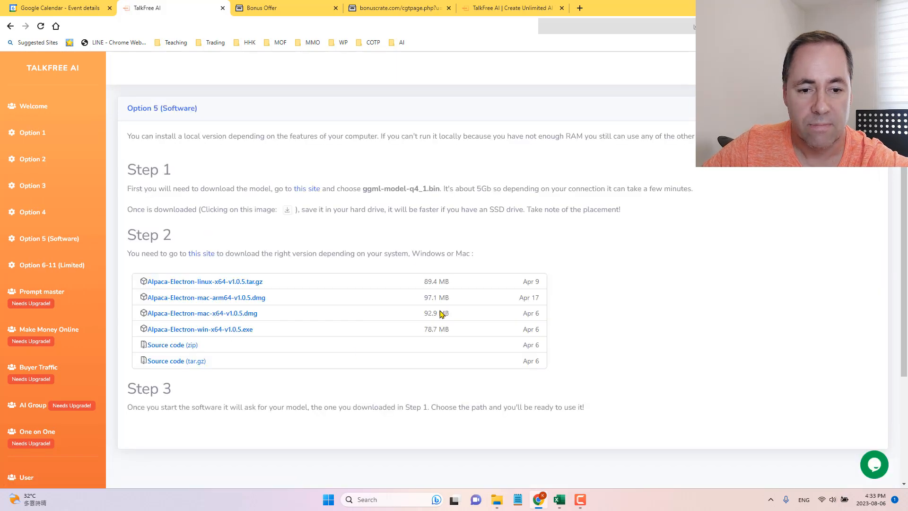
pyautogui.moveTo(200, 363)
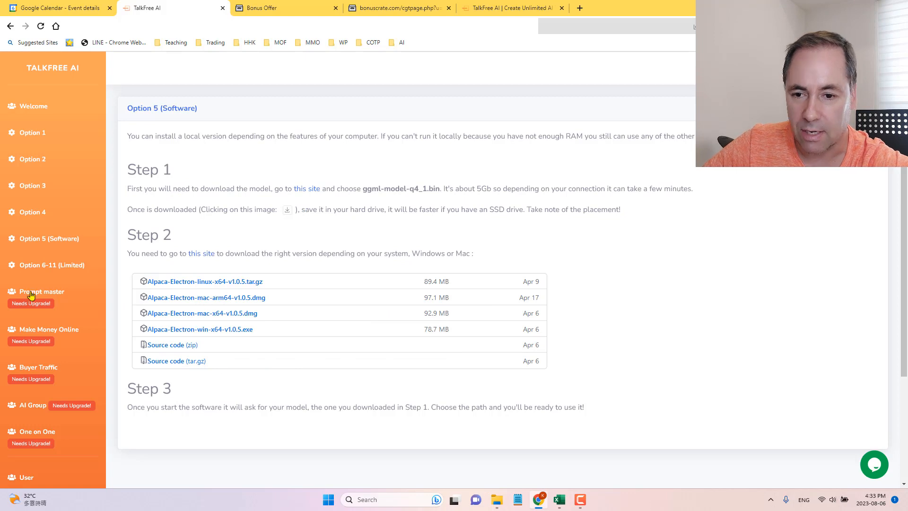
pyautogui.click(51, 265)
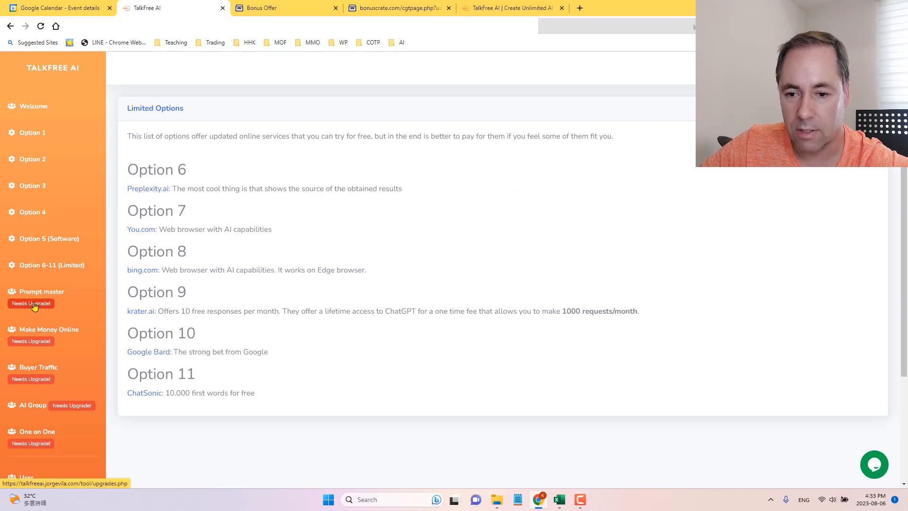
pyautogui.click(30, 303)
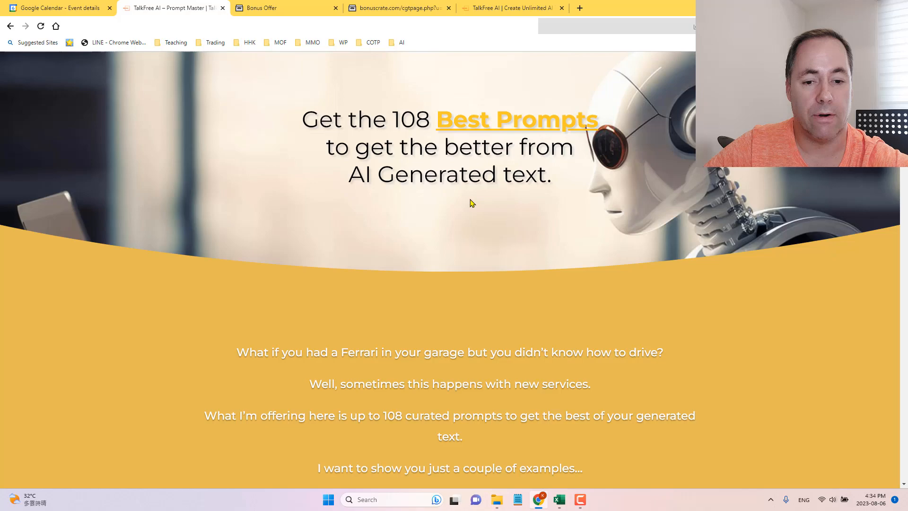
pyautogui.scroll(-3)
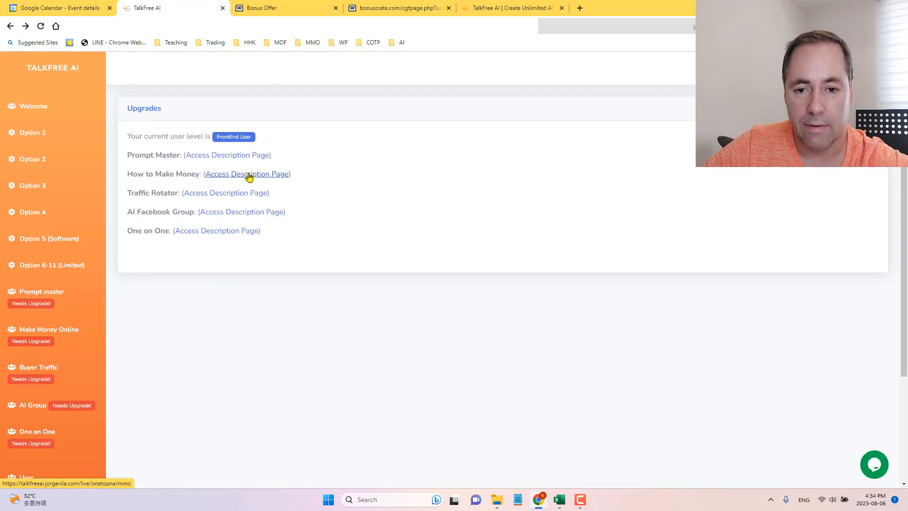
pyautogui.click(247, 174)
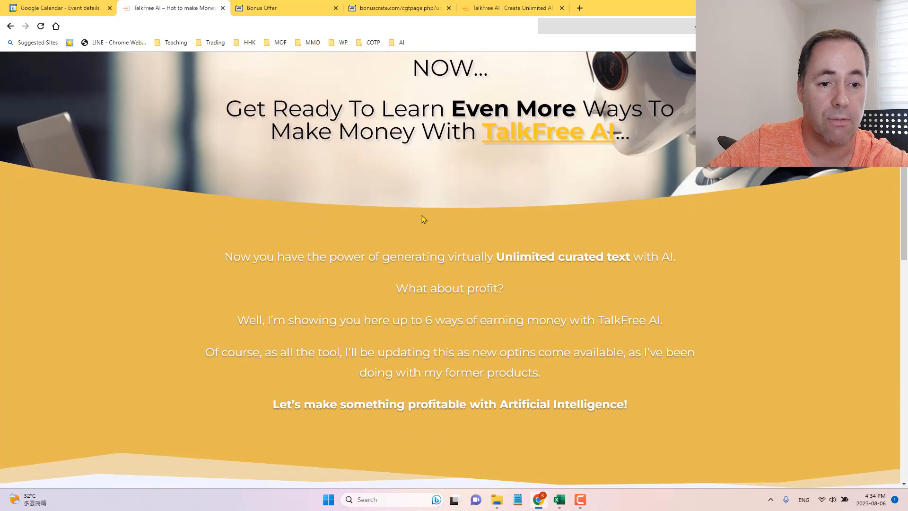
pyautogui.scroll(-3)
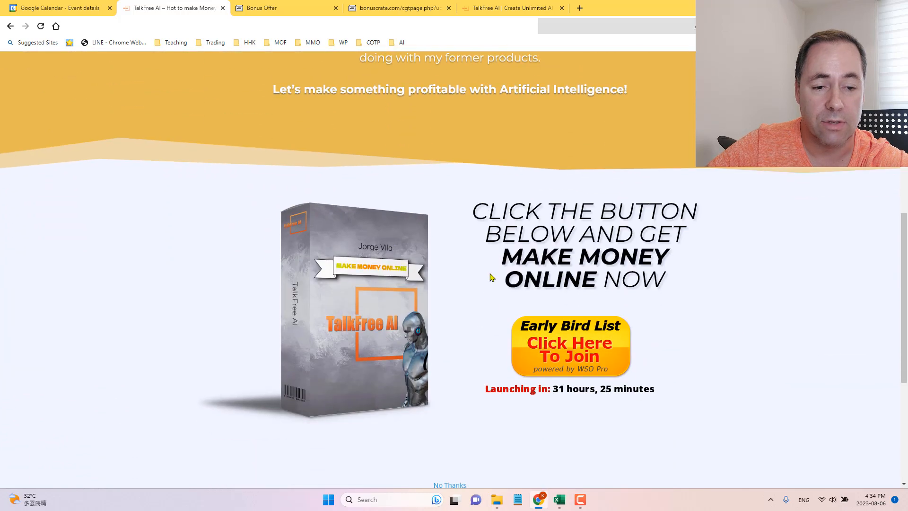
pyautogui.moveTo(114, 313)
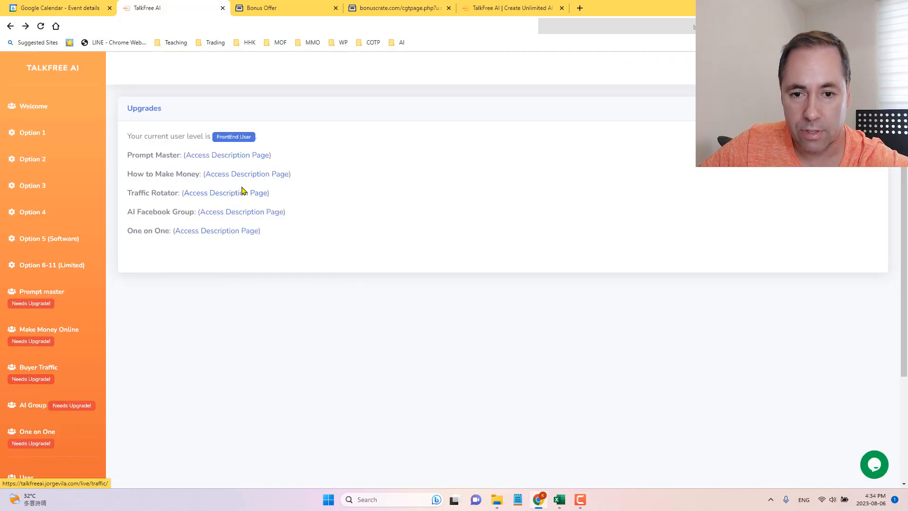
pyautogui.click(225, 192)
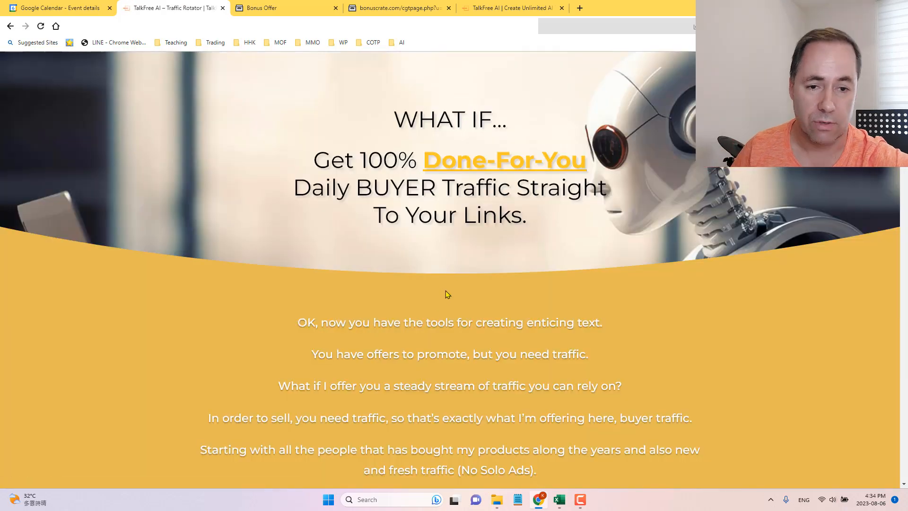
pyautogui.moveTo(482, 179)
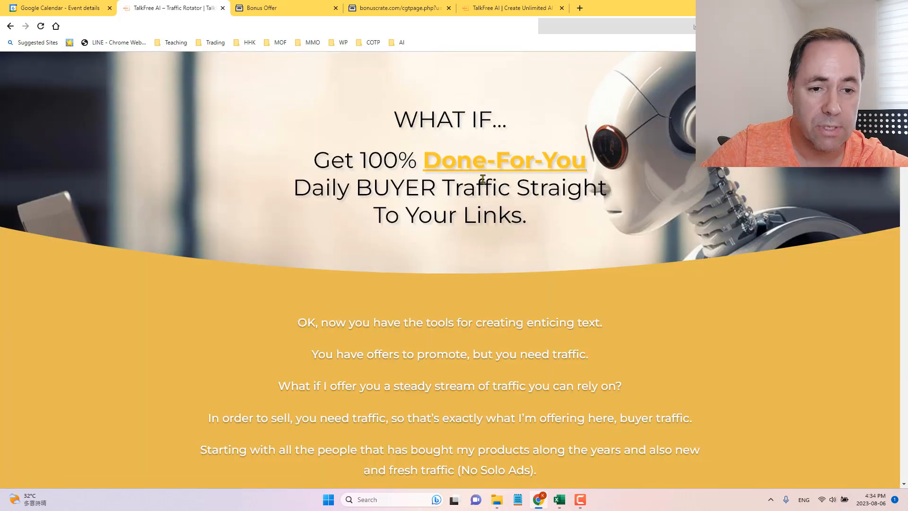
pyautogui.scroll(-3)
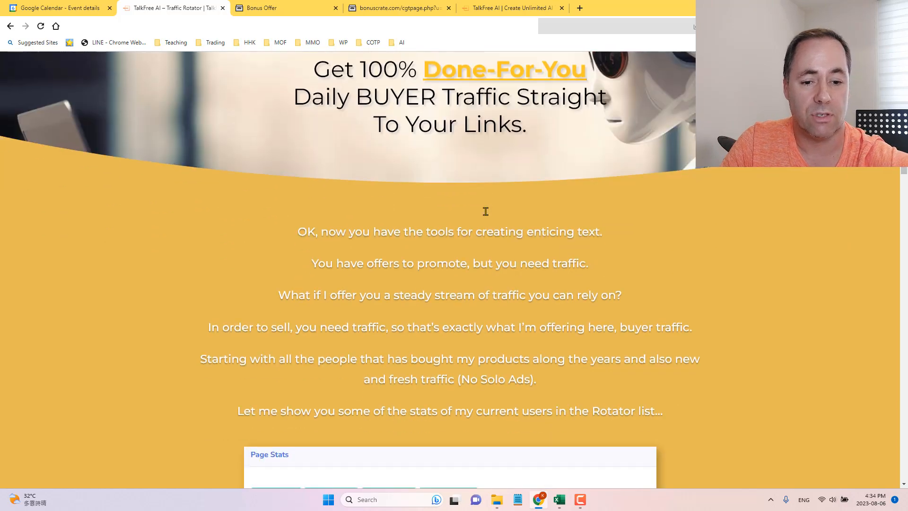
pyautogui.scroll(-3)
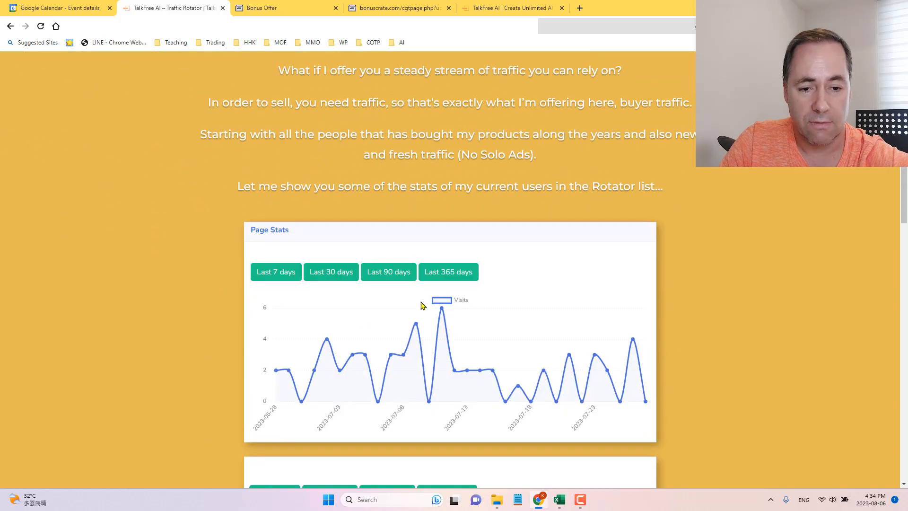
pyautogui.scroll(-3)
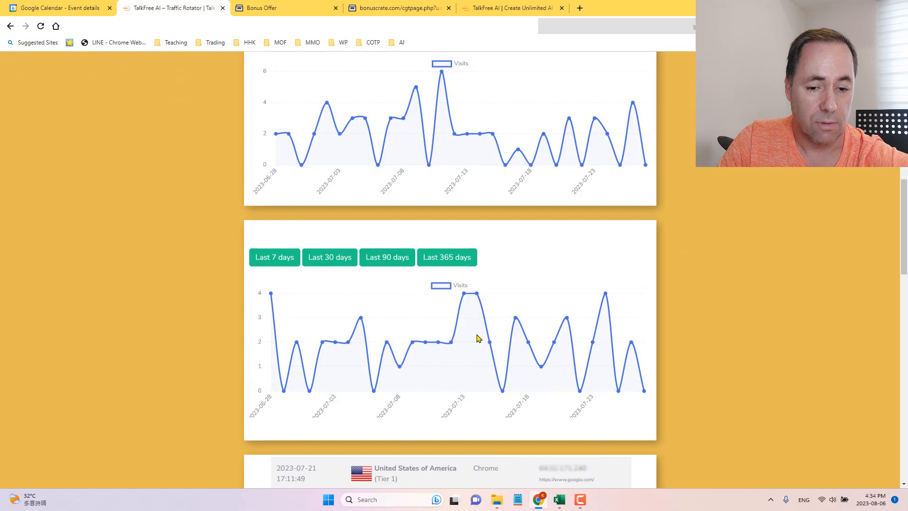
pyautogui.scroll(-3)
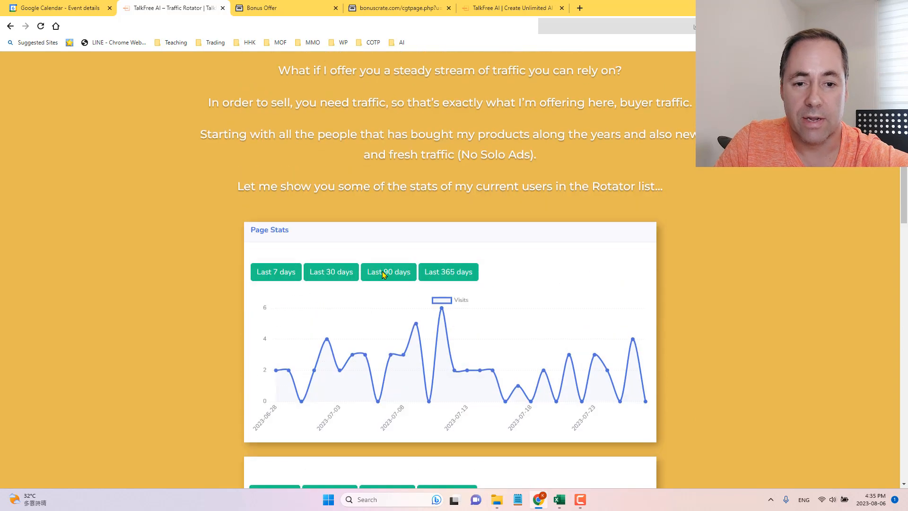
pyautogui.scroll(3)
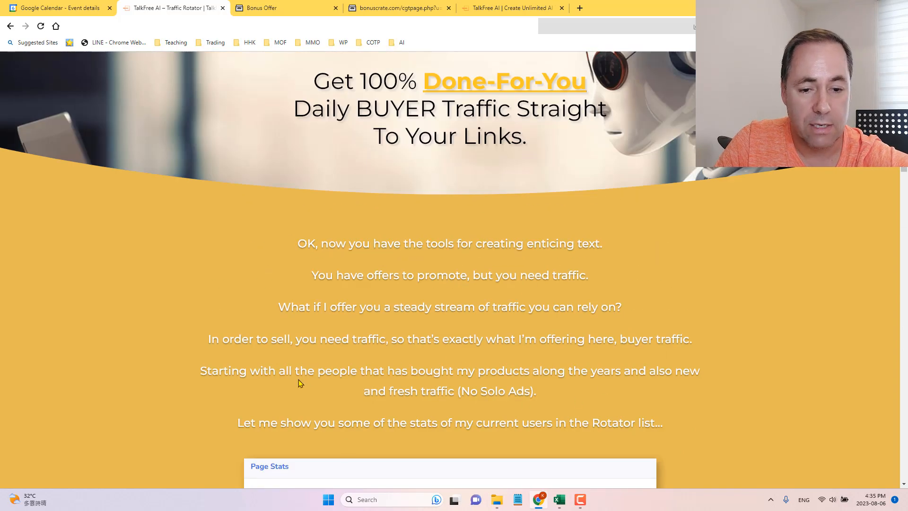
pyautogui.moveTo(74, 99)
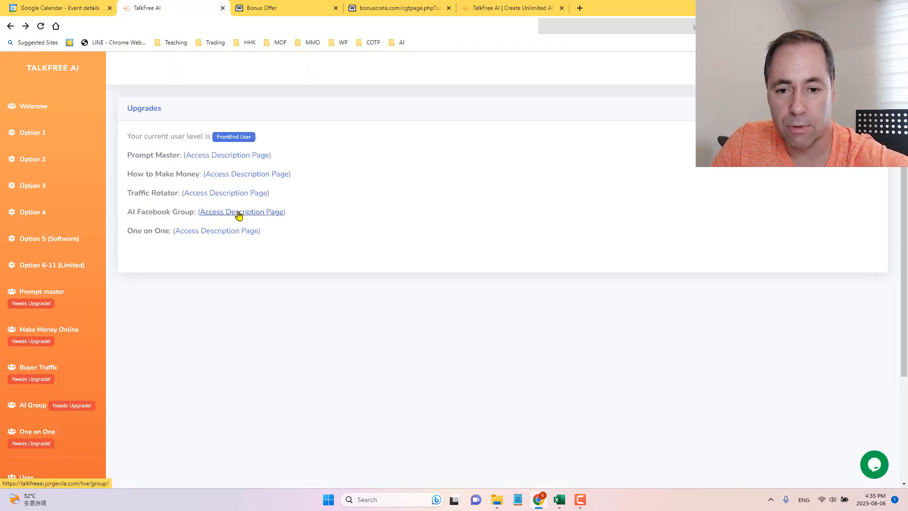
pyautogui.click(241, 210)
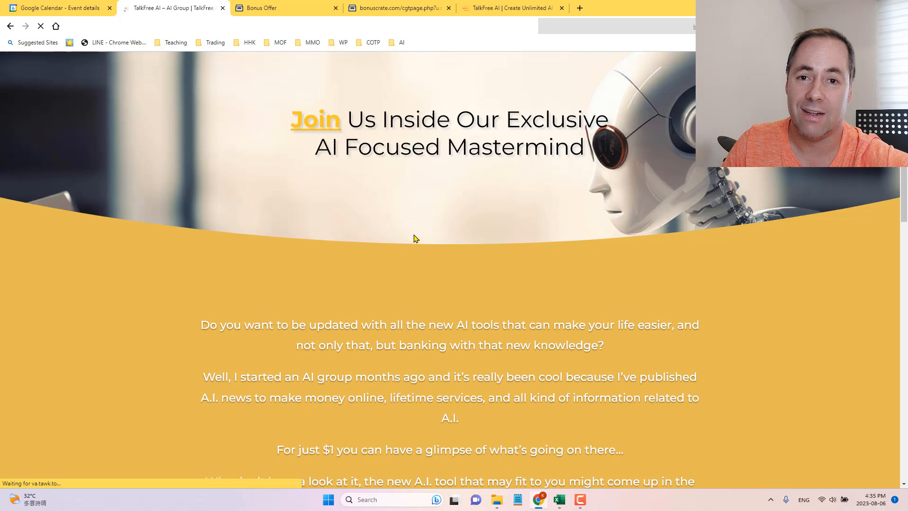
pyautogui.scroll(-3)
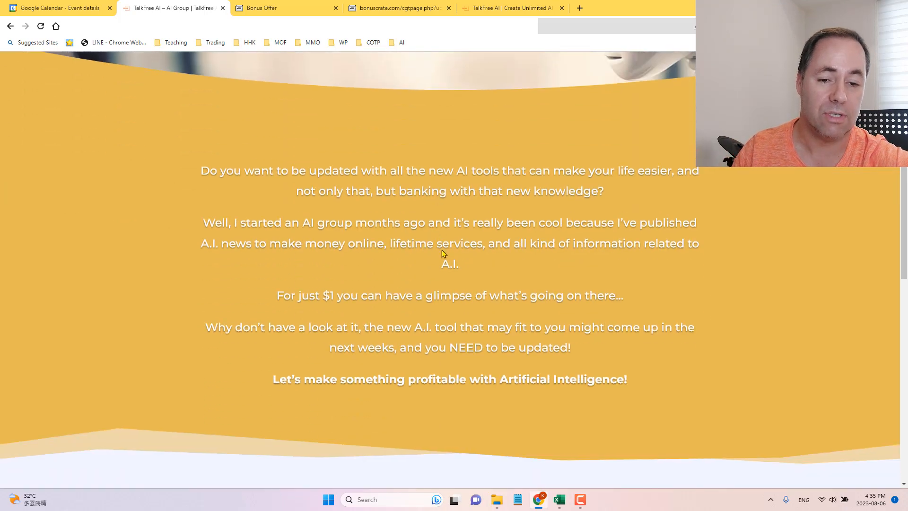
pyautogui.scroll(-3)
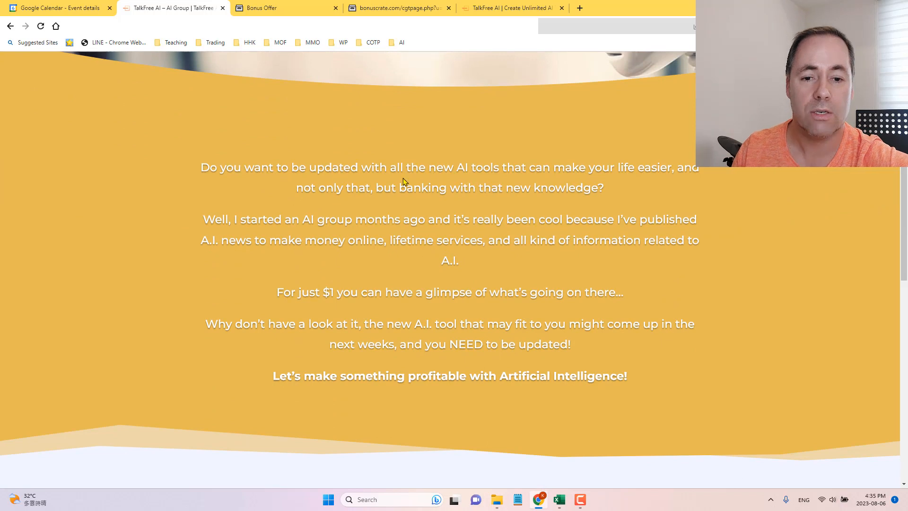
pyautogui.moveTo(560, 192)
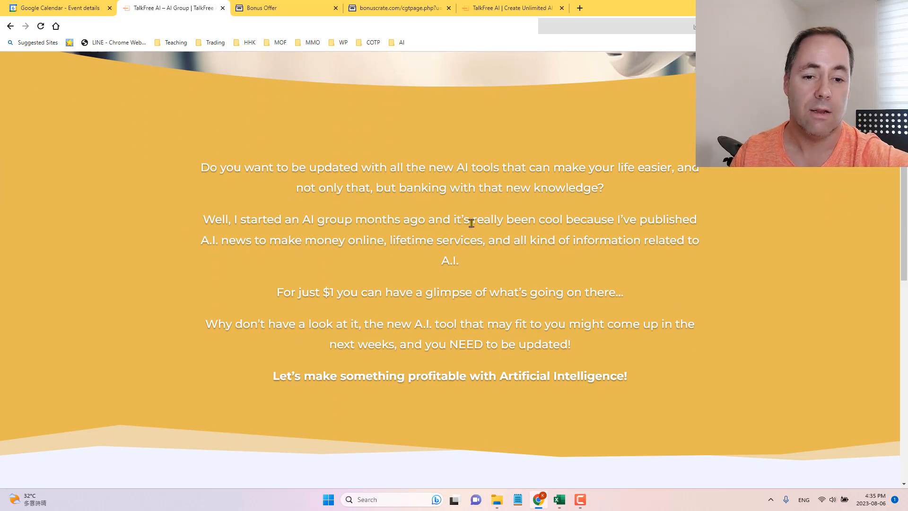
pyautogui.scroll(-3)
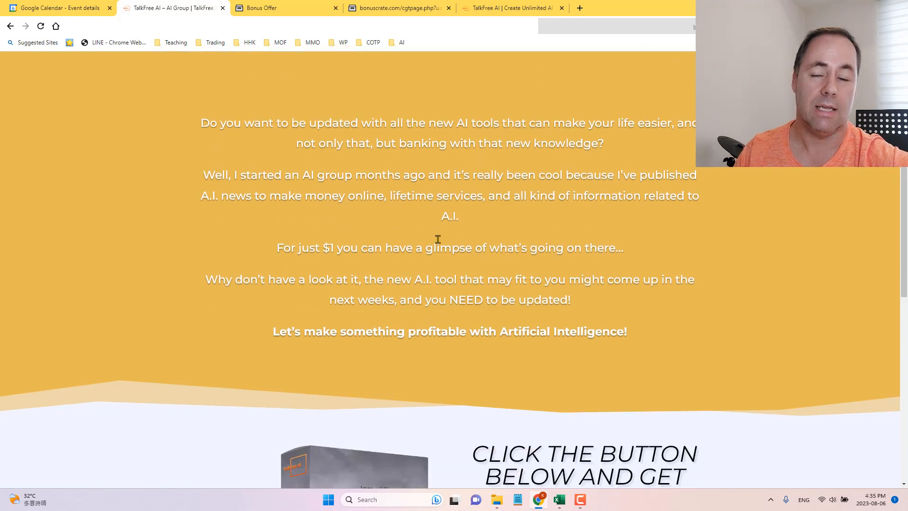
pyautogui.scroll(-3)
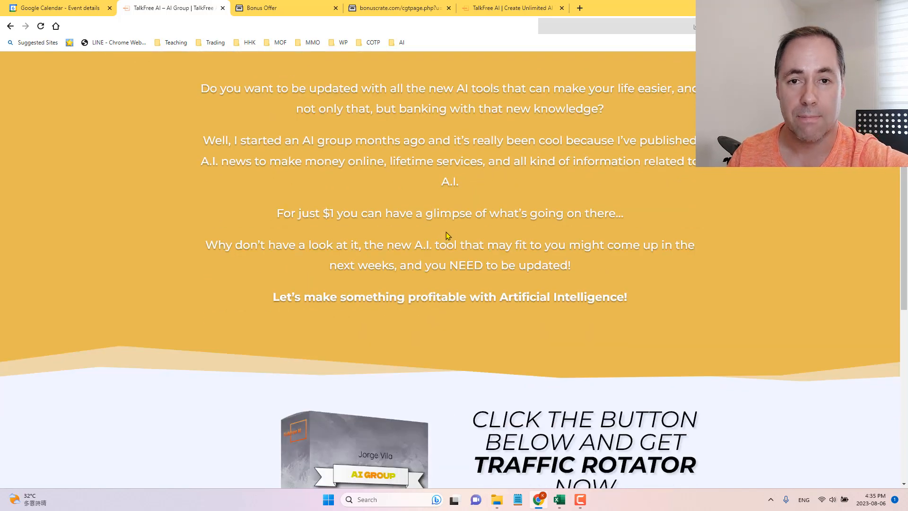
pyautogui.scroll(-3)
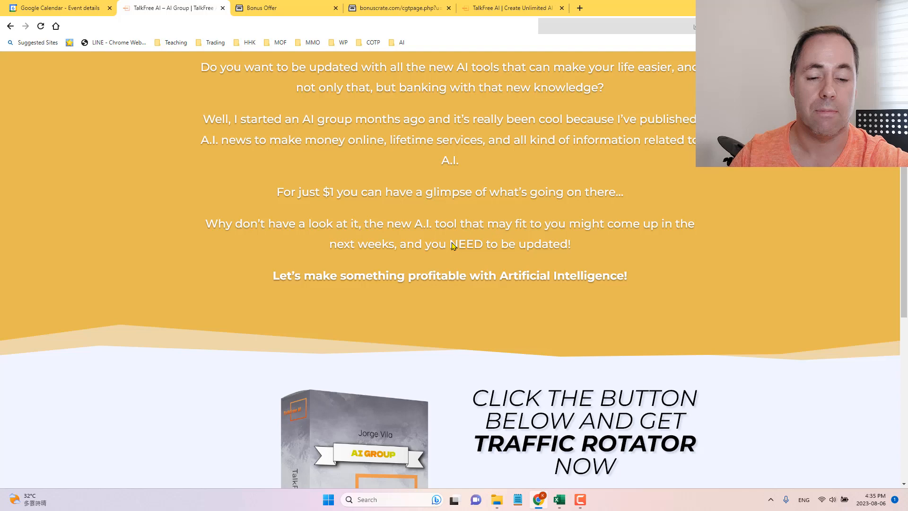
pyautogui.scroll(-3)
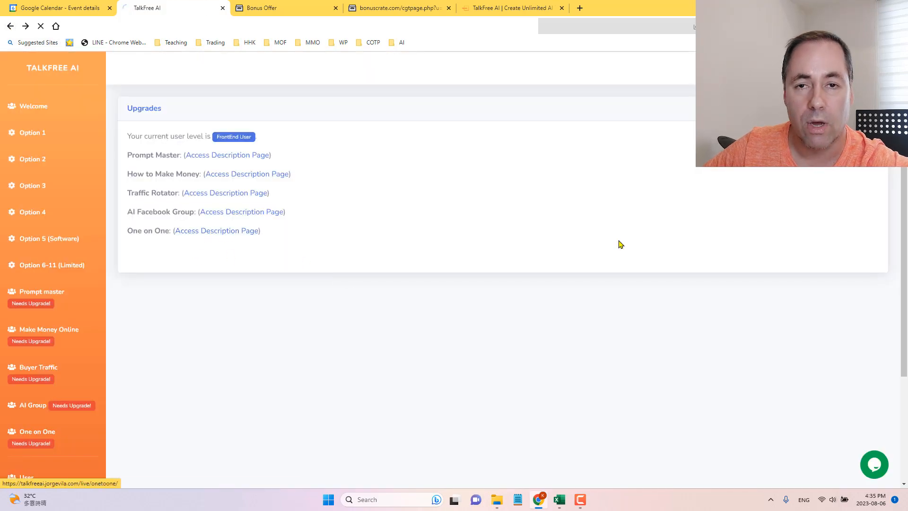
pyautogui.click(216, 230)
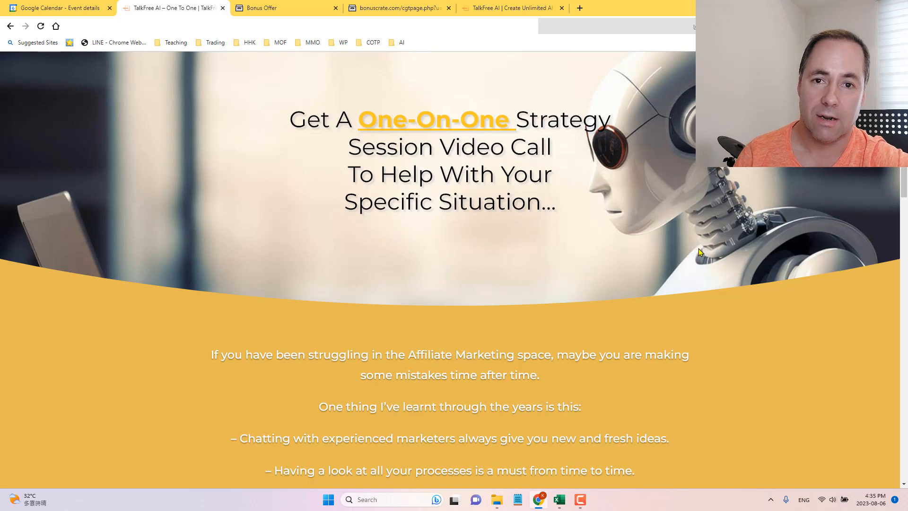
pyautogui.moveTo(702, 261)
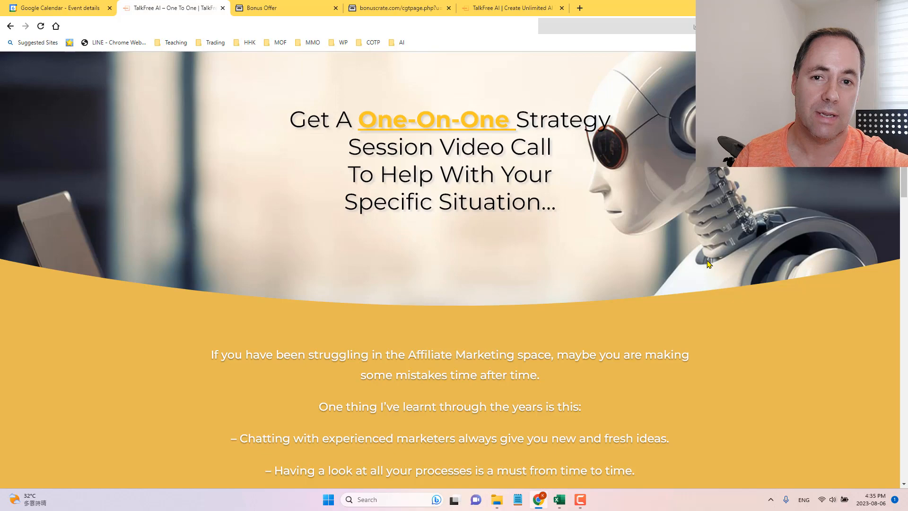
pyautogui.scroll(-3)
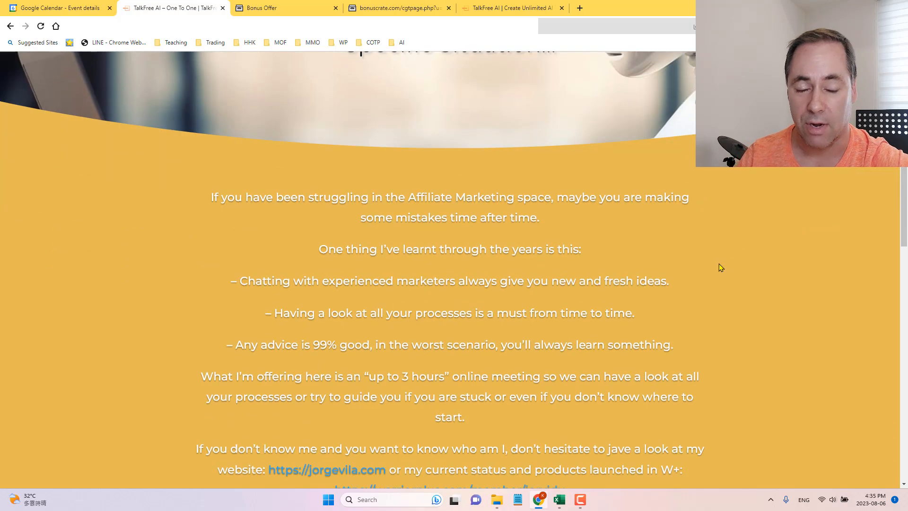
pyautogui.scroll(-3)
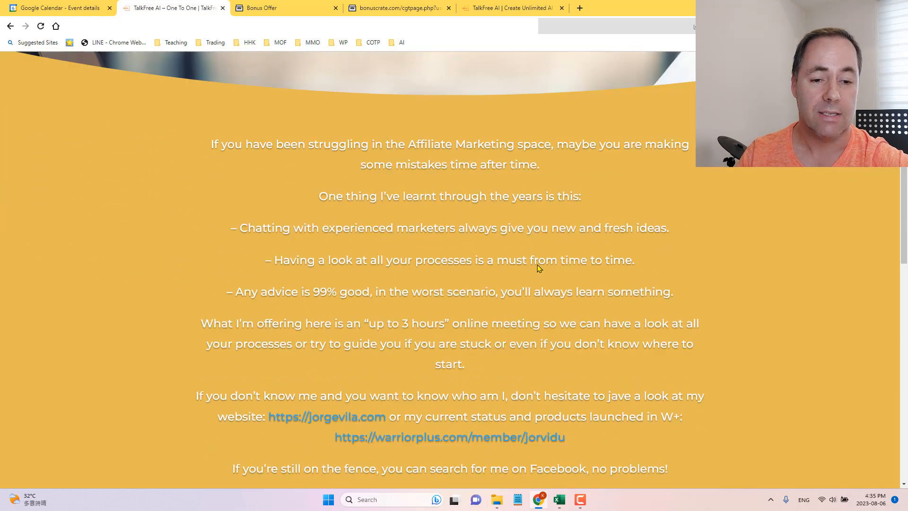
pyautogui.scroll(-3)
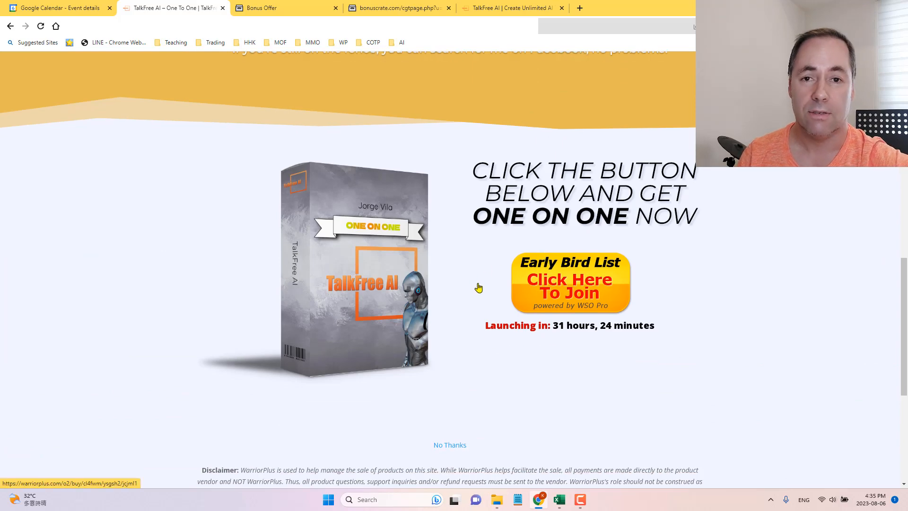
pyautogui.scroll(-3)
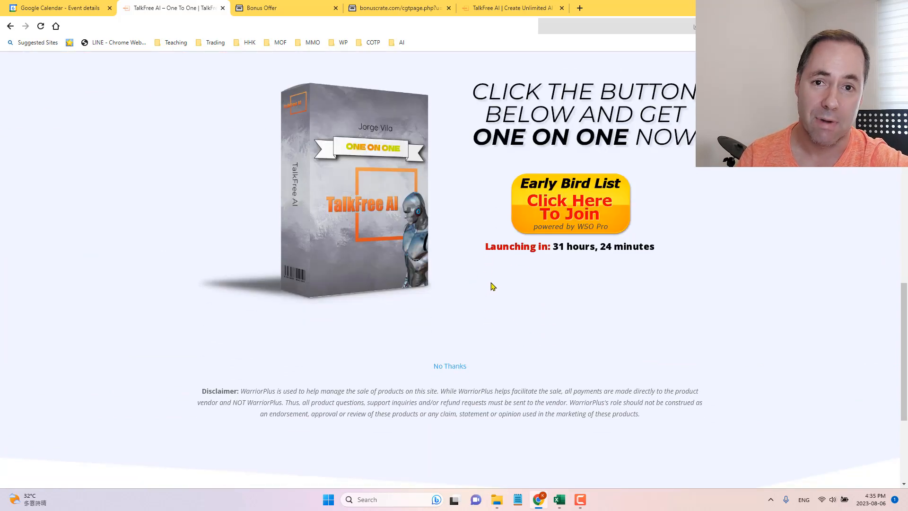
pyautogui.scroll(-3)
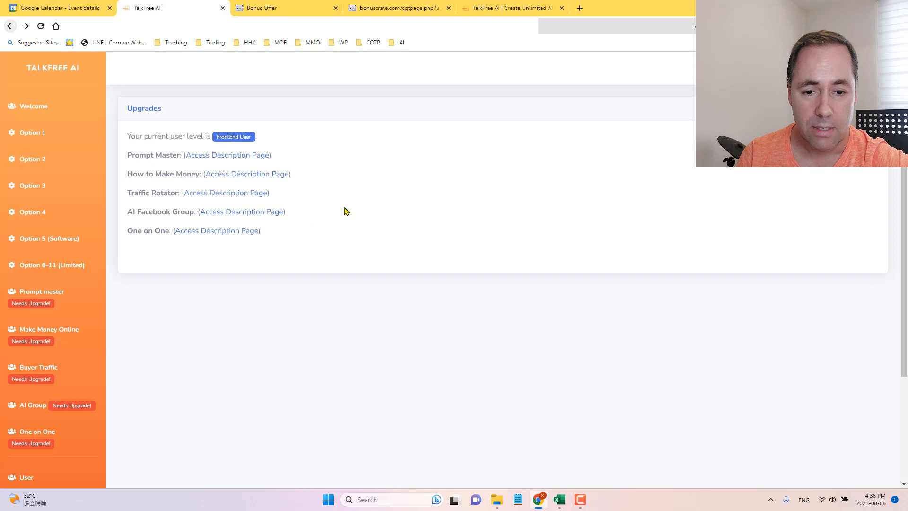
# View the member-area Bonus coupon instructions, then switch to the reviewer's Bonus Offer page
pyautogui.scroll(-3)
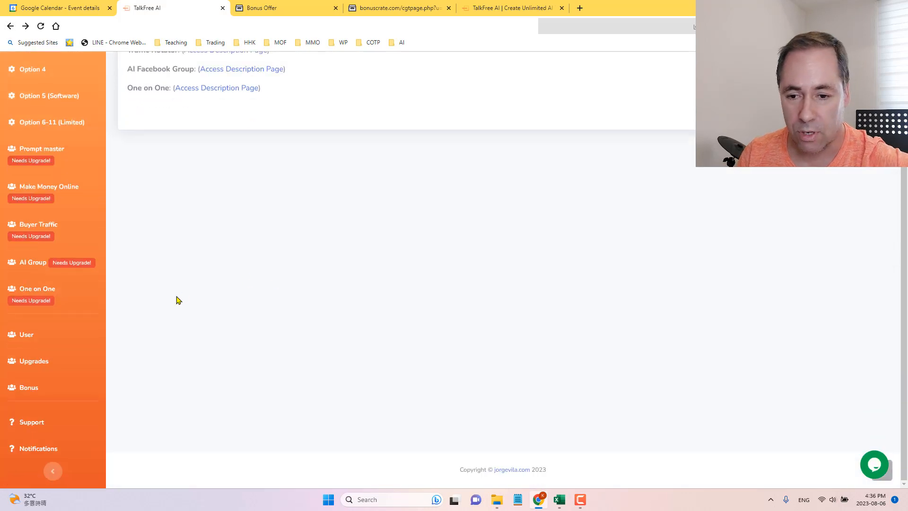
pyautogui.moveTo(34, 361)
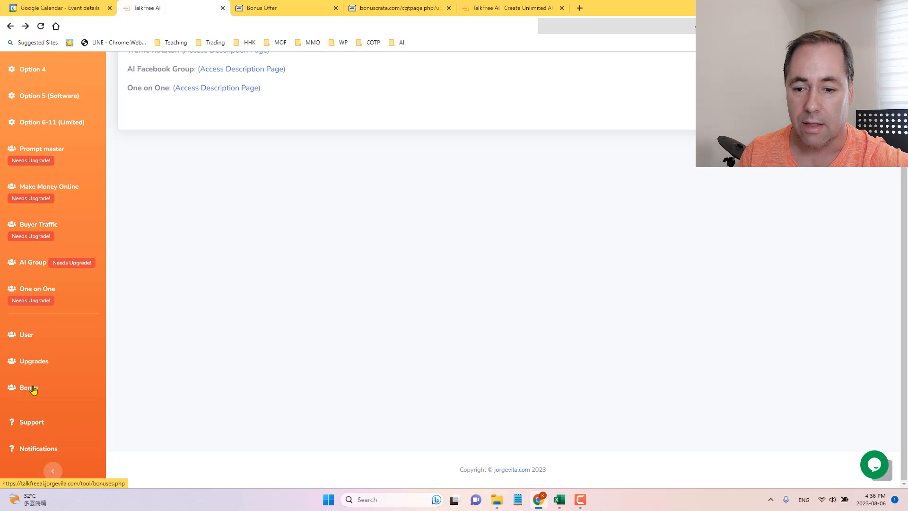
pyautogui.click(27, 388)
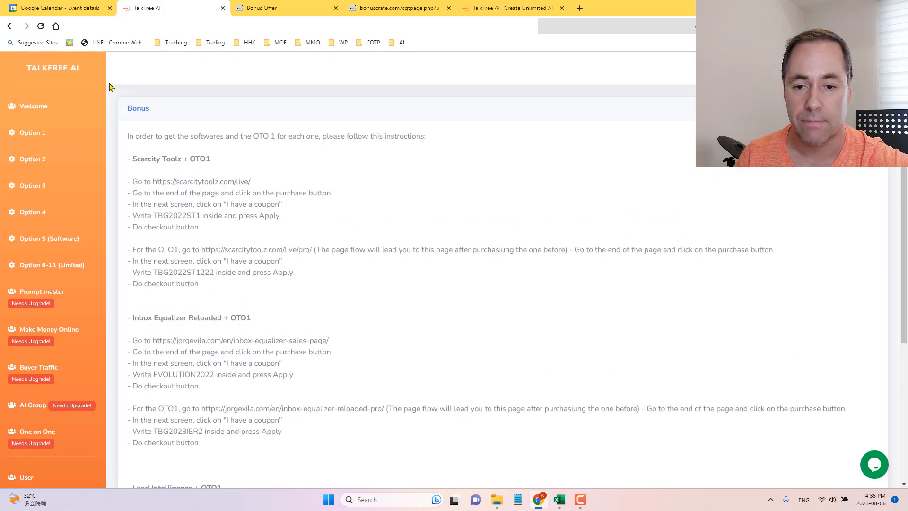
pyautogui.click(261, 7)
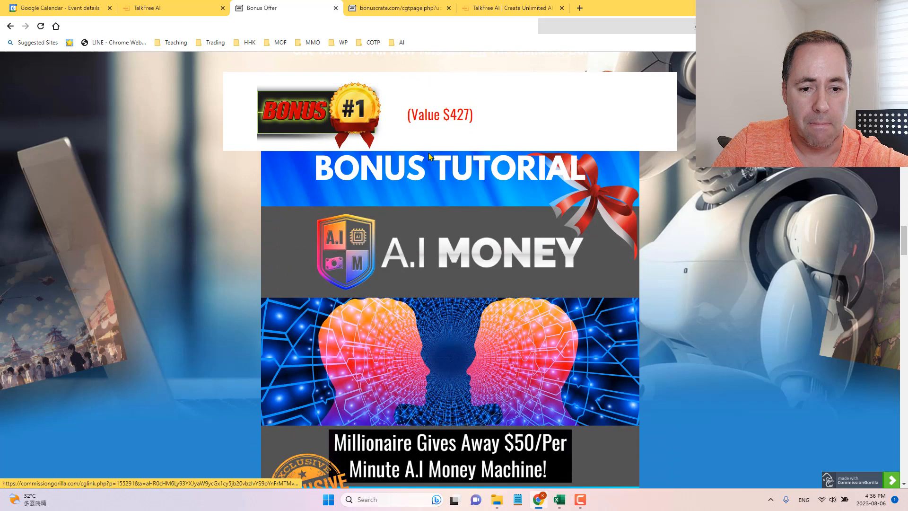
pyautogui.scroll(-3)
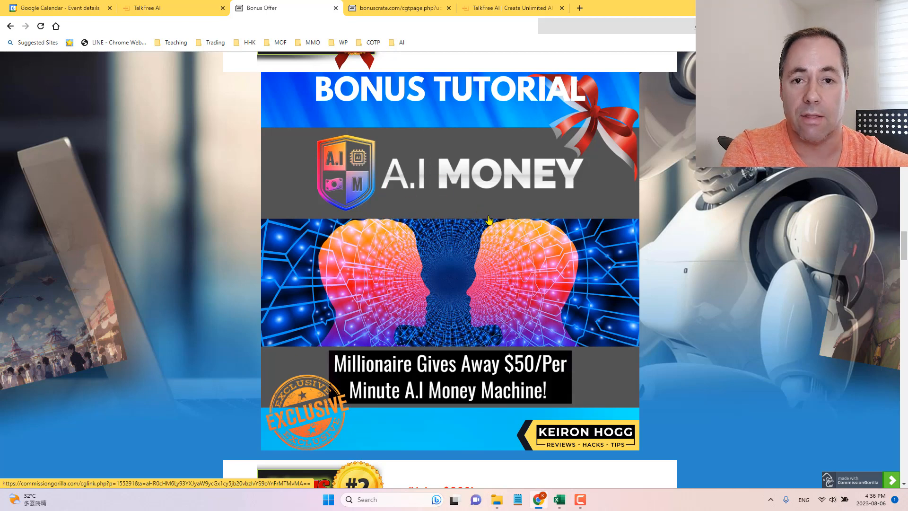
pyautogui.scroll(-3)
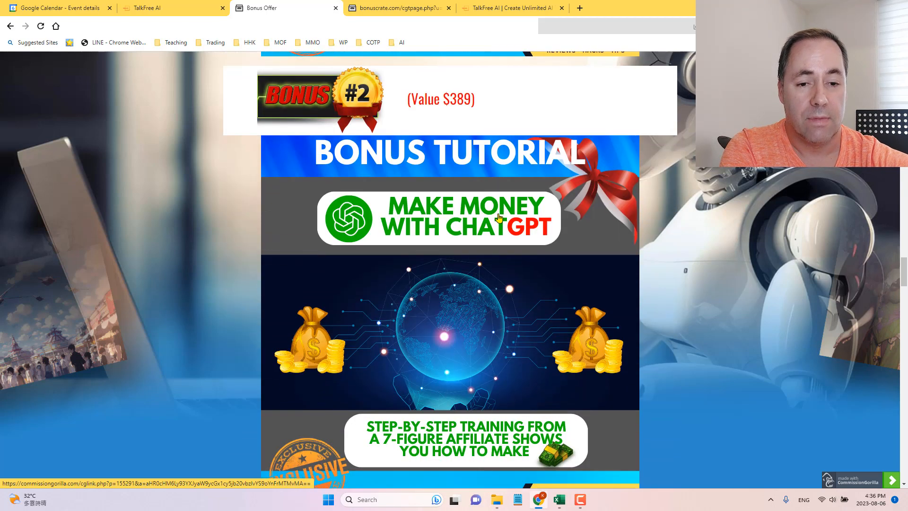
pyautogui.scroll(-3)
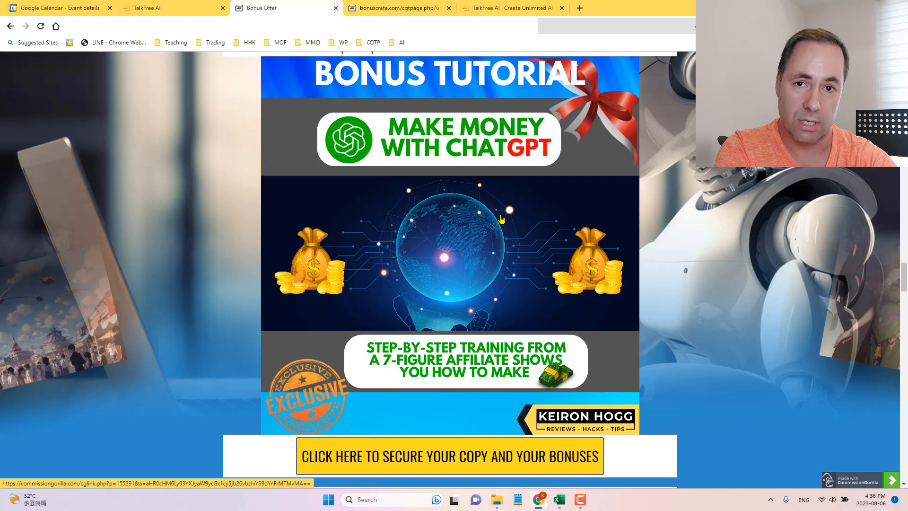
pyautogui.moveTo(169, 122)
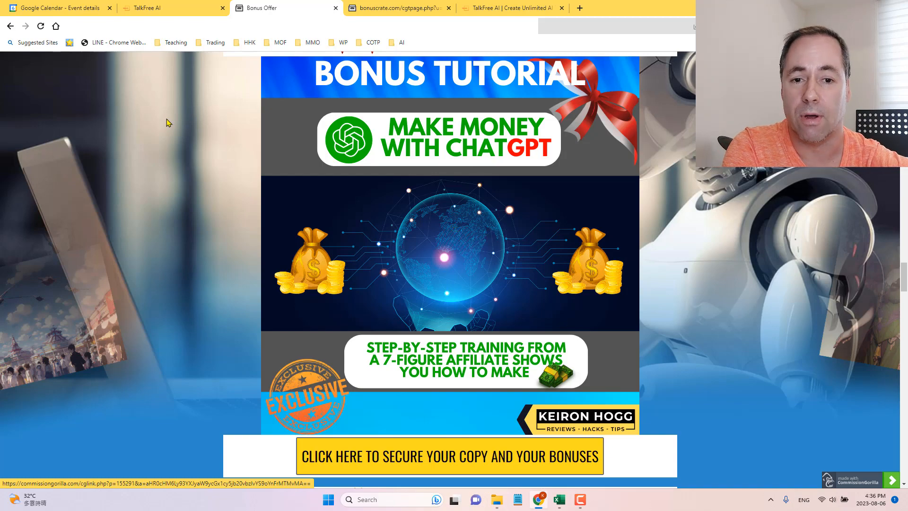
pyautogui.moveTo(225, 126)
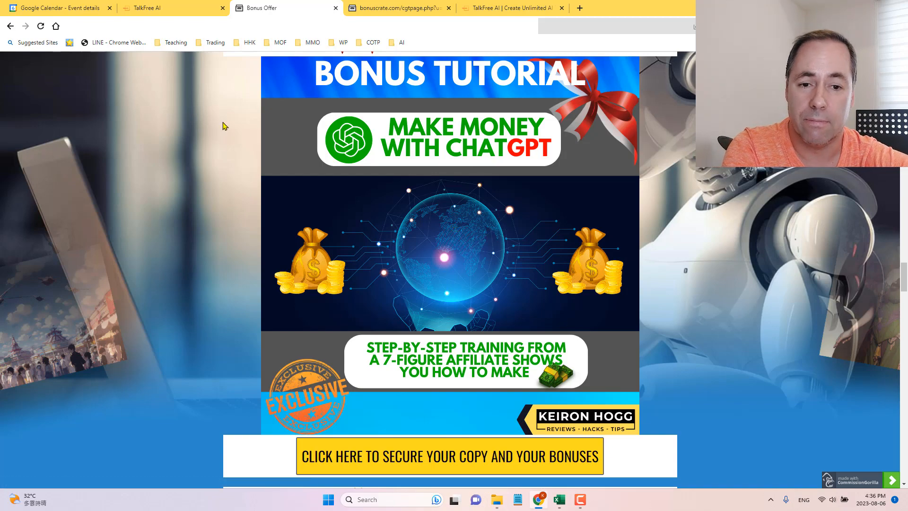
pyautogui.scroll(-3)
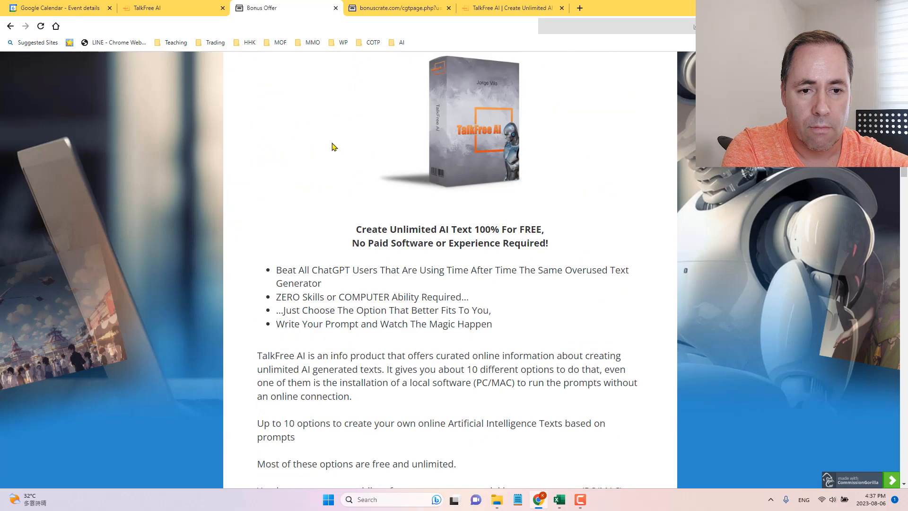
pyautogui.scroll(-3)
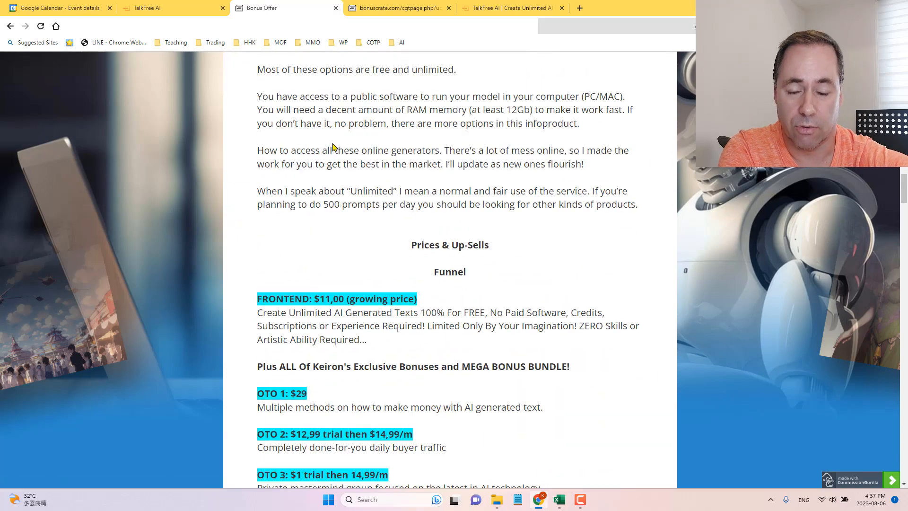
pyautogui.scroll(-3)
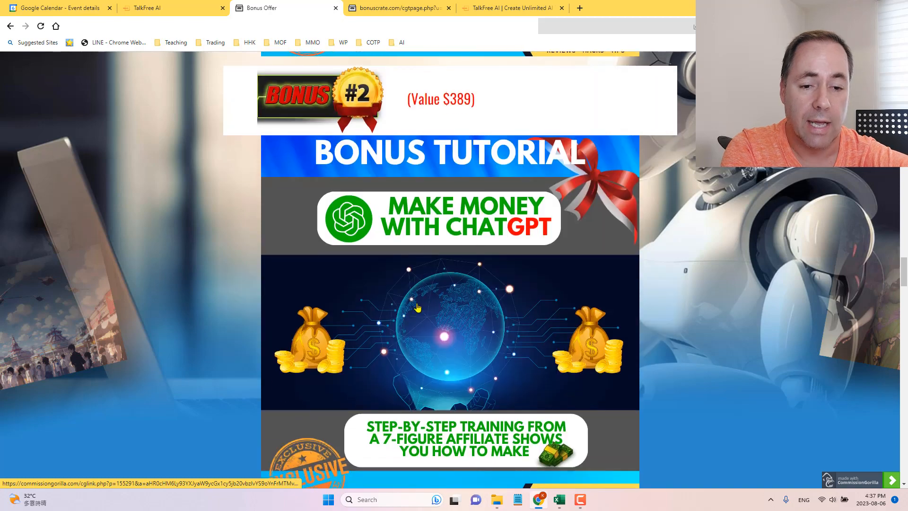
pyautogui.moveTo(448, 385)
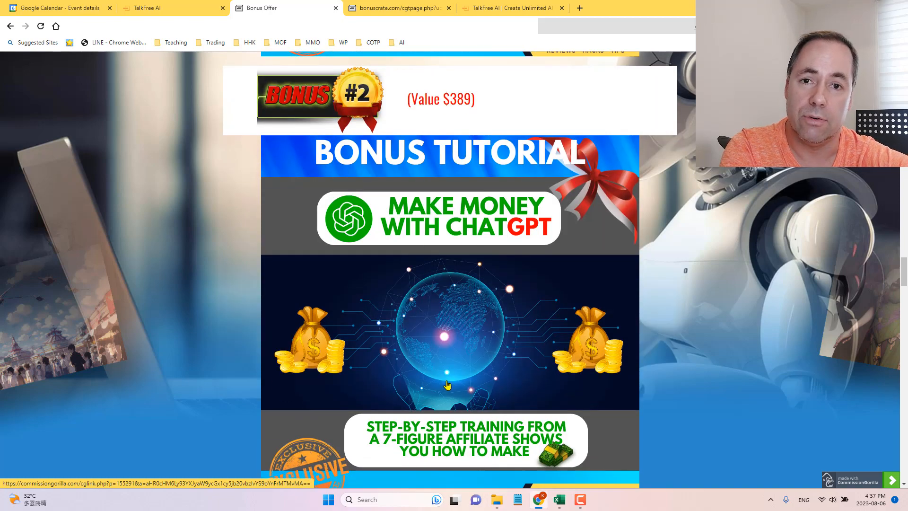
pyautogui.moveTo(431, 274)
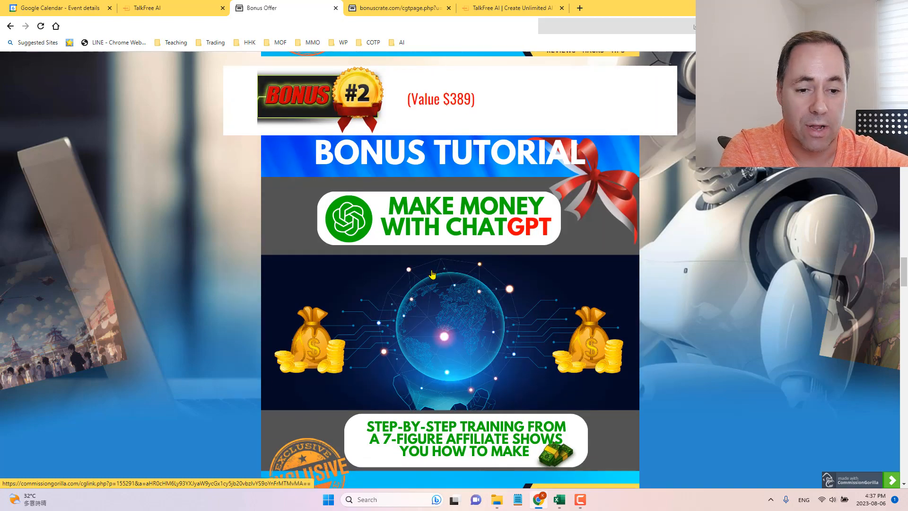
pyautogui.scroll(-3)
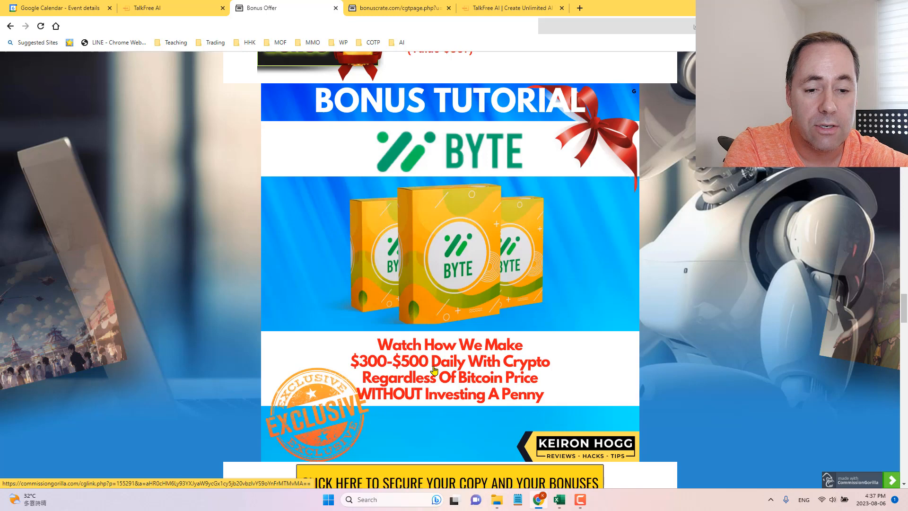
pyautogui.moveTo(442, 359)
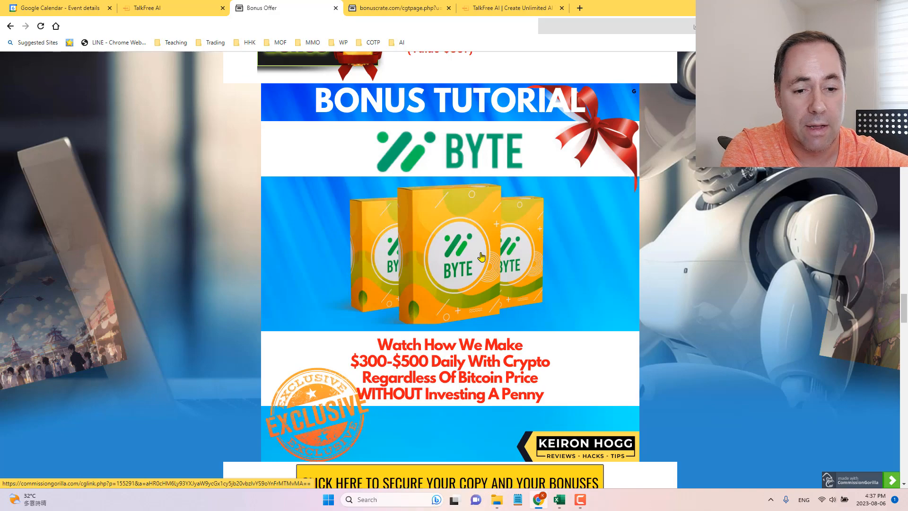
pyautogui.scroll(-3)
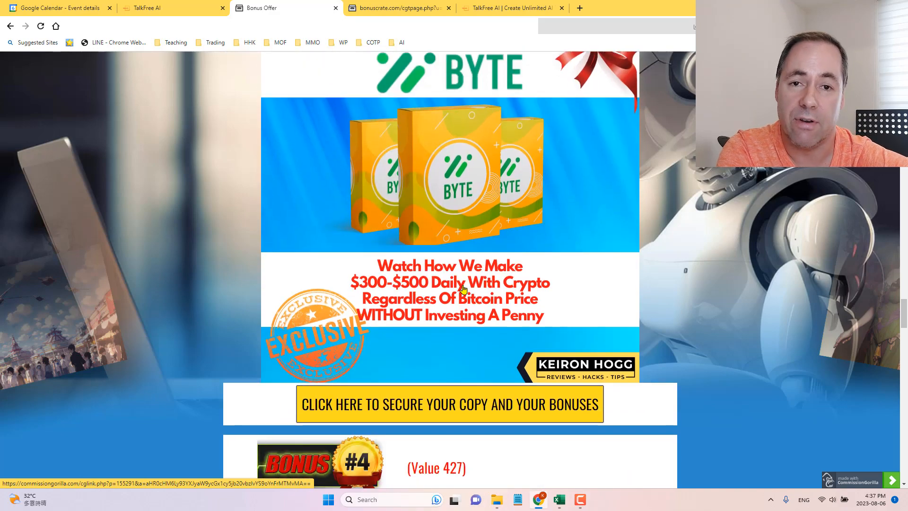
pyautogui.scroll(-3)
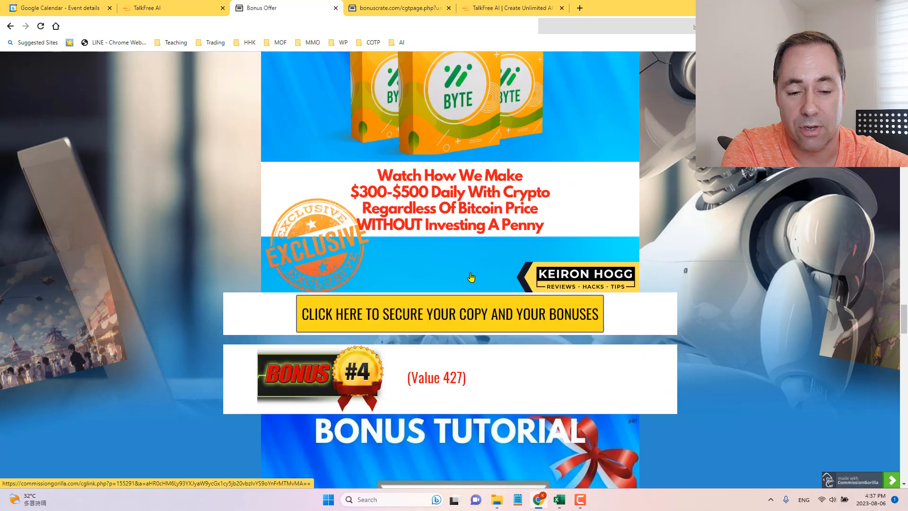
pyautogui.scroll(-3)
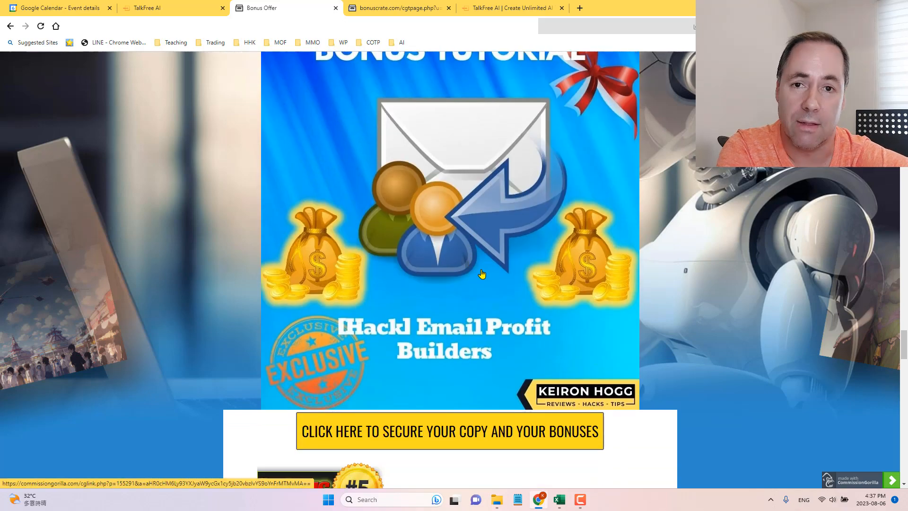
pyautogui.scroll(-3)
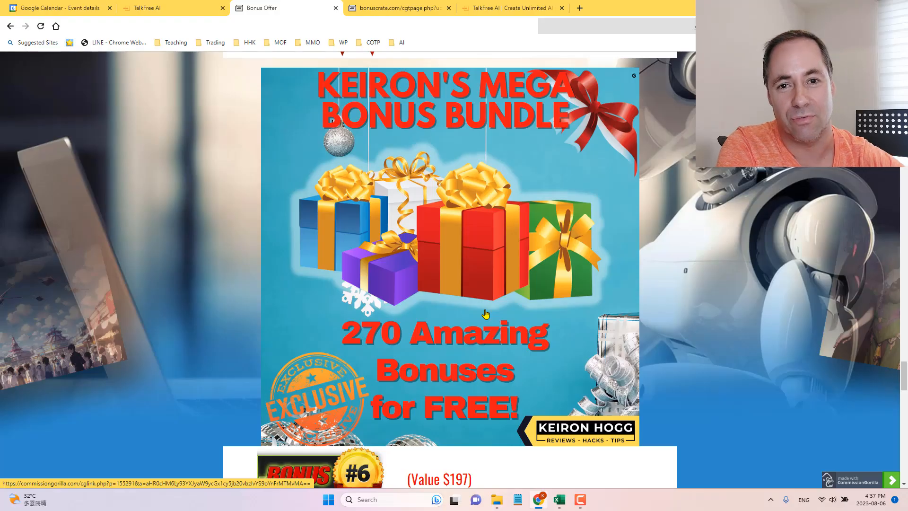
pyautogui.scroll(-3)
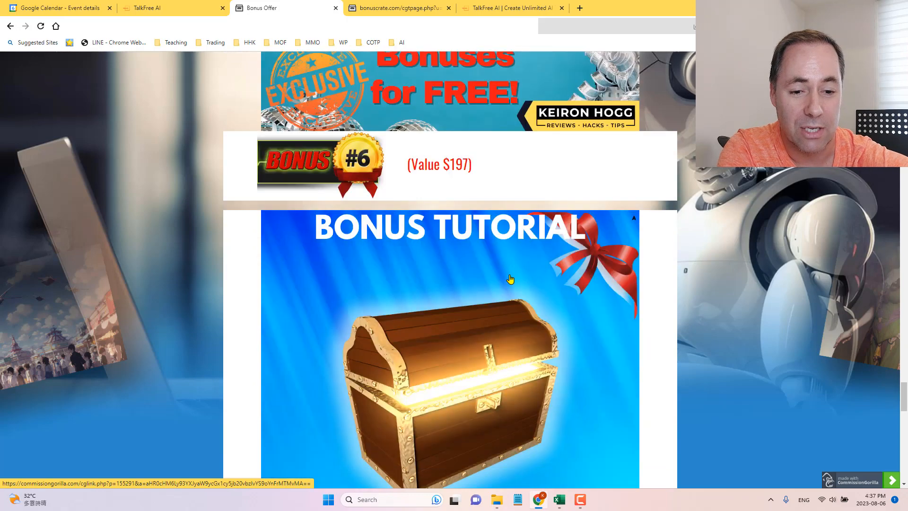
pyautogui.scroll(-3)
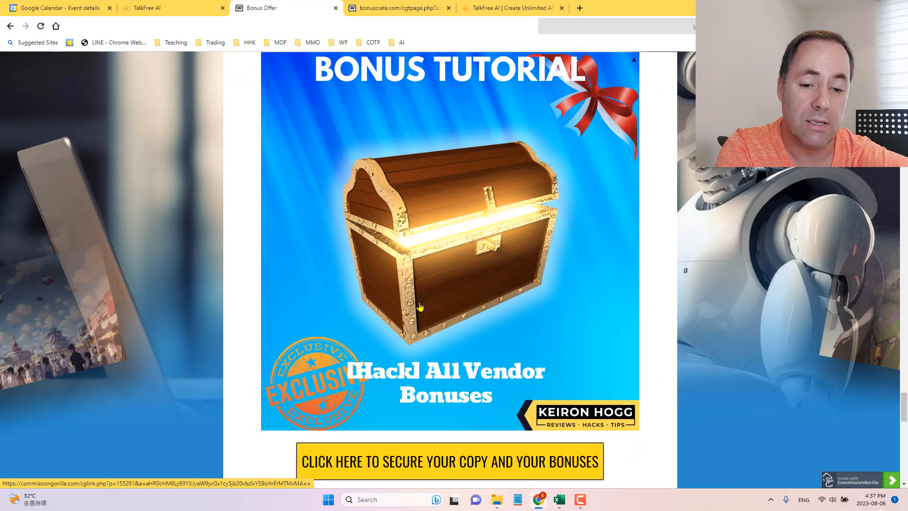
pyautogui.scroll(-3)
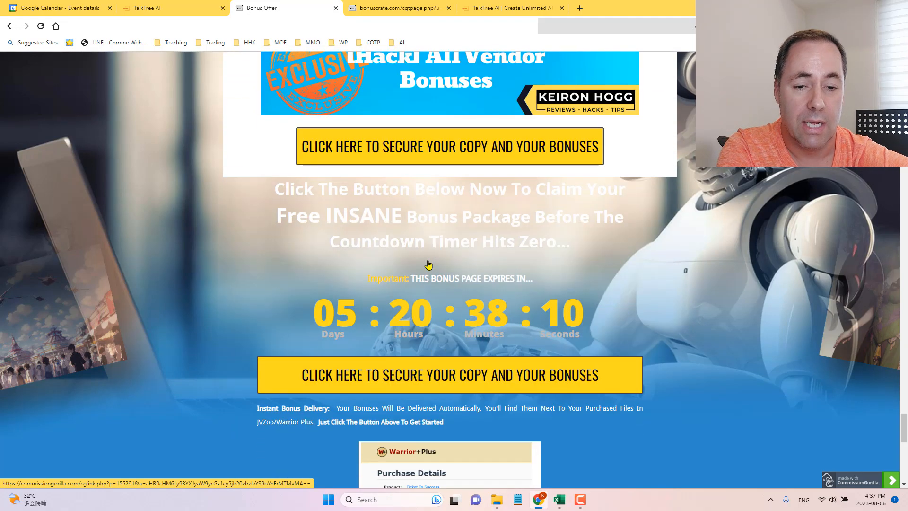
pyautogui.scroll(-3)
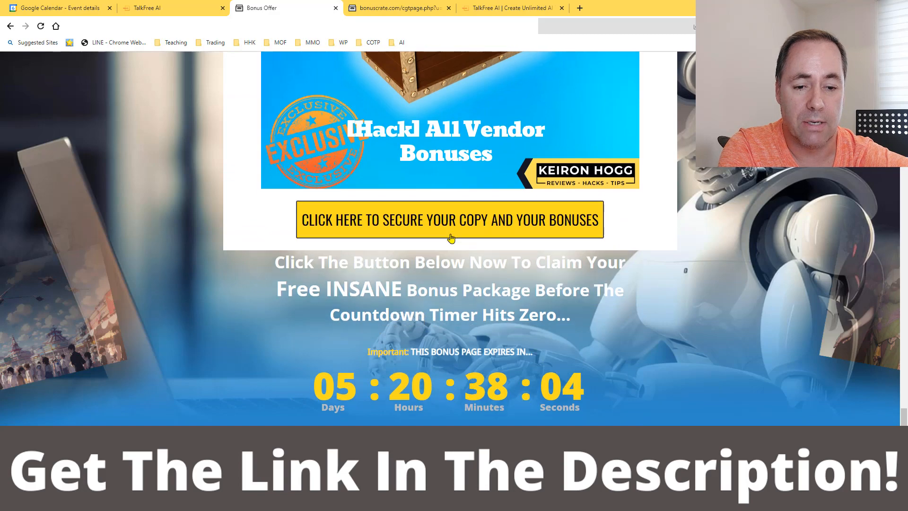
pyautogui.scroll(-3)
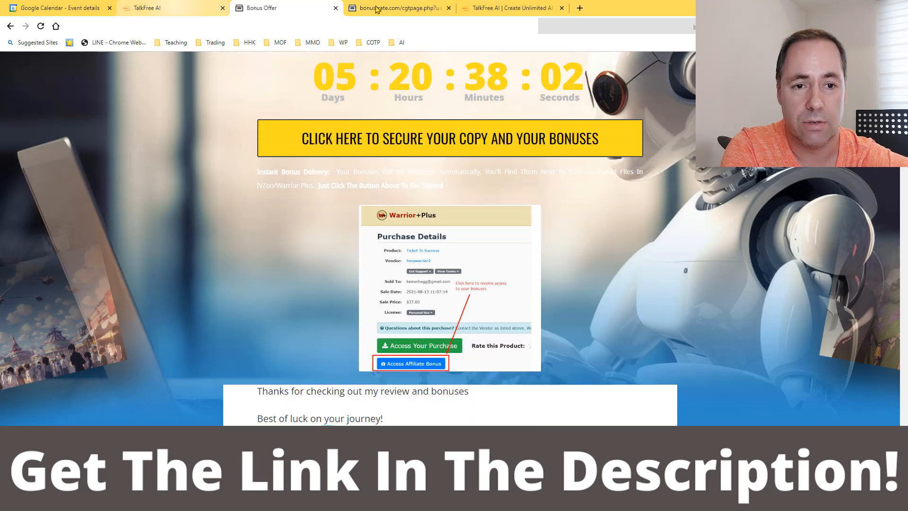
# Return via the sales tab to the bonuscrate delivery page and access the Mega Bonus Bundle doc
pyautogui.click(511, 9)
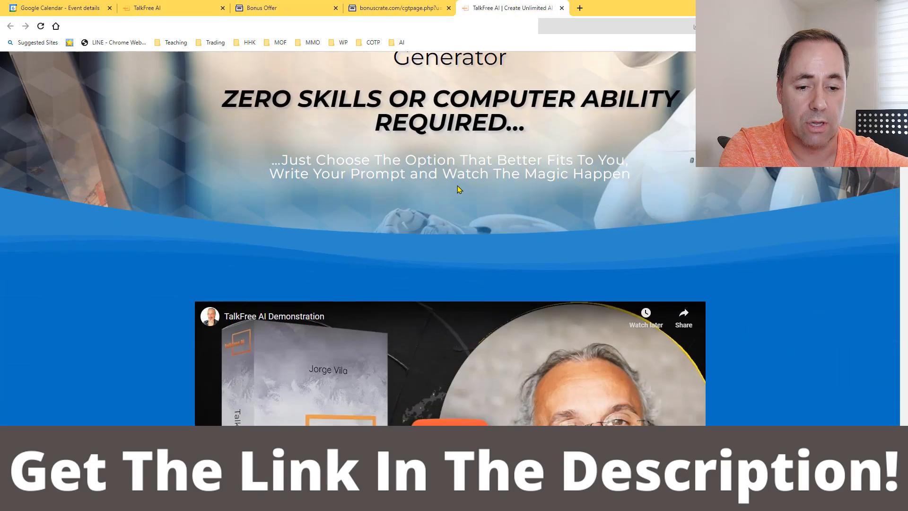
pyautogui.scroll(-3)
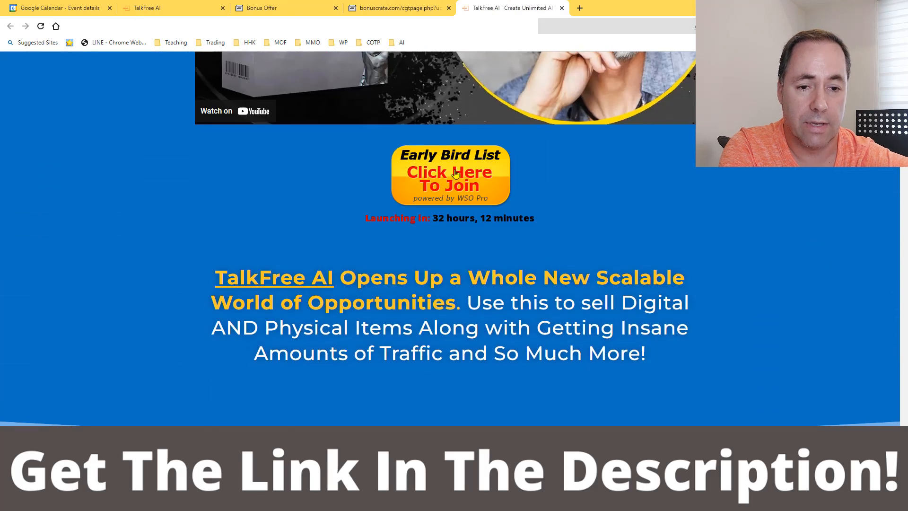
pyautogui.click(267, 9)
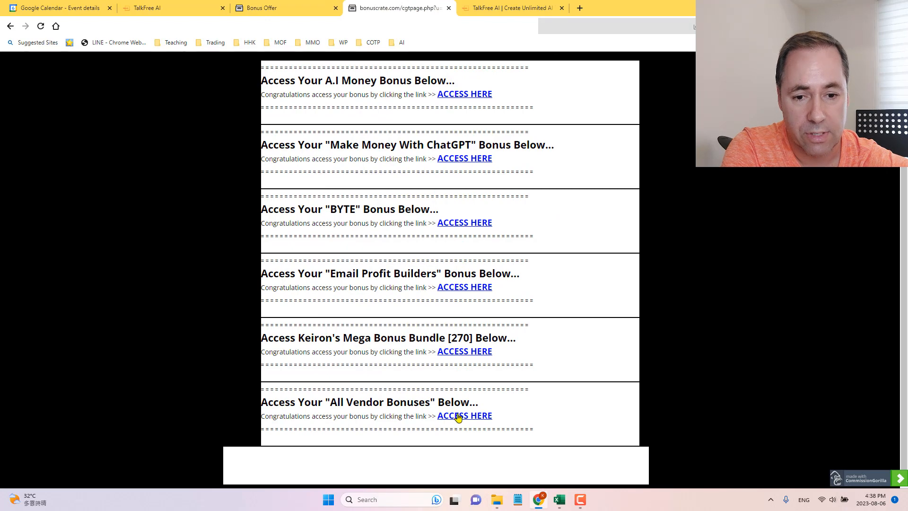
pyautogui.click(464, 415)
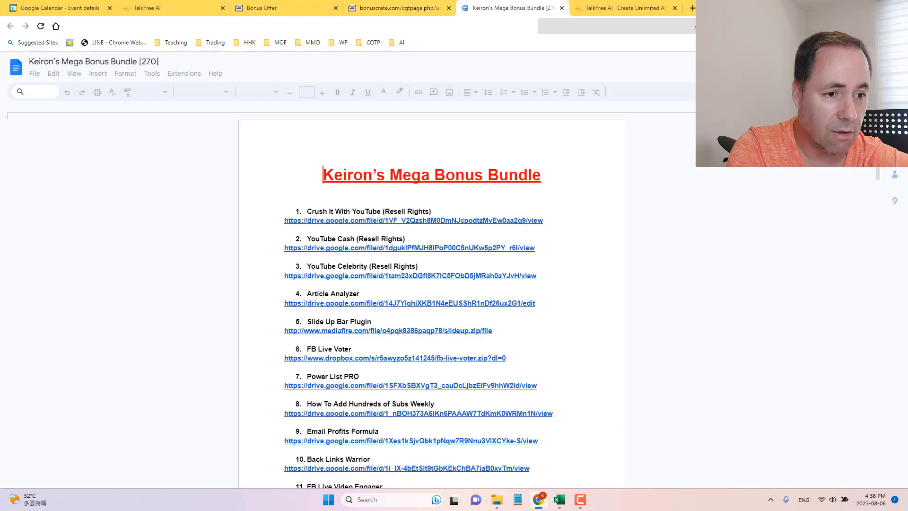
# Scroll the Mega Bonus Bundle Google Doc's numbered download list down to around bonus 246
pyautogui.scroll(-3)
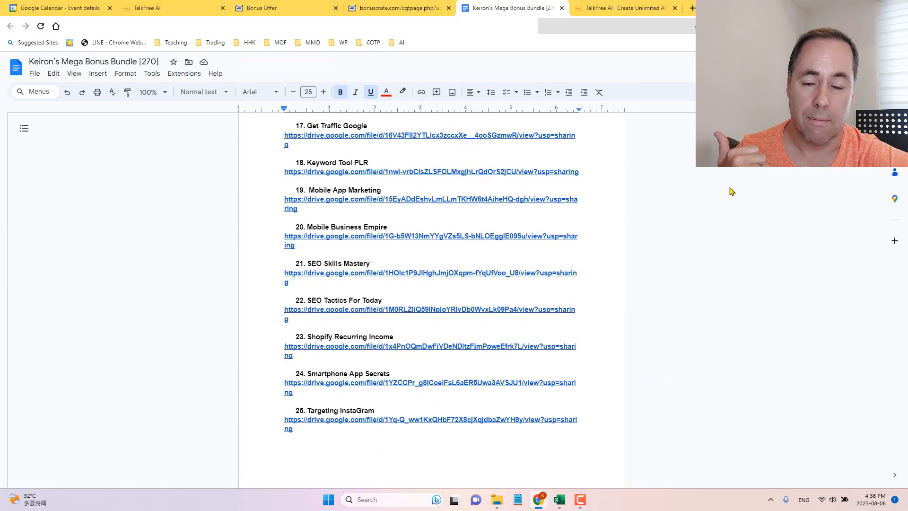
pyautogui.scroll(-3)
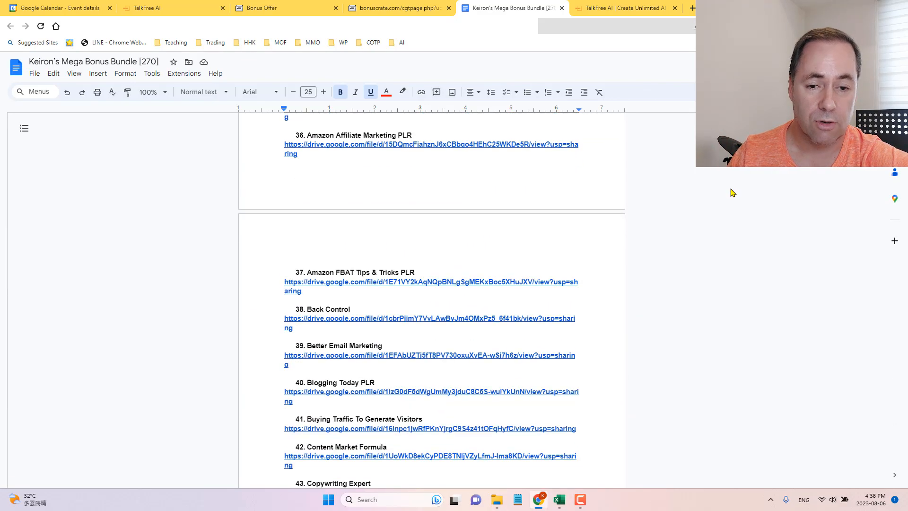
pyautogui.scroll(-3)
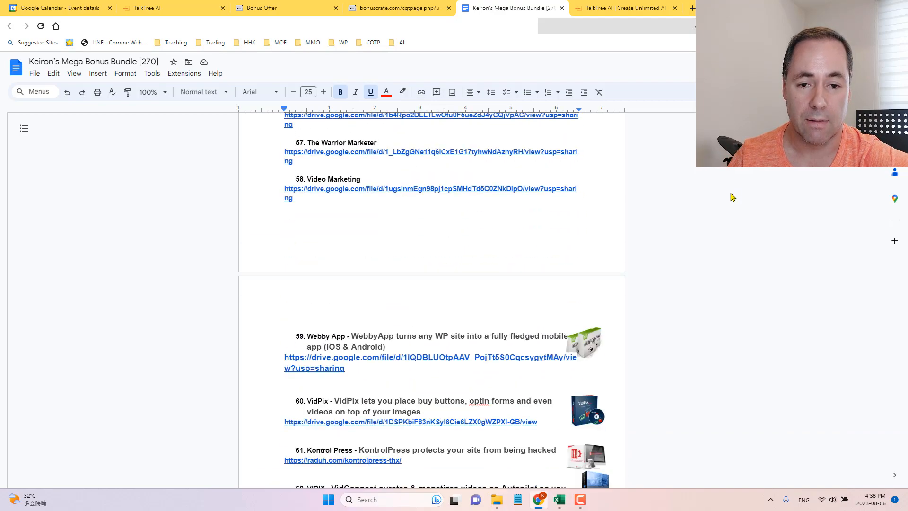
pyautogui.scroll(-3)
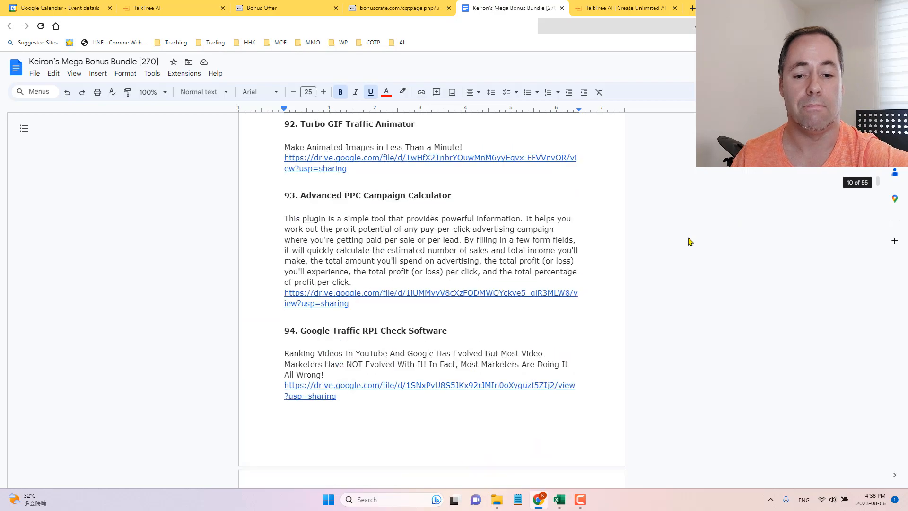
pyautogui.scroll(-3)
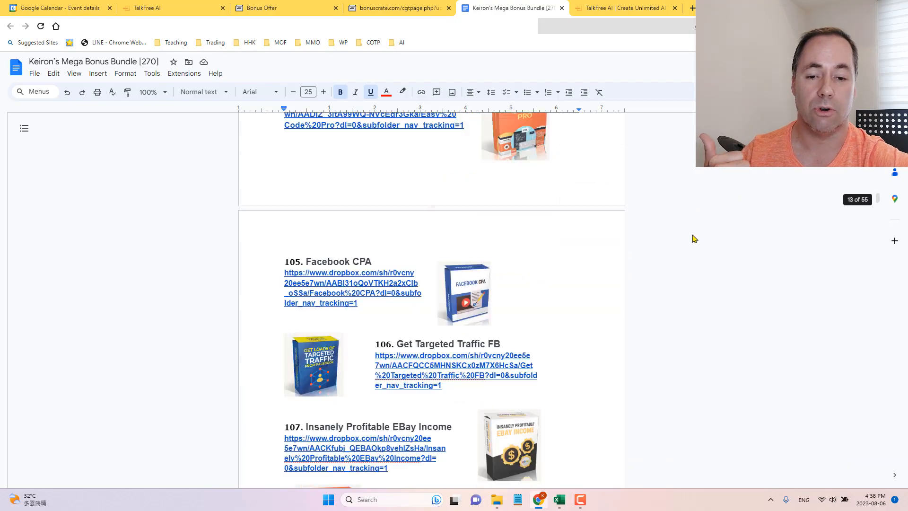
pyautogui.scroll(-3)
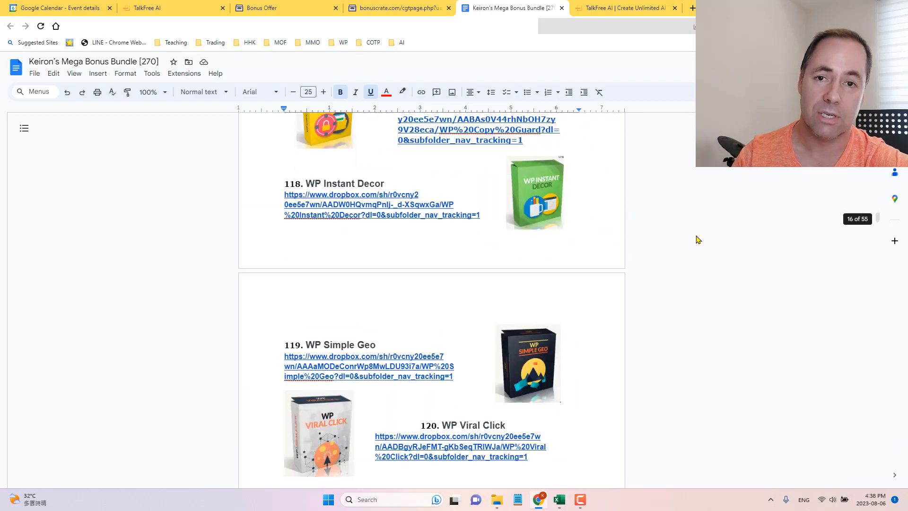
pyautogui.scroll(-3)
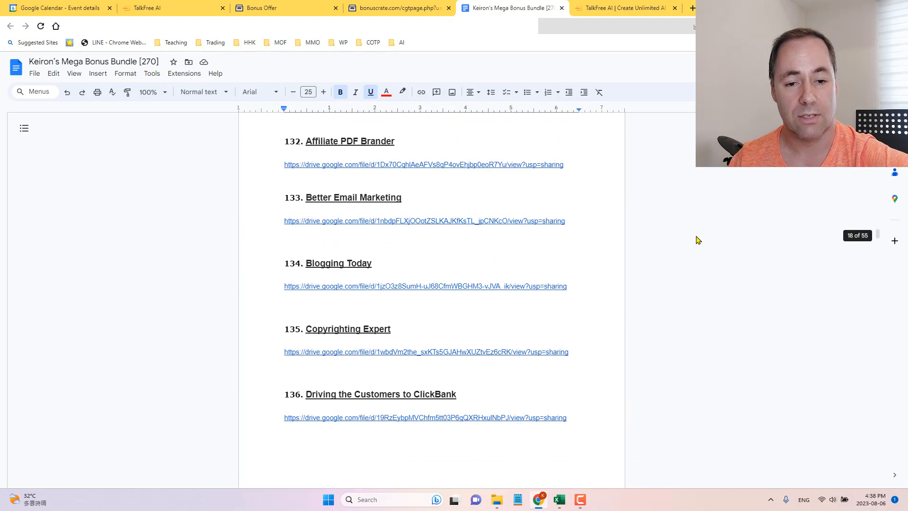
pyautogui.scroll(-3)
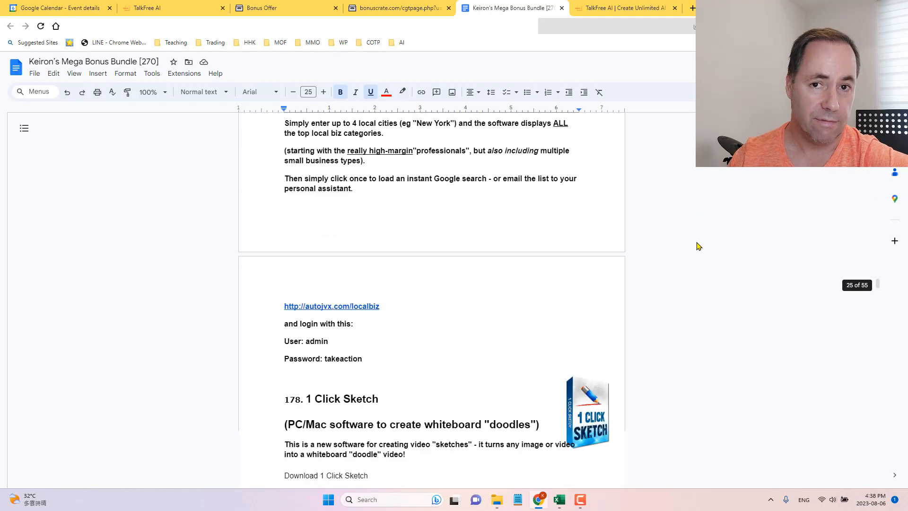
pyautogui.scroll(-3)
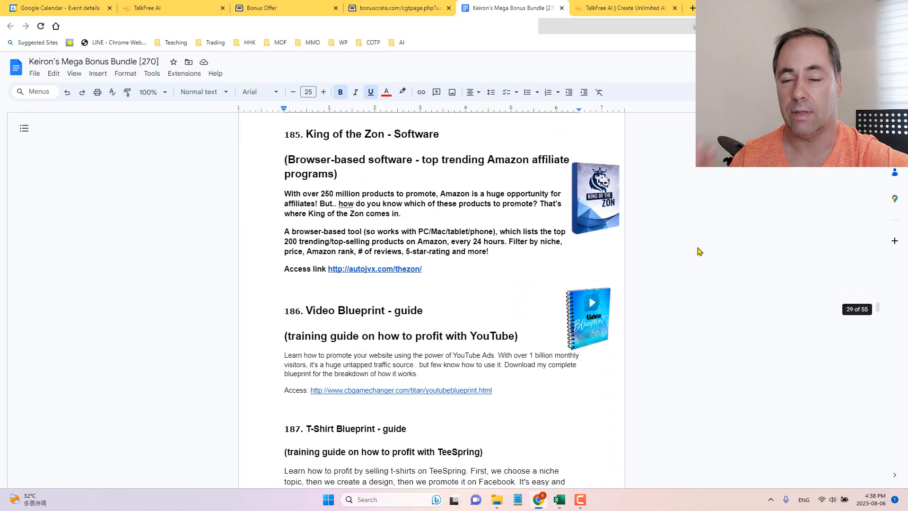
pyautogui.scroll(-3)
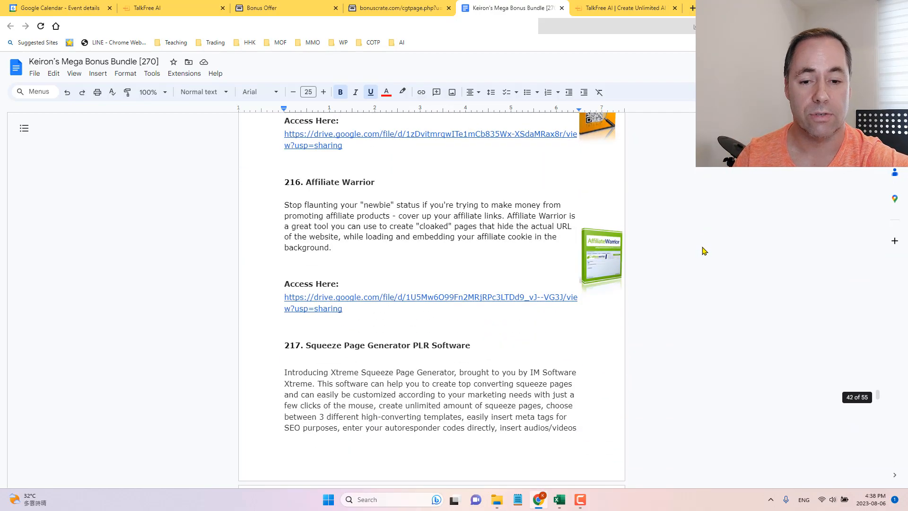
pyautogui.scroll(-3)
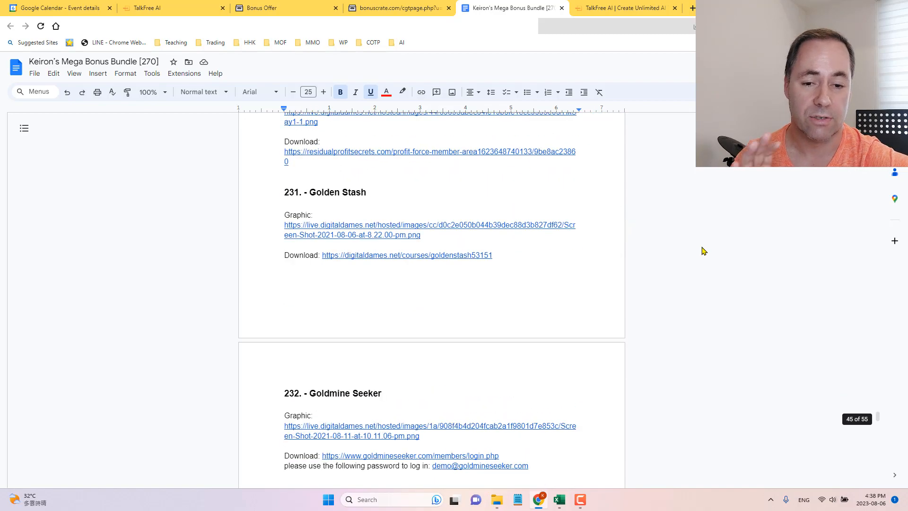
pyautogui.scroll(-3)
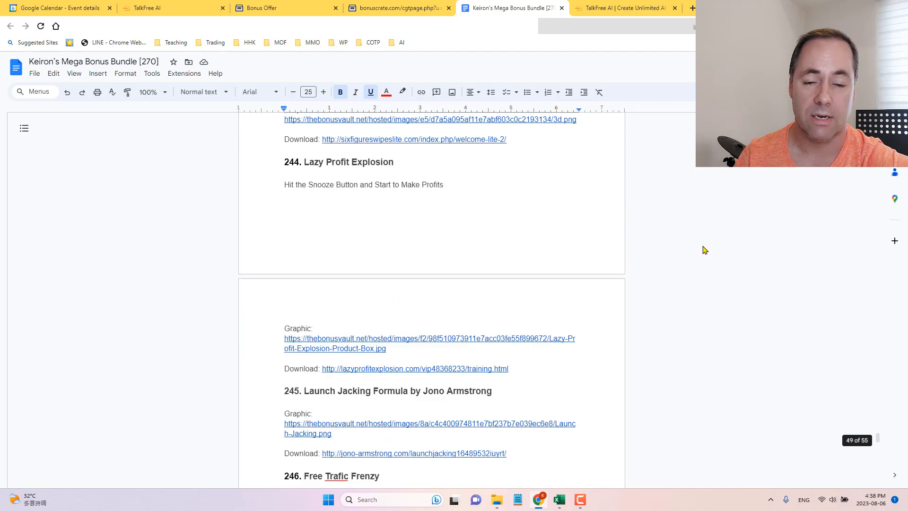
pyautogui.scroll(-3)
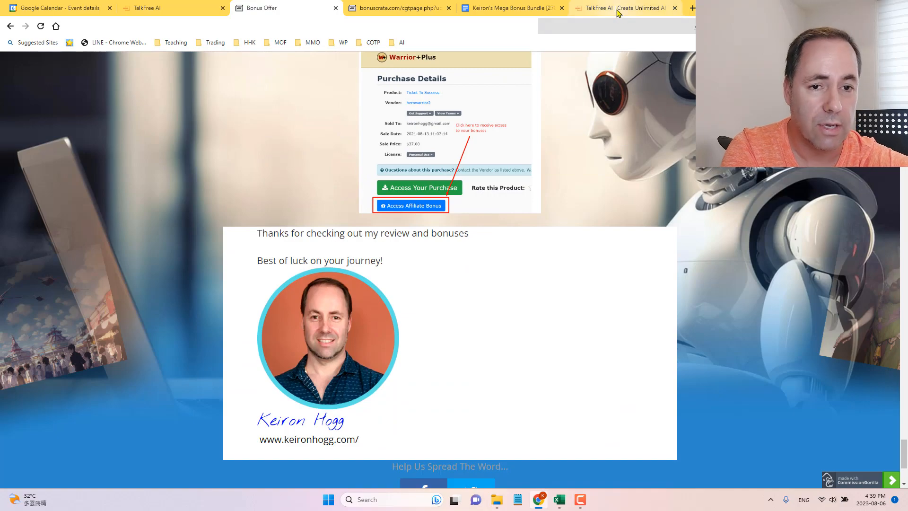
# Bring back the TalkFree AI sales page and scroll through its headline and use cases
pyautogui.click(622, 9)
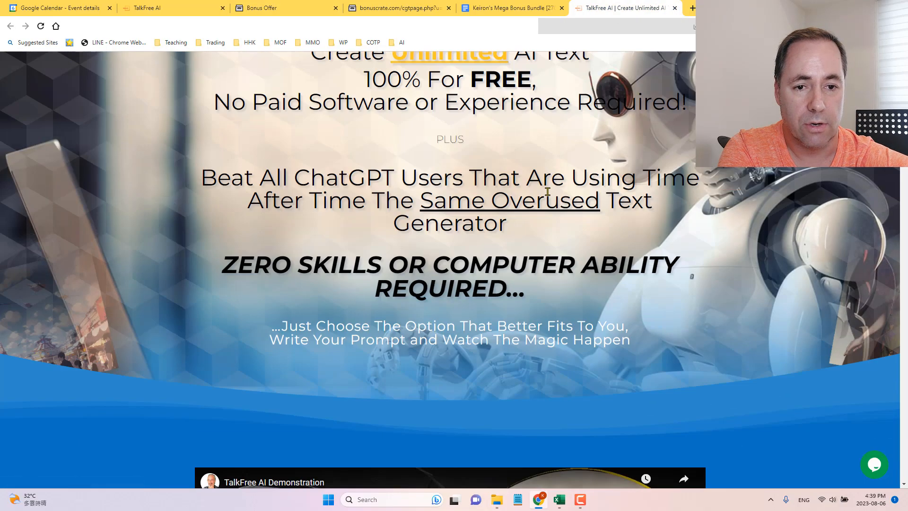
pyautogui.scroll(-3)
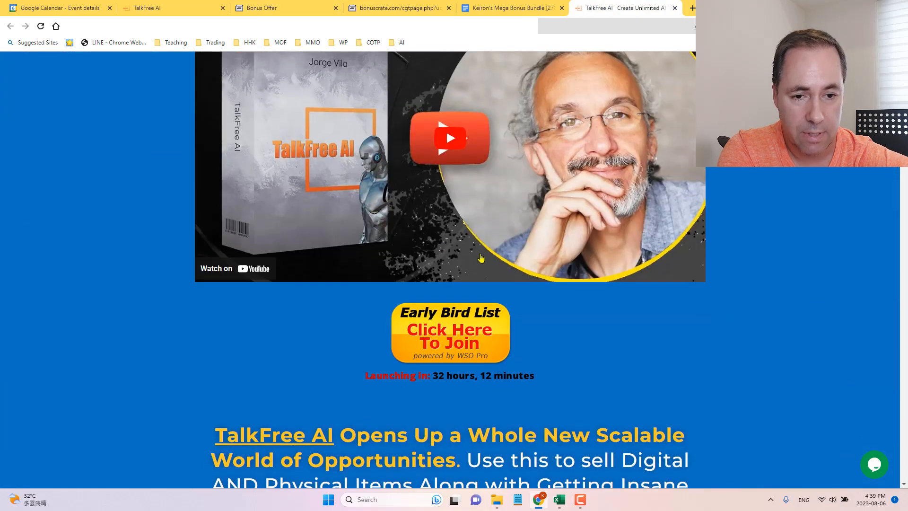
pyautogui.scroll(-3)
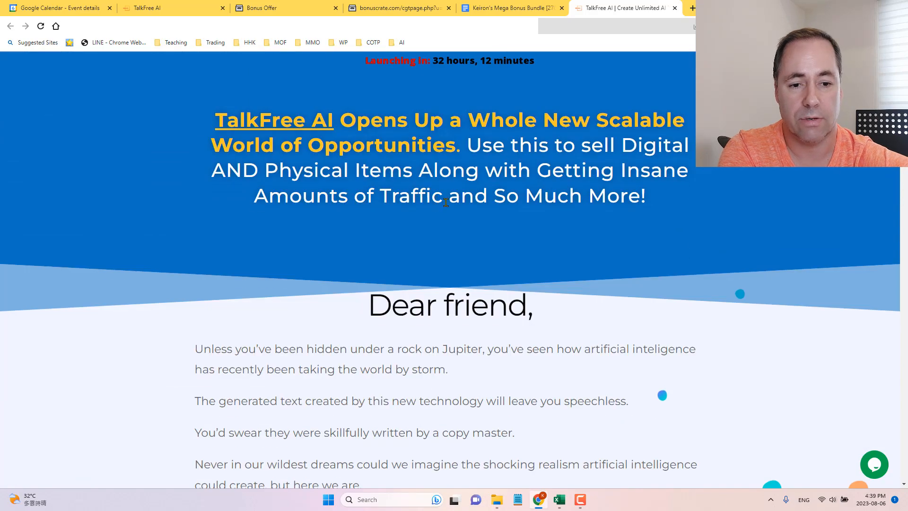
pyautogui.scroll(-3)
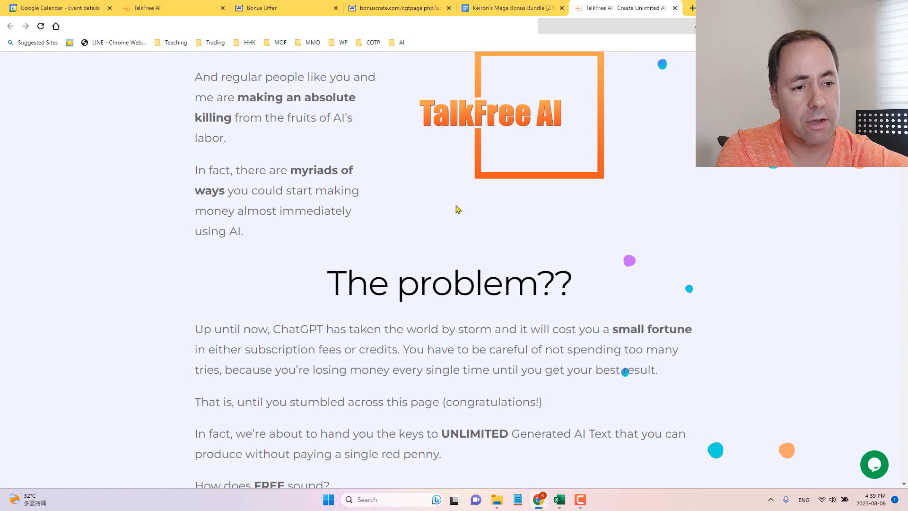
pyautogui.scroll(-3)
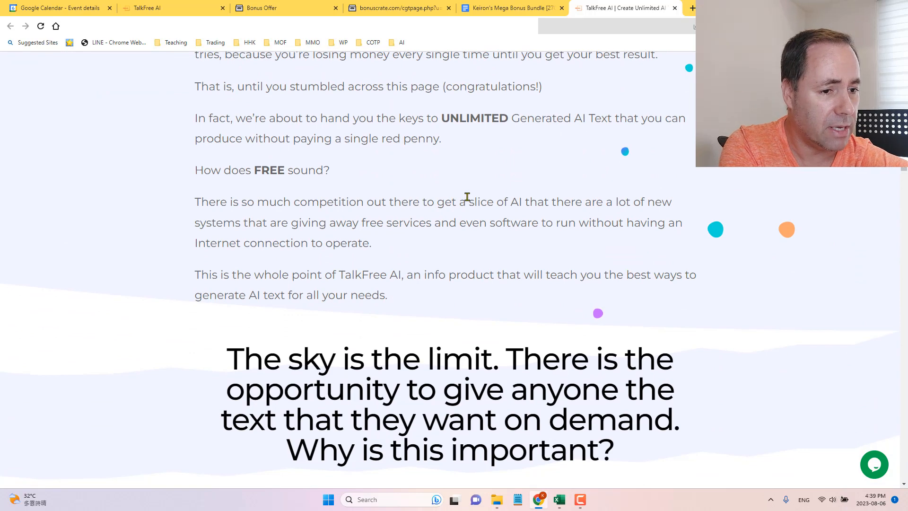
pyautogui.scroll(-3)
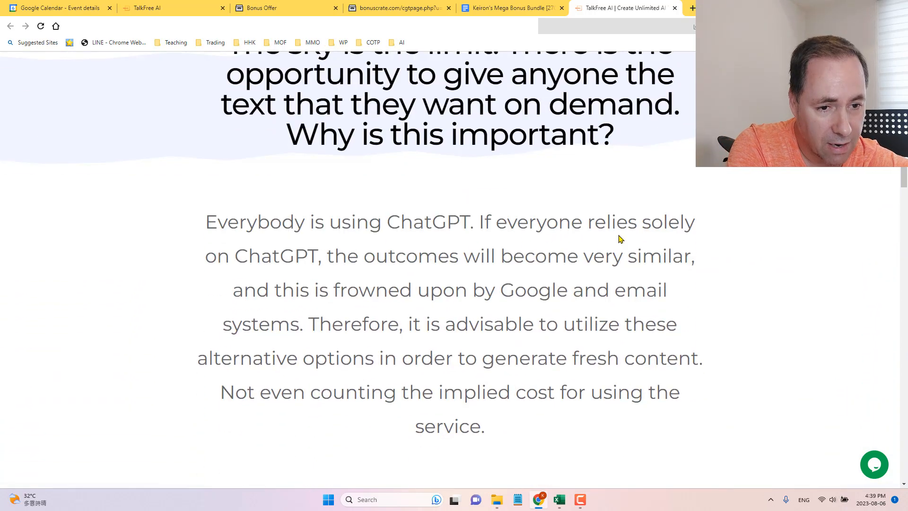
pyautogui.moveTo(464, 253)
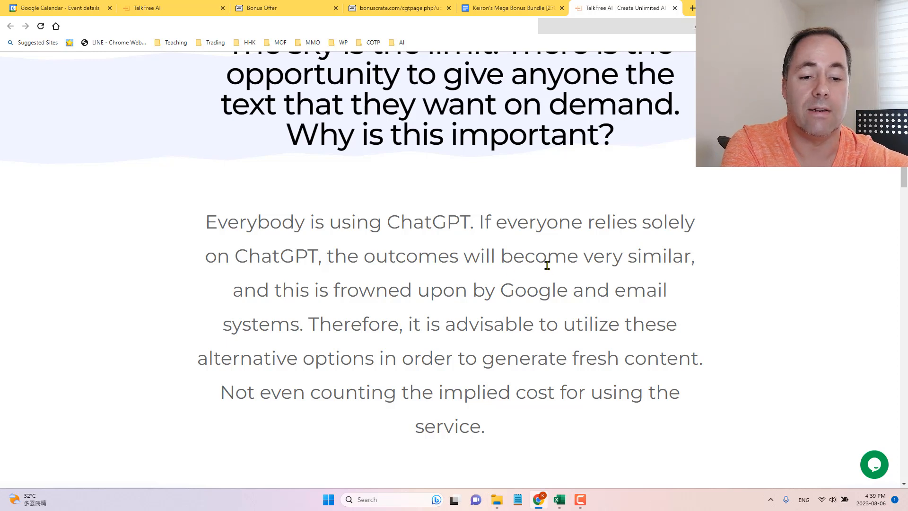
# Continue down the prompt examples to the Early Bird List join section with launch countdown
pyautogui.scroll(-3)
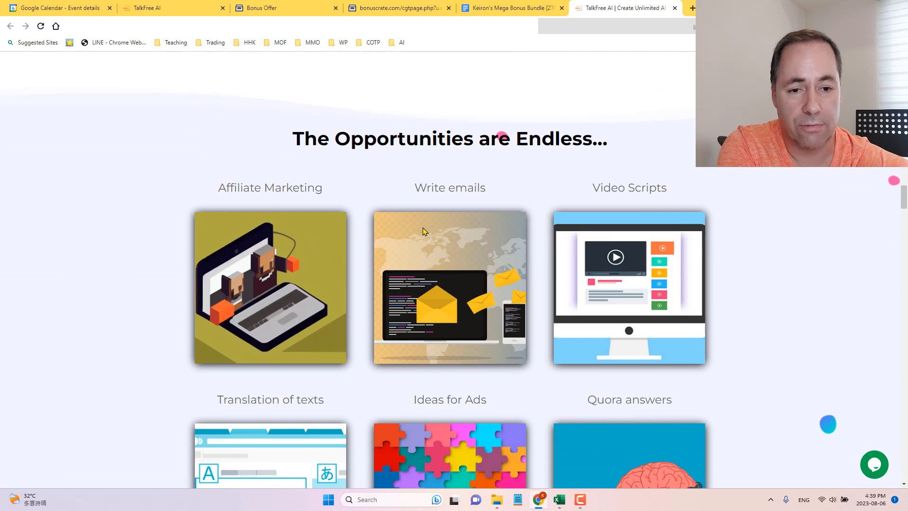
pyautogui.scroll(-3)
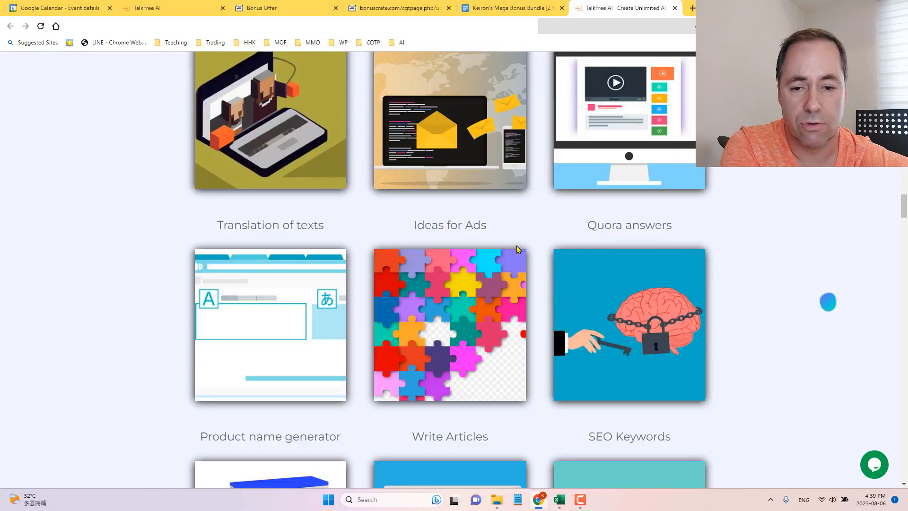
pyautogui.scroll(-3)
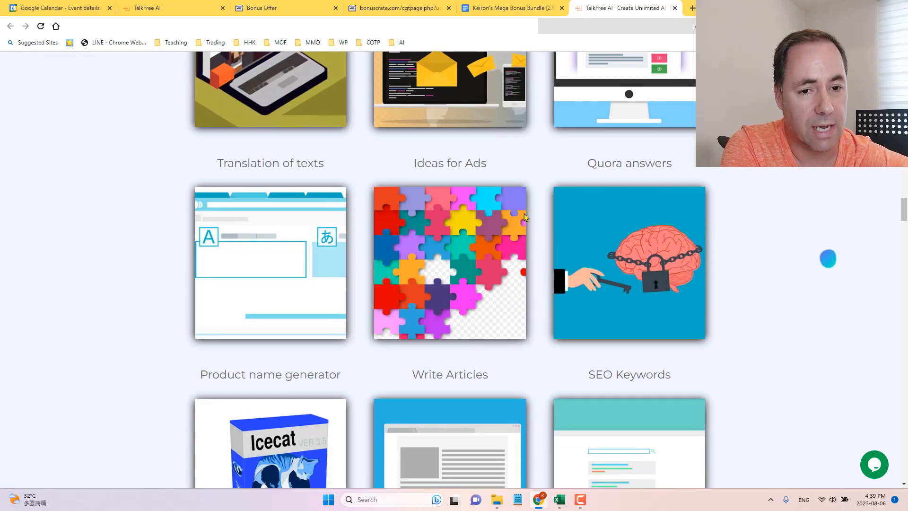
pyautogui.scroll(-3)
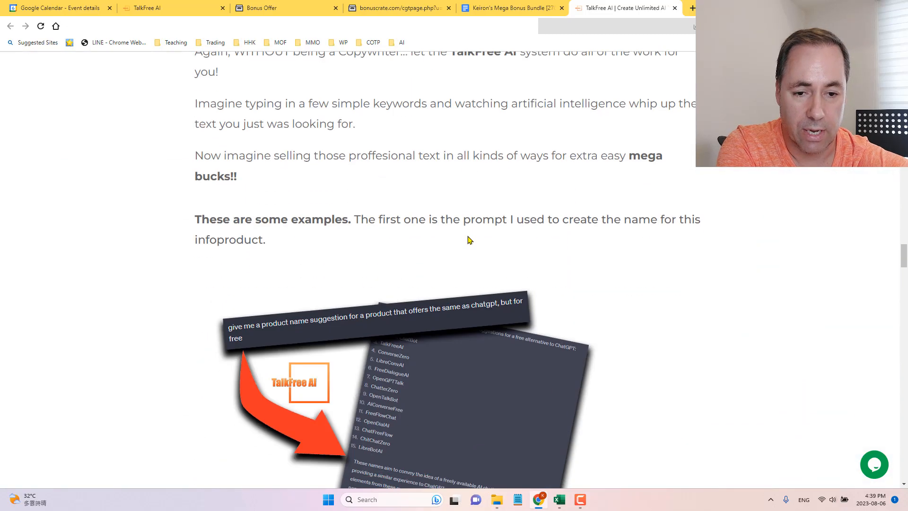
pyautogui.scroll(-3)
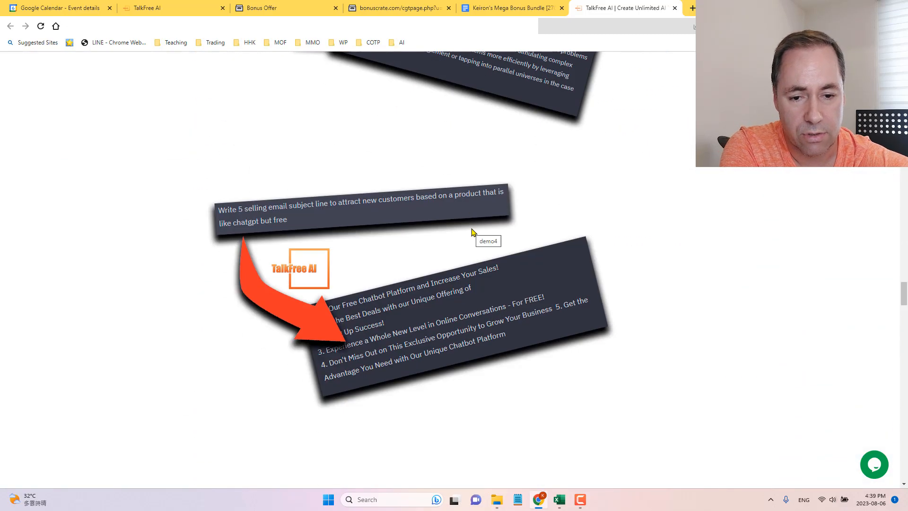
pyautogui.scroll(-3)
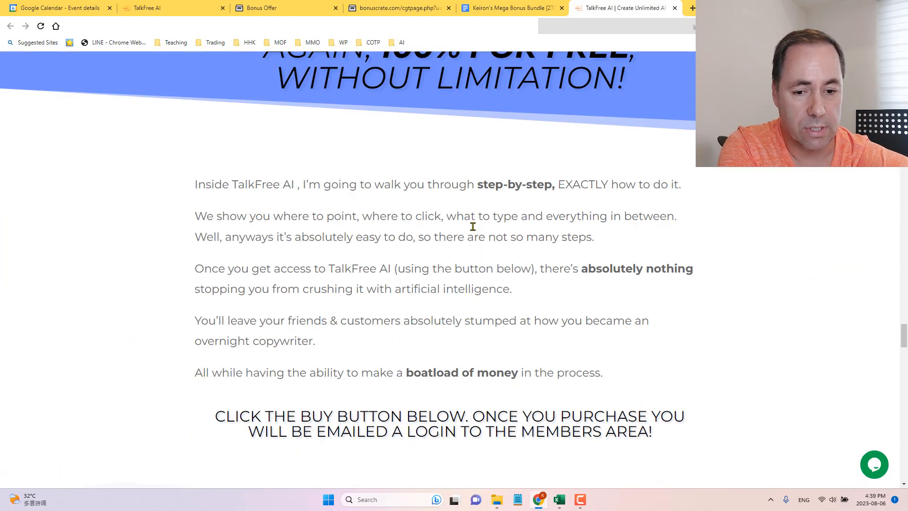
pyautogui.scroll(-3)
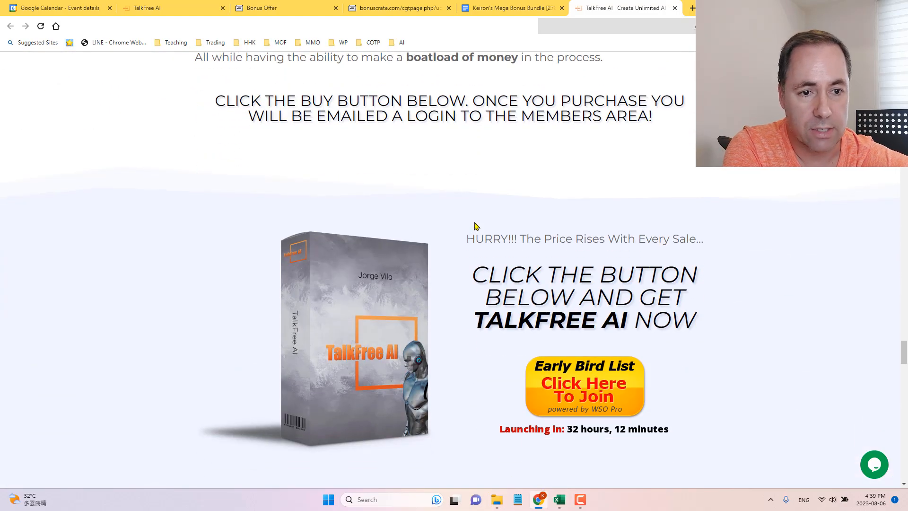
pyautogui.scroll(-3)
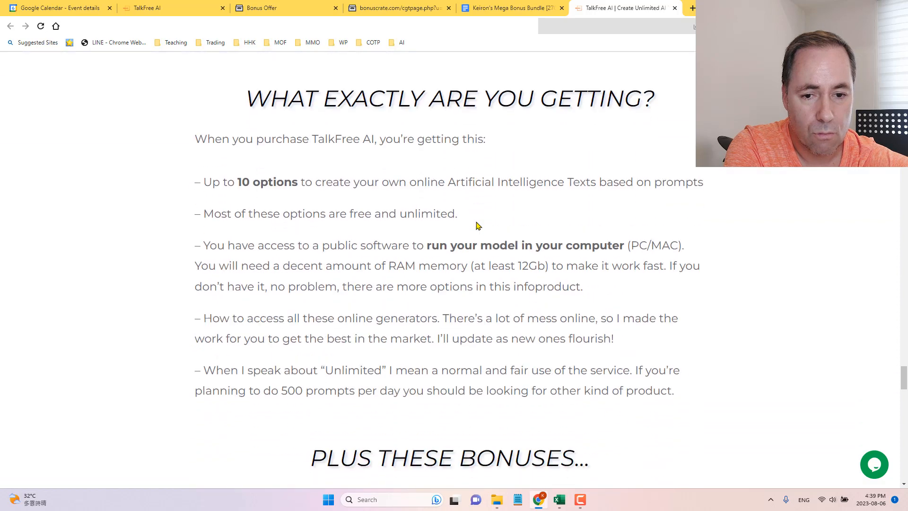
pyautogui.scroll(-3)
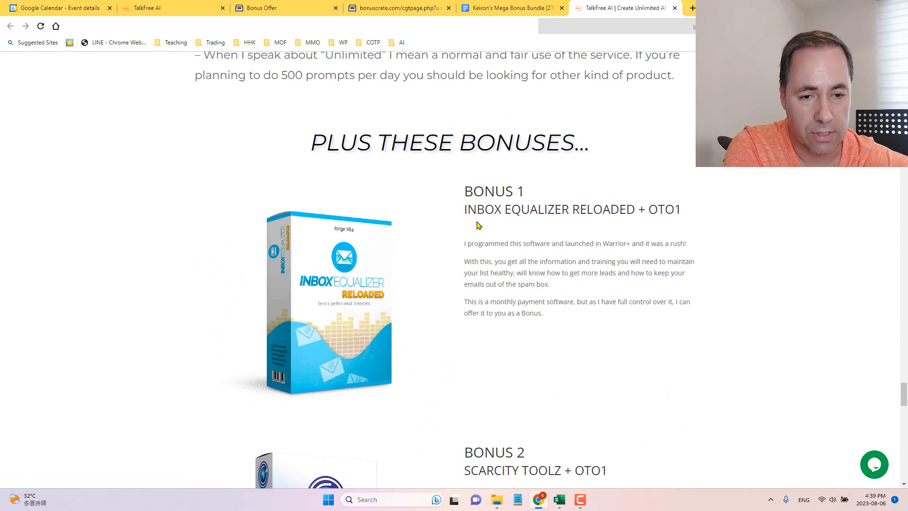
pyautogui.scroll(-3)
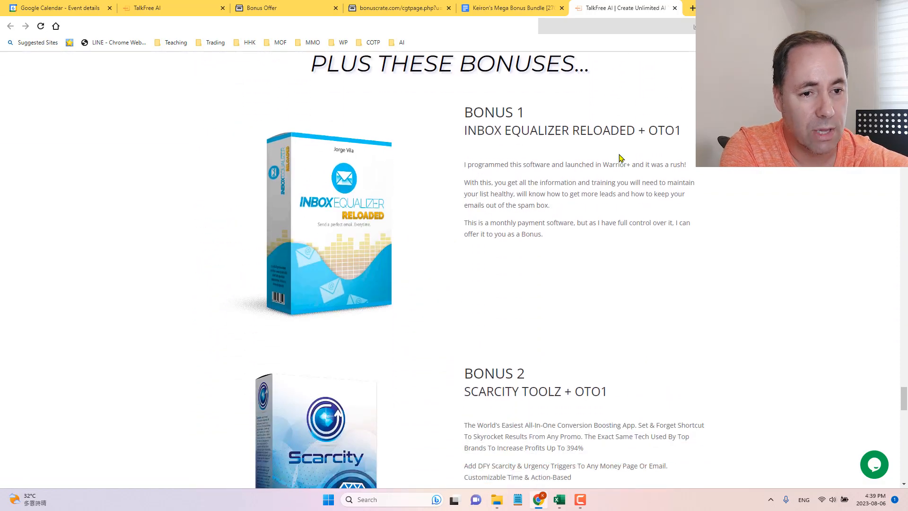
pyautogui.moveTo(504, 191)
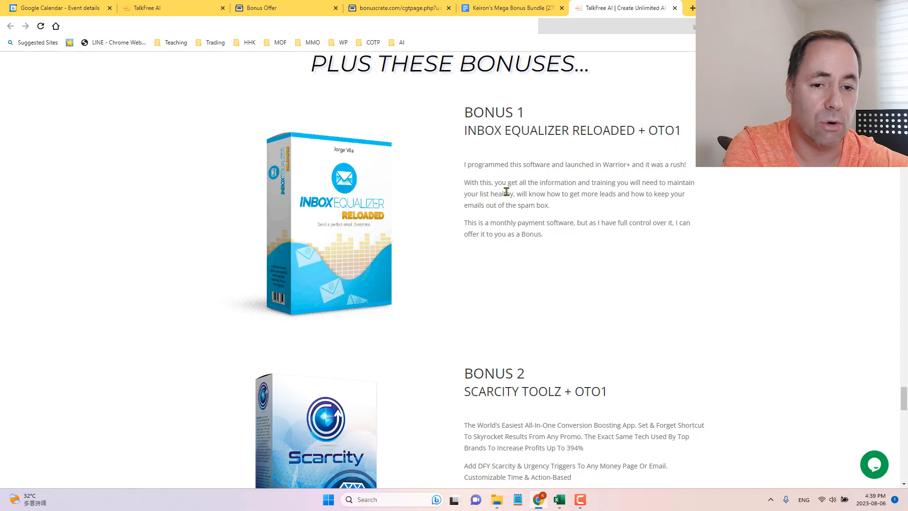
pyautogui.moveTo(406, 276)
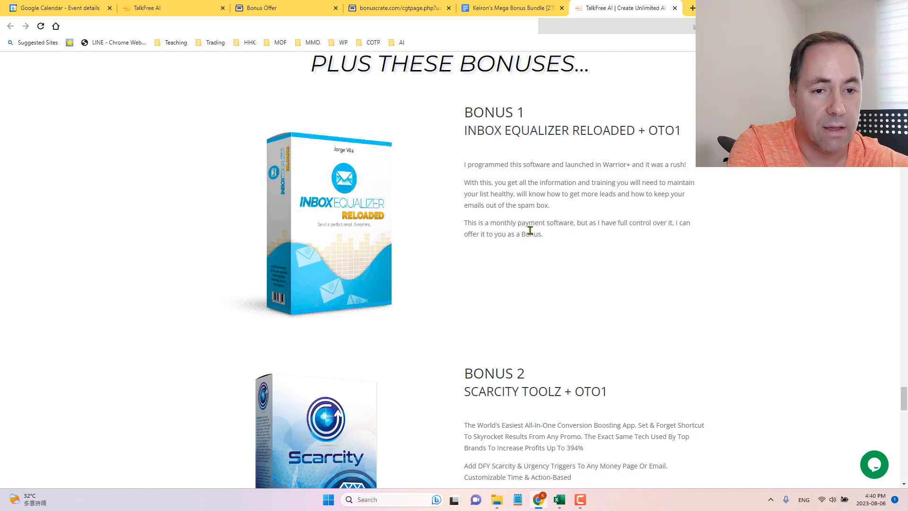
pyautogui.moveTo(514, 200)
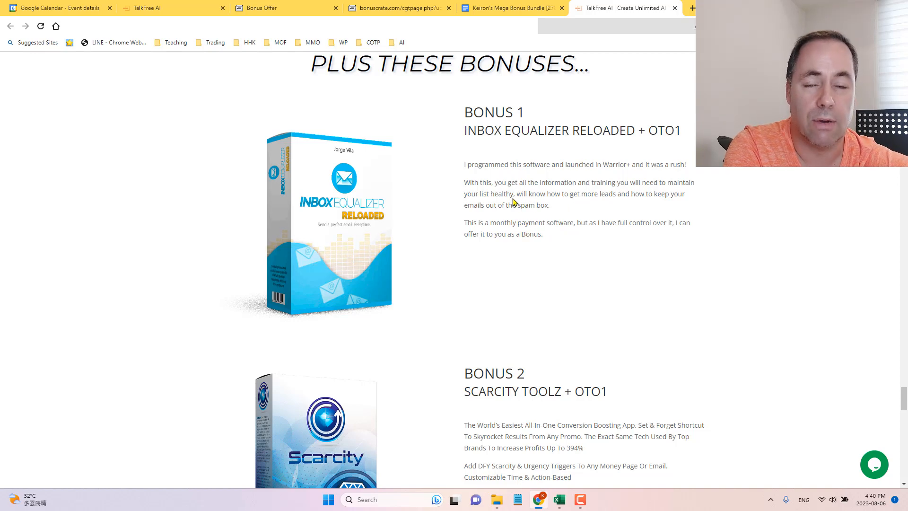
pyautogui.scroll(-3)
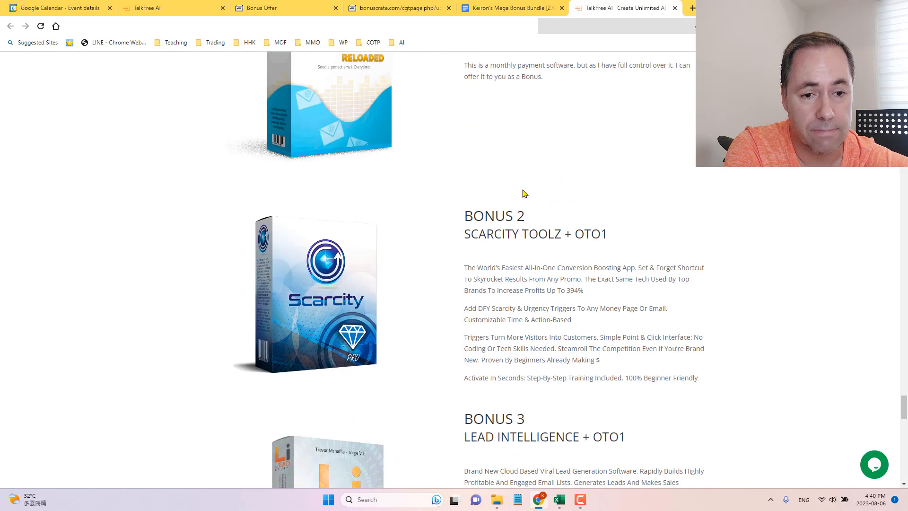
pyautogui.scroll(-3)
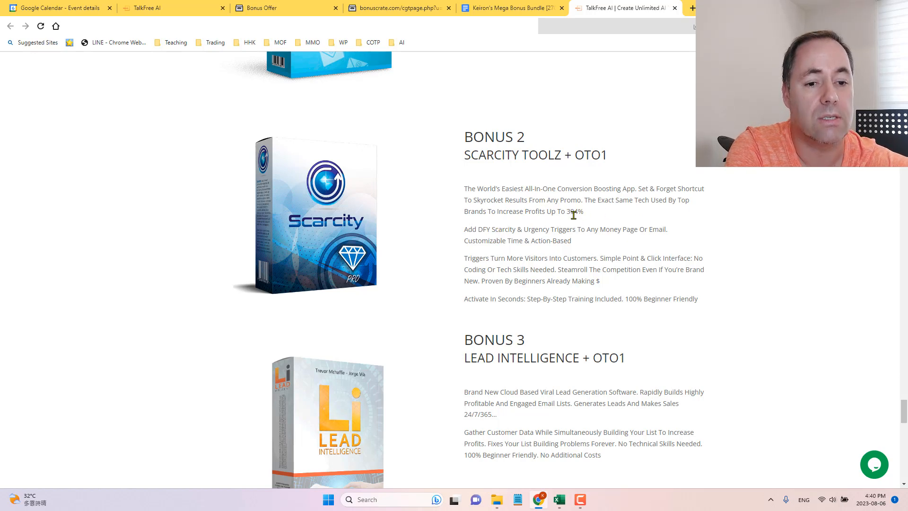
pyautogui.moveTo(596, 216)
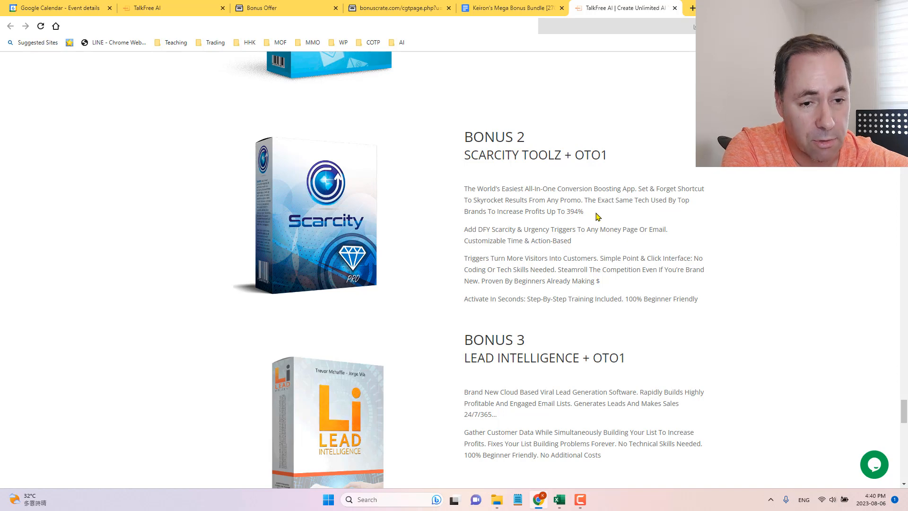
pyautogui.scroll(-3)
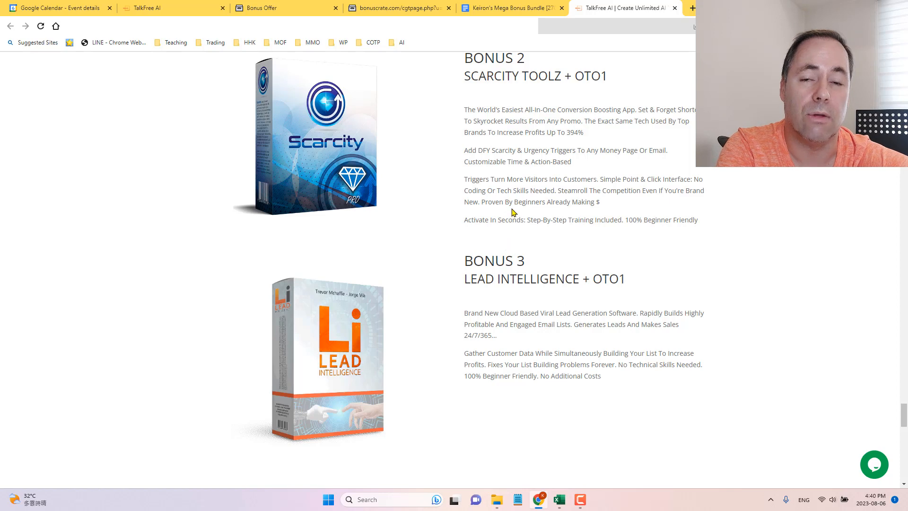
pyautogui.moveTo(518, 210)
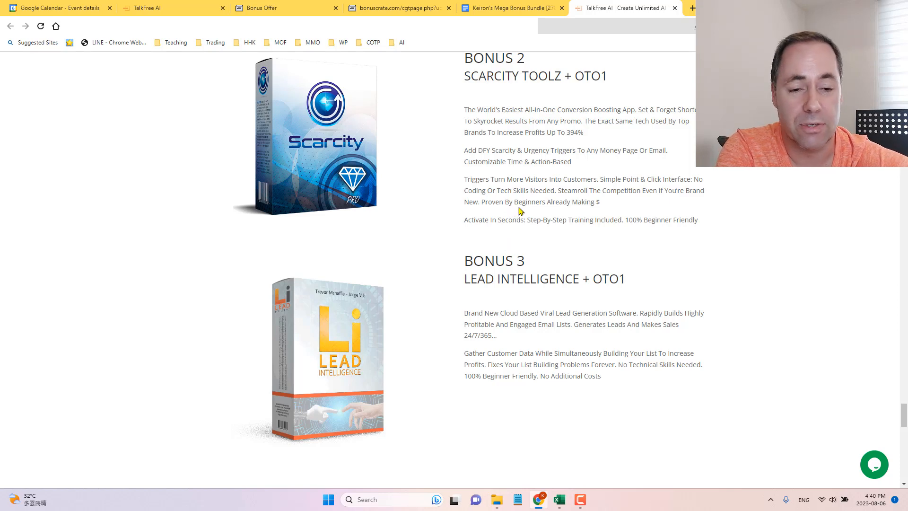
pyautogui.scroll(-3)
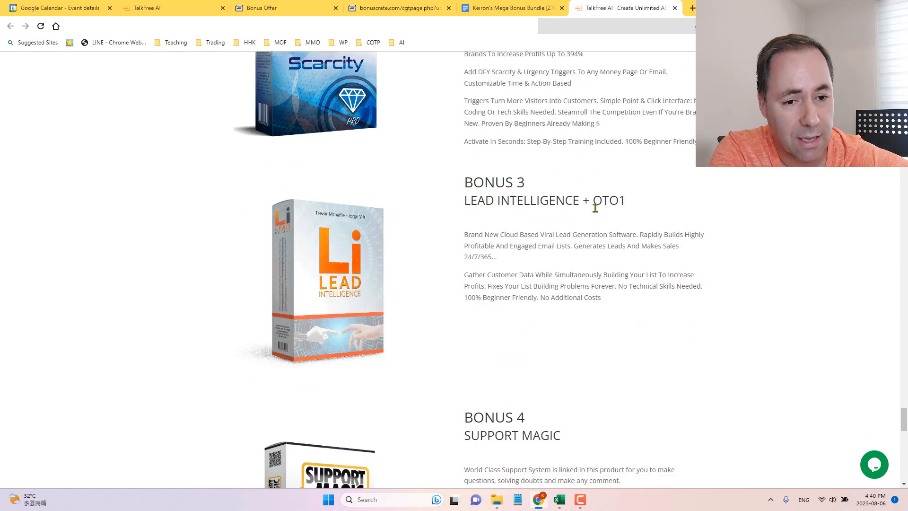
pyautogui.scroll(-3)
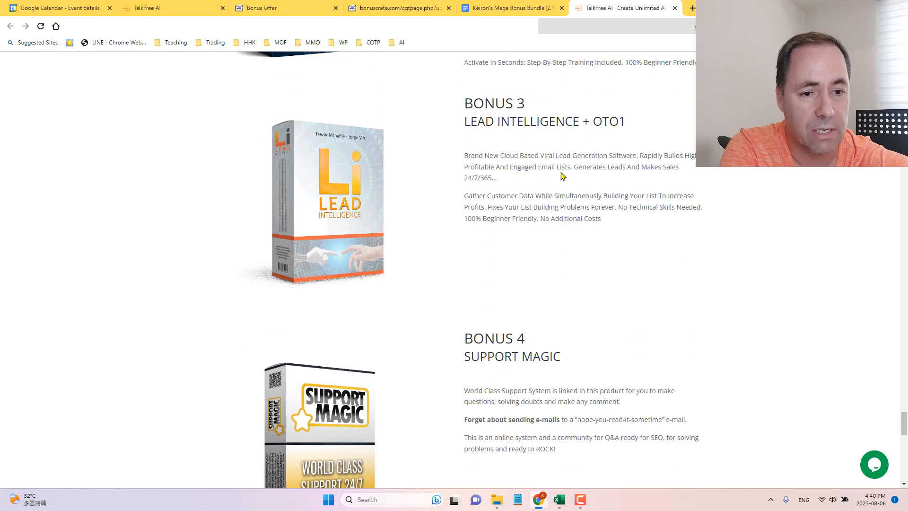
pyautogui.moveTo(656, 177)
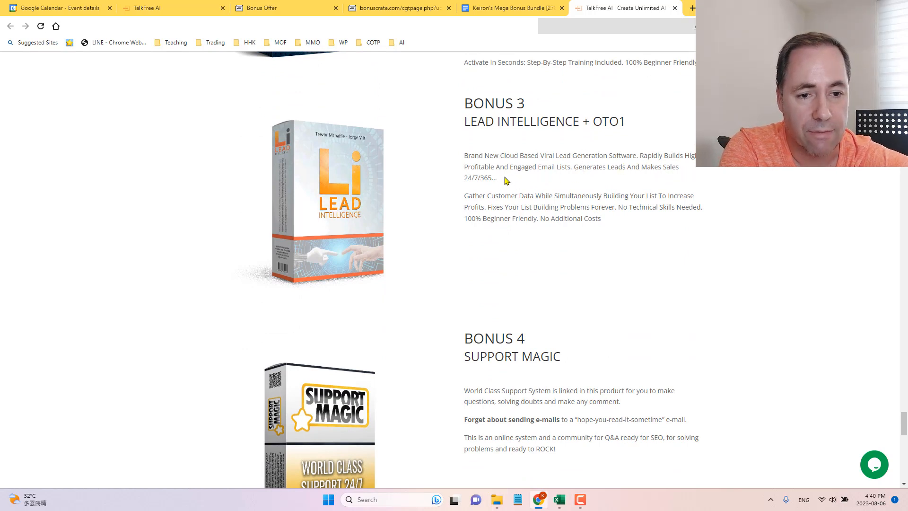
pyautogui.scroll(-3)
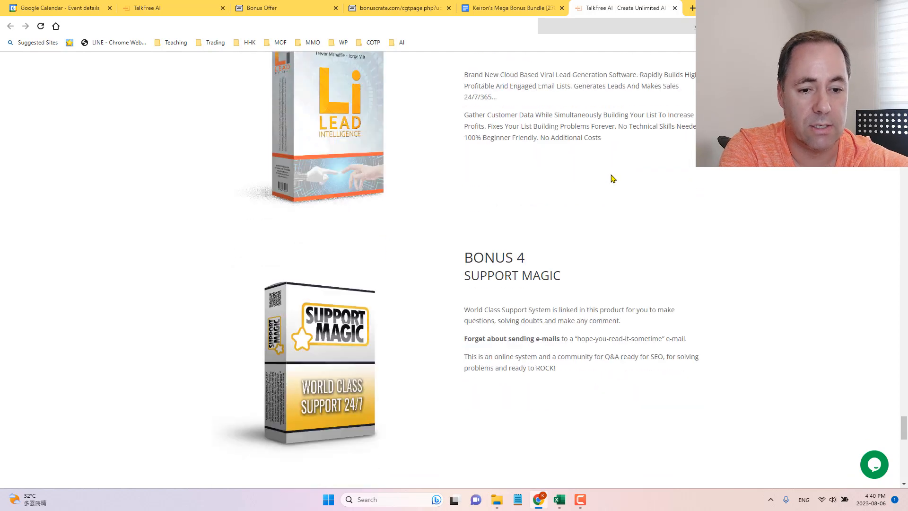
pyautogui.scroll(-3)
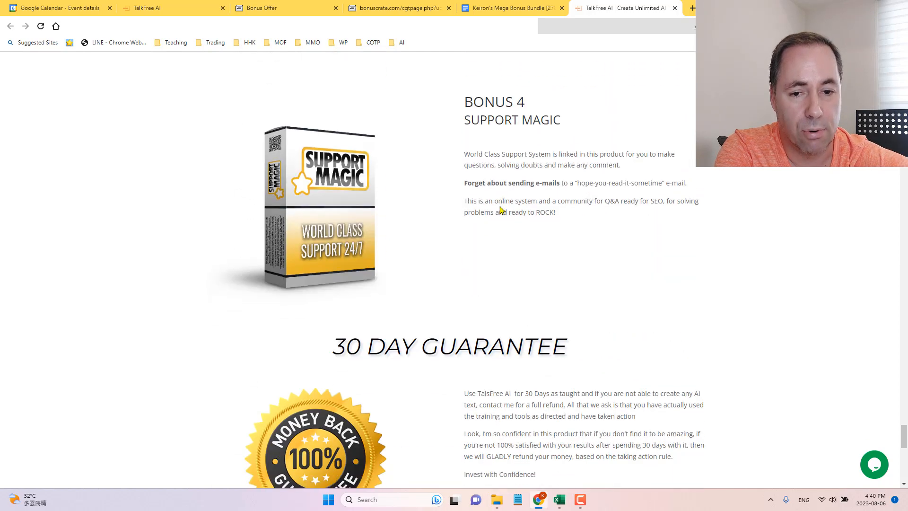
pyautogui.scroll(3)
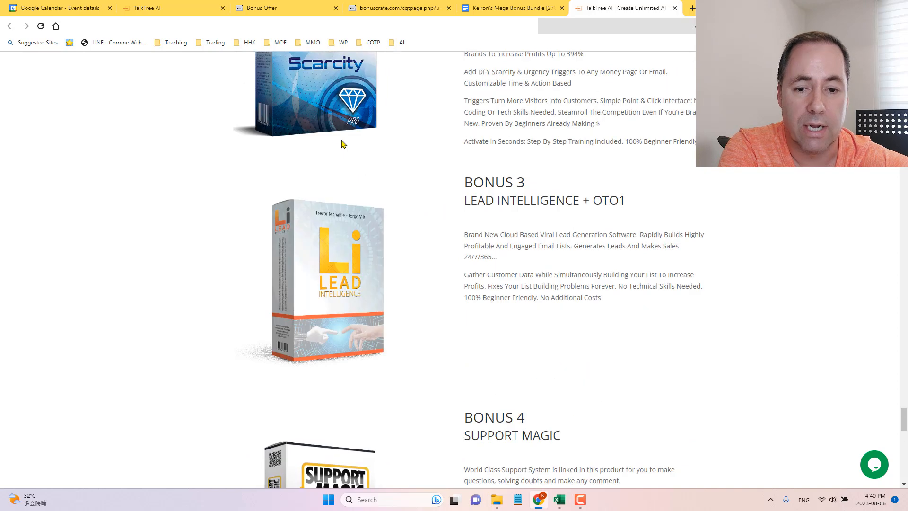
pyautogui.scroll(-3)
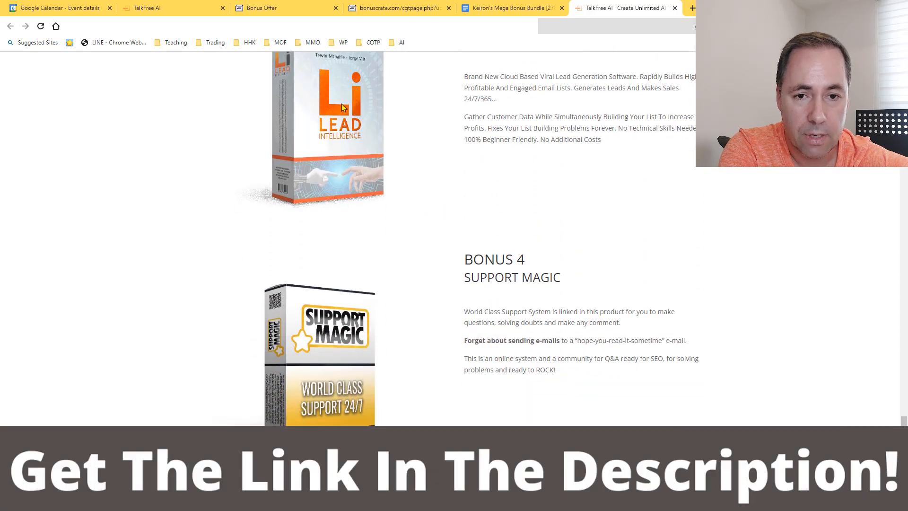
pyautogui.scroll(-3)
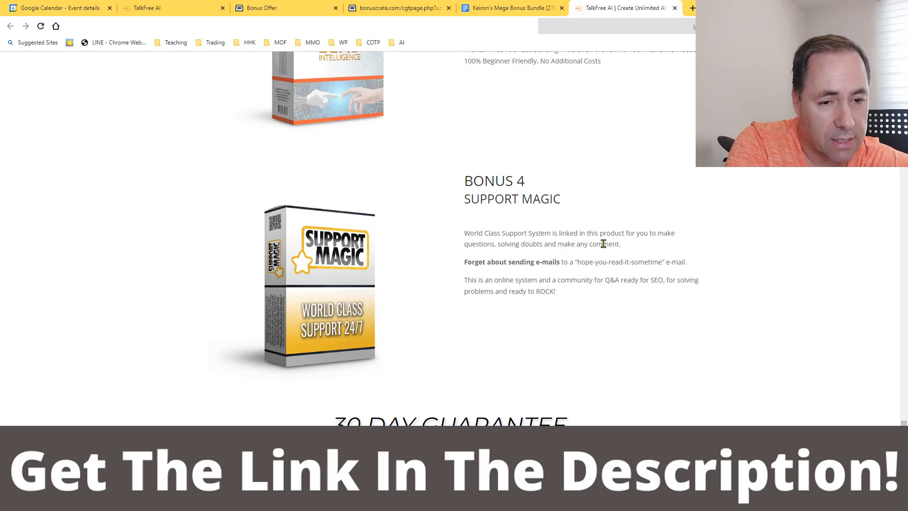
pyautogui.moveTo(453, 265)
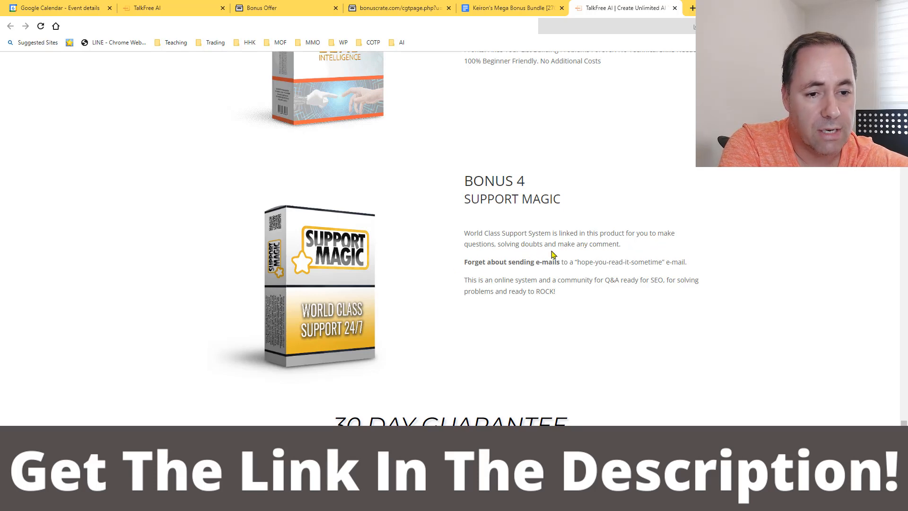
pyautogui.scroll(-3)
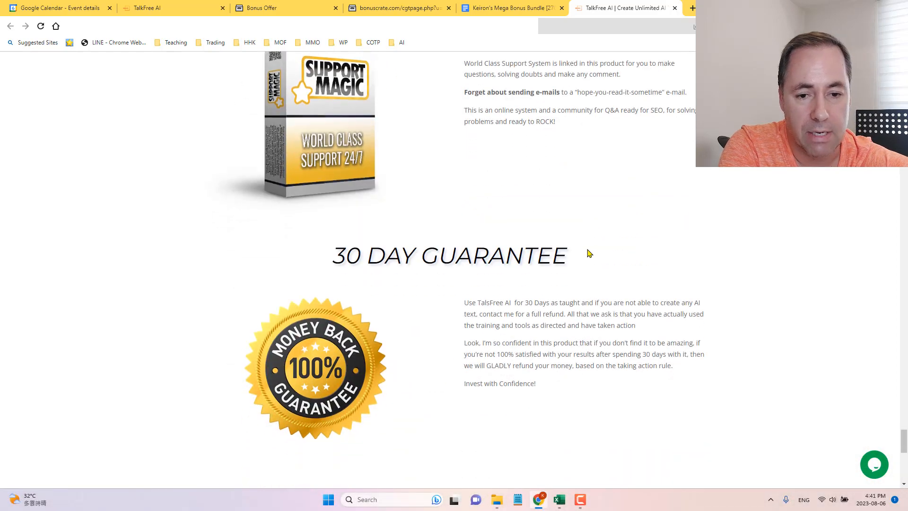
pyautogui.scroll(-3)
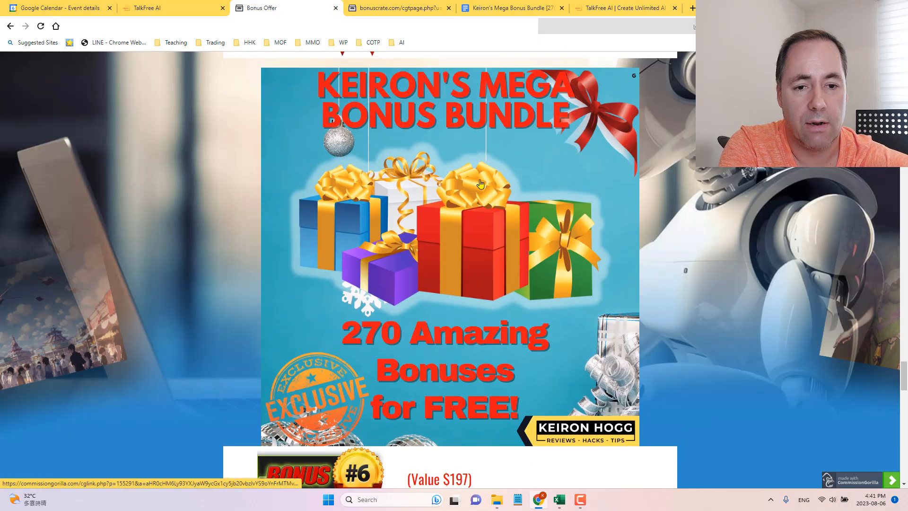
# Scroll the Bonus Offer page to the Prices & Up-Sells funnel: $11 frontend and OTO 1-4
pyautogui.scroll(-3)
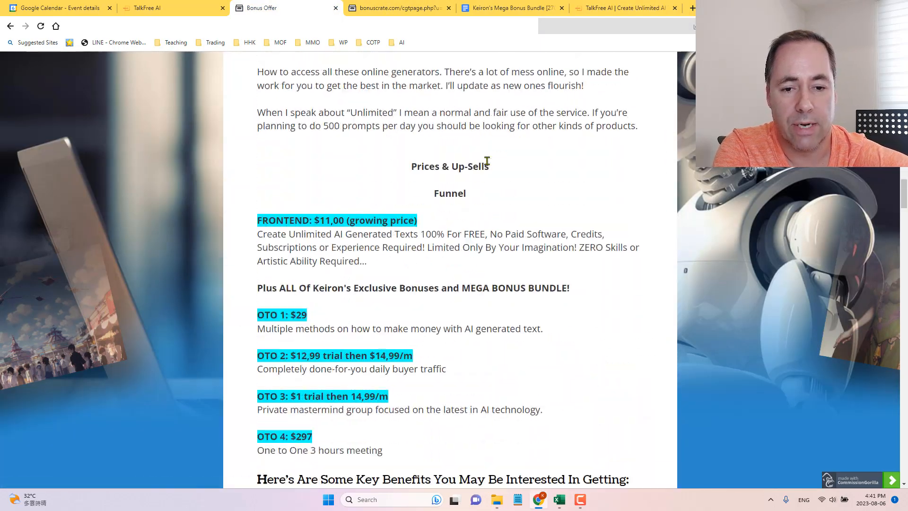
pyautogui.scroll(-3)
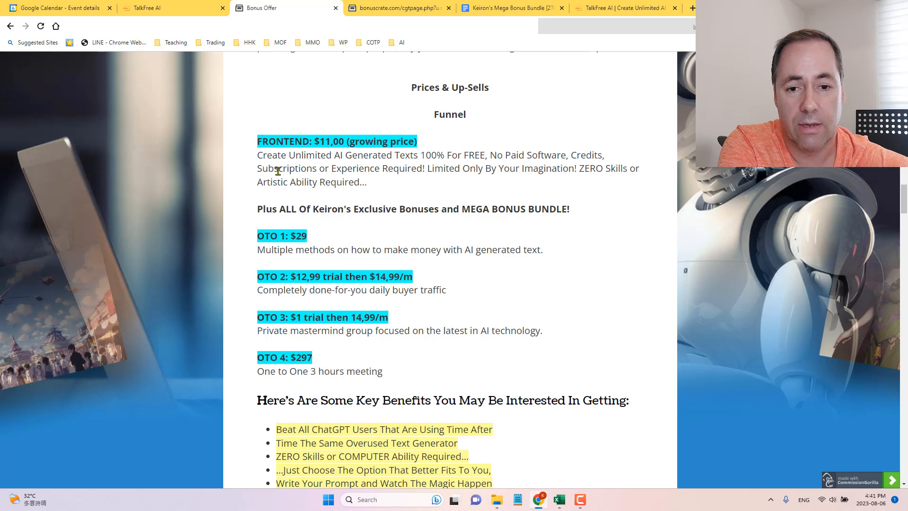
pyautogui.moveTo(425, 179)
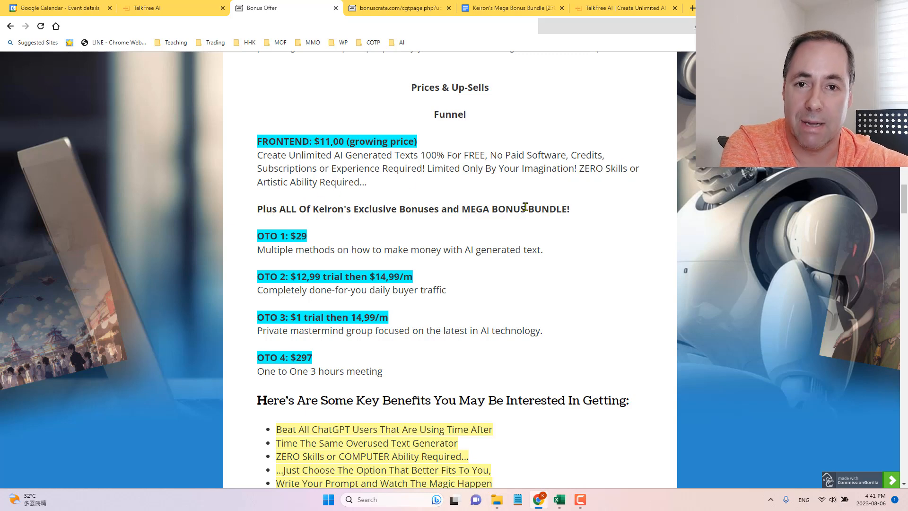
pyautogui.scroll(-3)
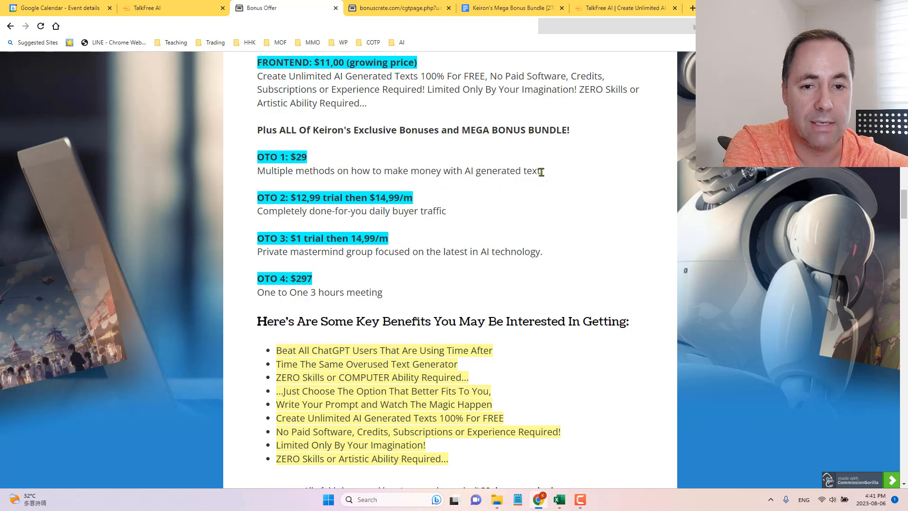
# Flip between the members-area bonus coupon instructions and the Bonus Offer pricing funnel twice
pyautogui.click(144, 8)
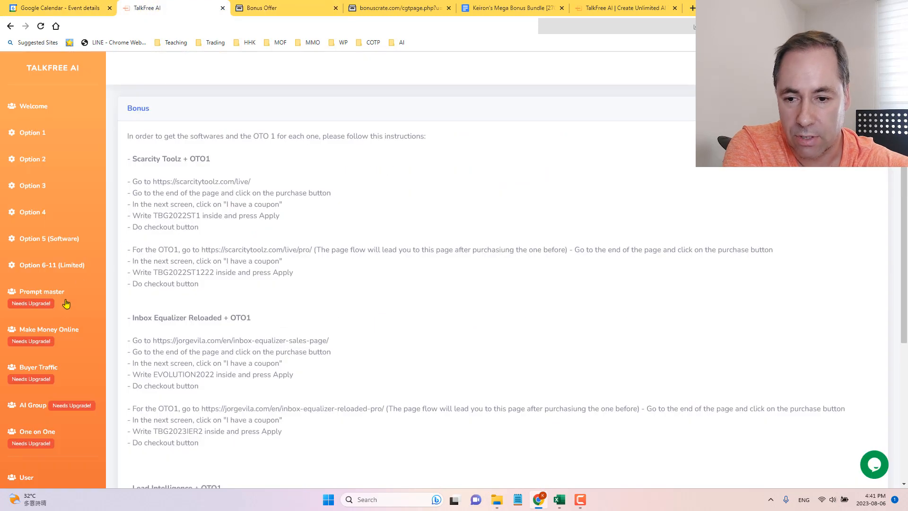
pyautogui.moveTo(30, 303)
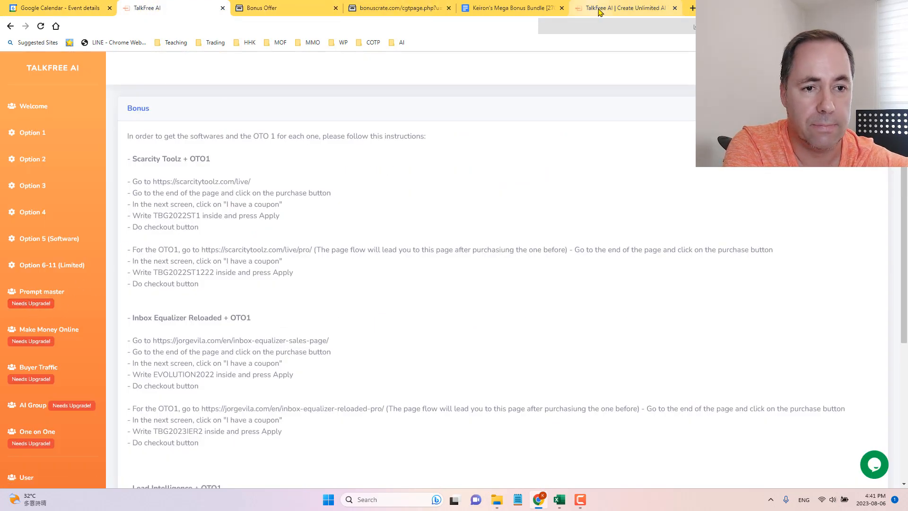
pyautogui.click(261, 7)
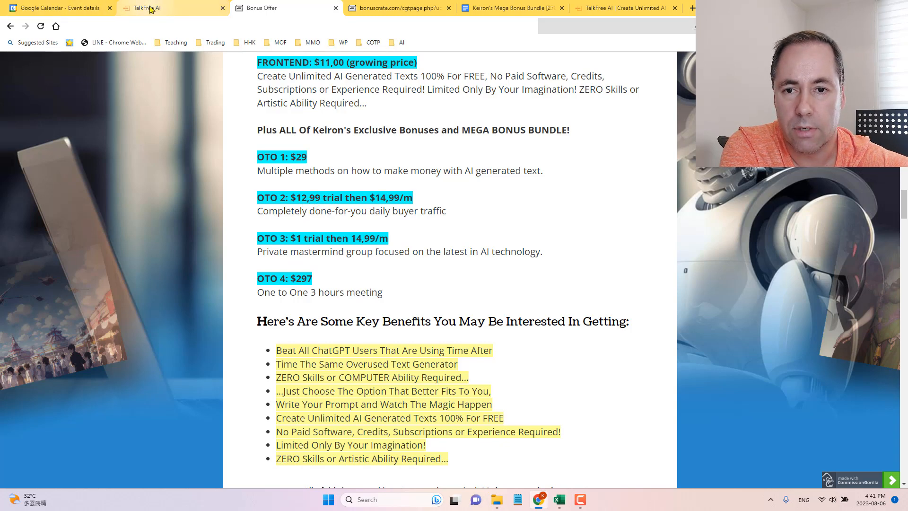
pyautogui.click(150, 8)
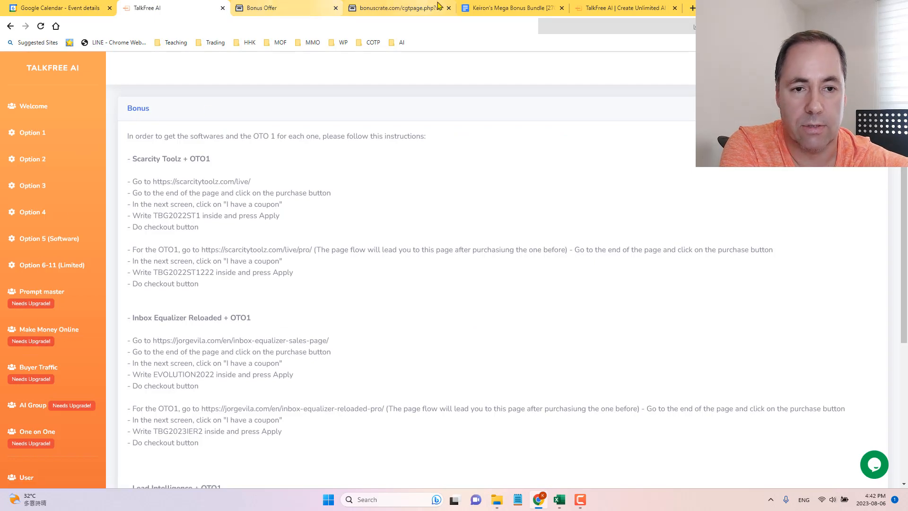
pyautogui.click(261, 7)
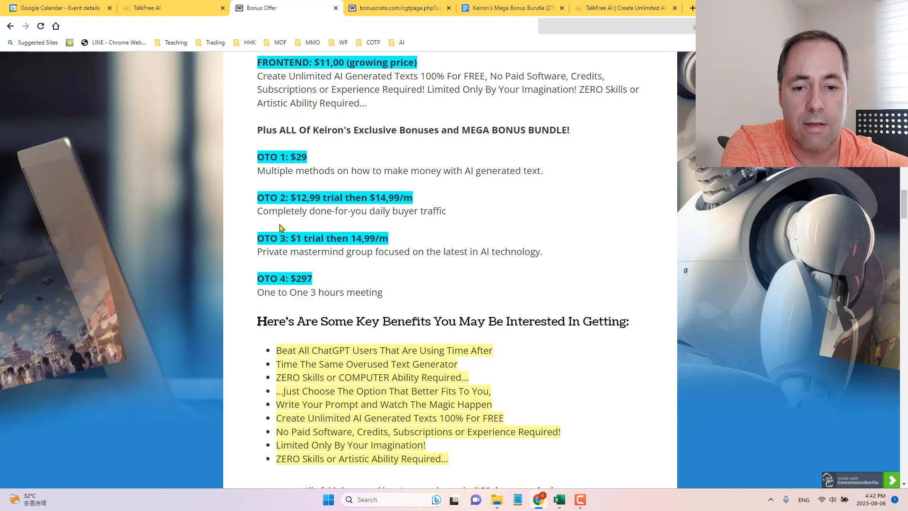
pyautogui.moveTo(395, 217)
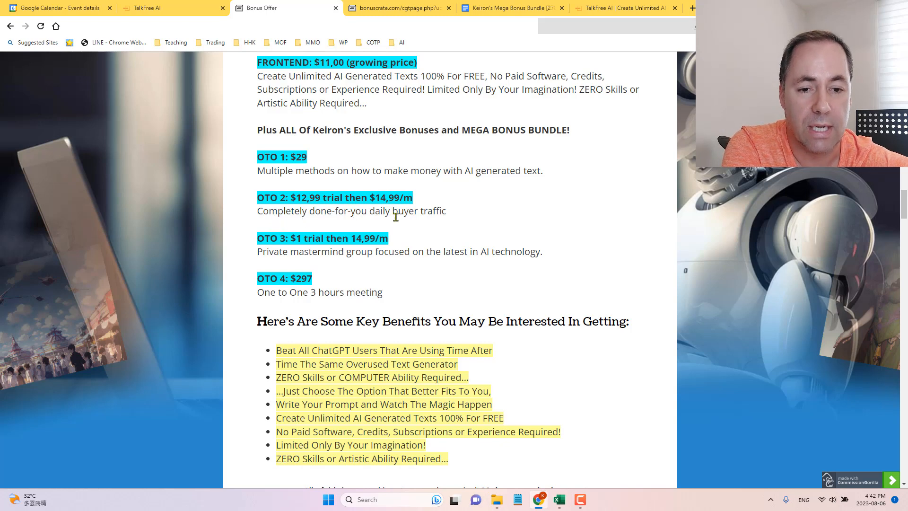
pyautogui.moveTo(430, 181)
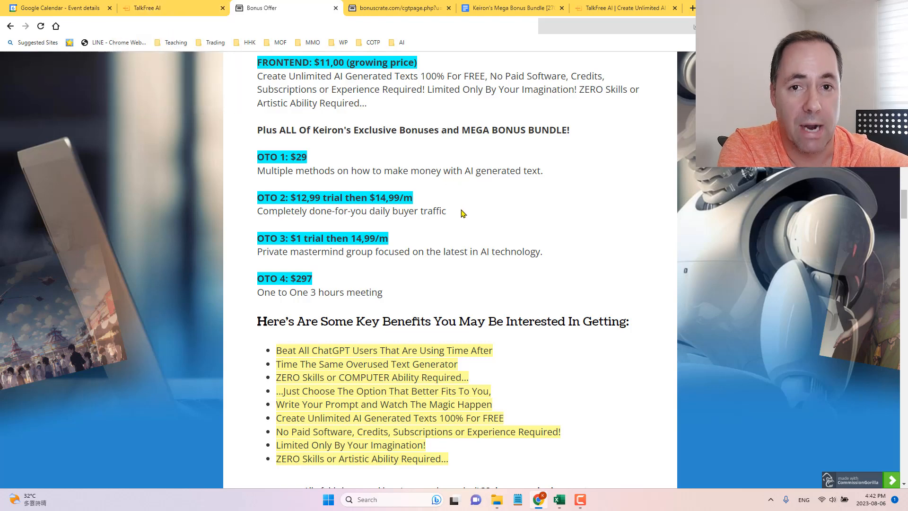
pyautogui.moveTo(315, 248)
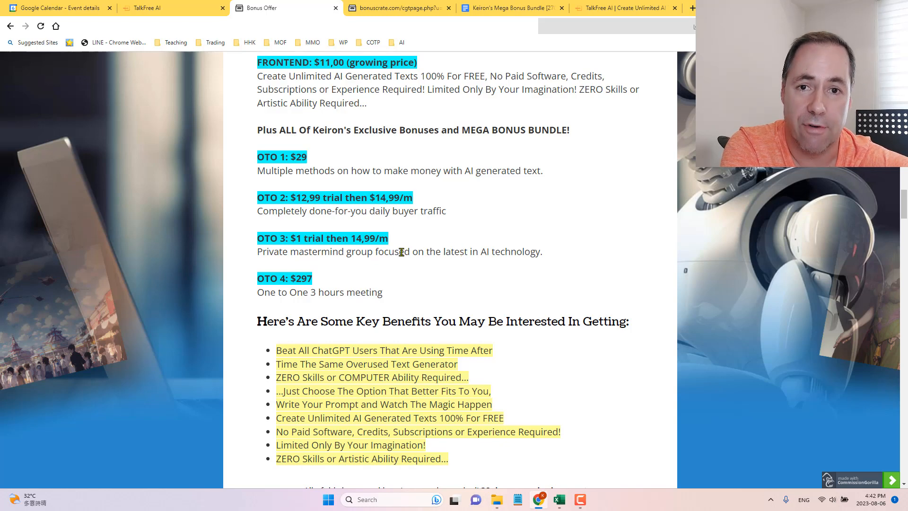
pyautogui.moveTo(254, 292)
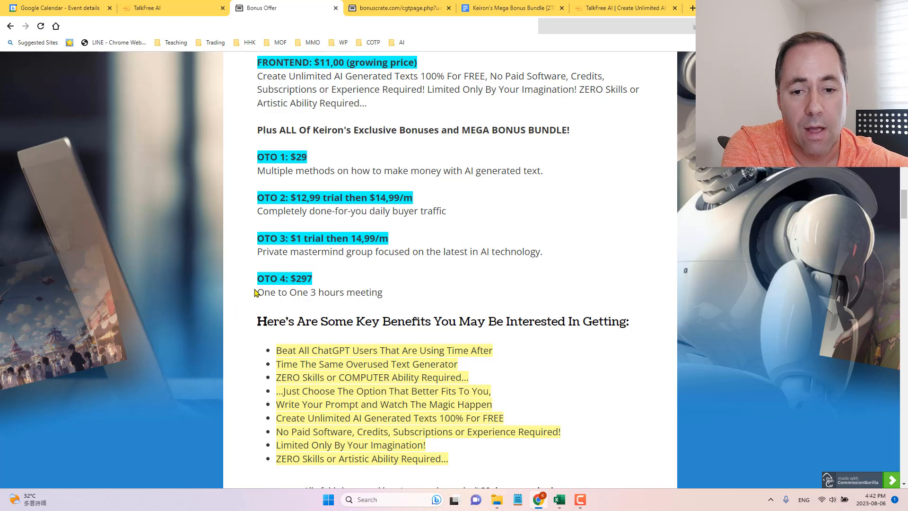
pyautogui.moveTo(273, 339)
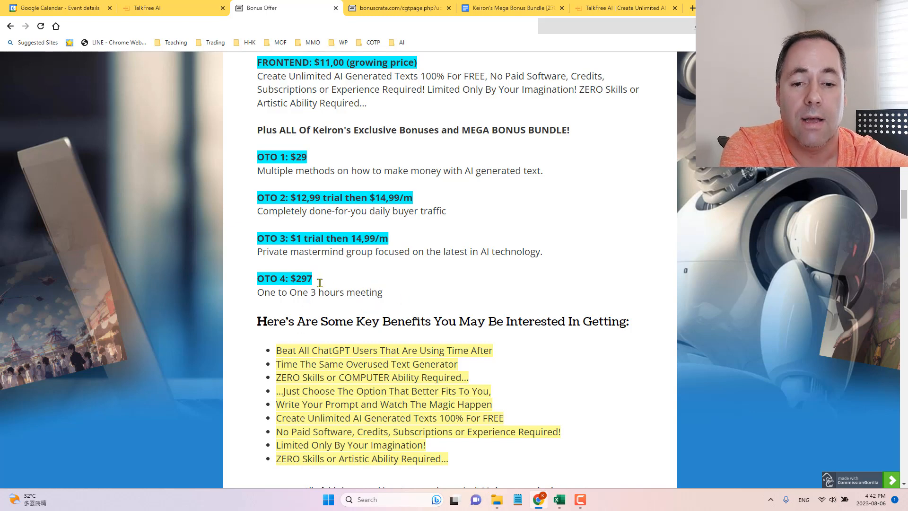
pyautogui.moveTo(459, 270)
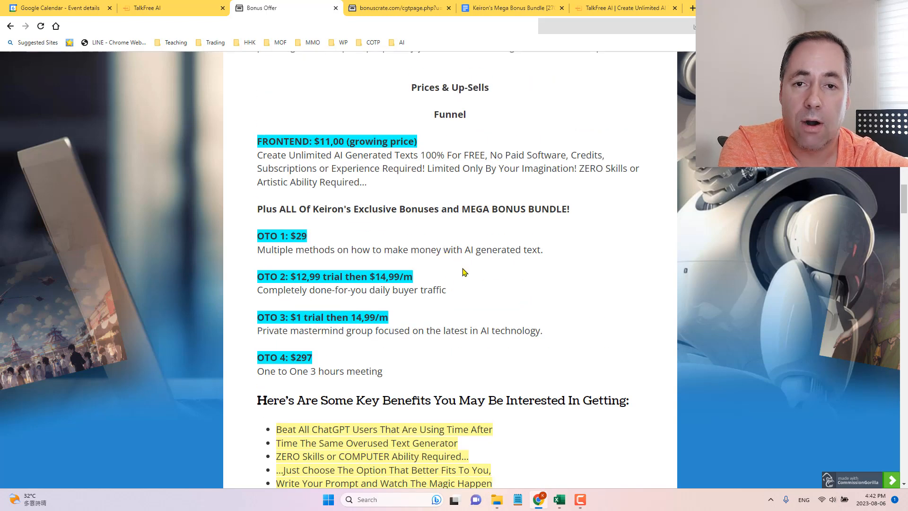
pyautogui.moveTo(307, 331)
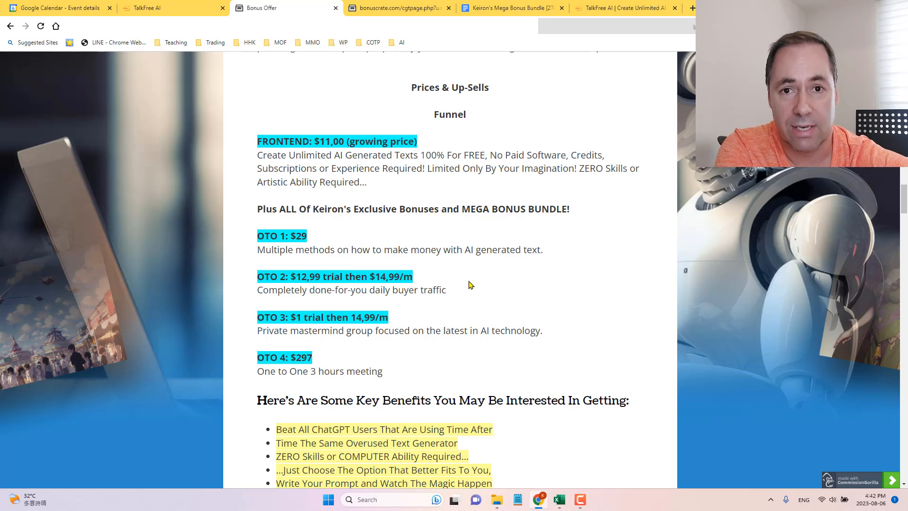
# Scroll past the OTO list to the Key Benefits bullets, 30-day guarantee and Bonus #1 heading
pyautogui.scroll(-3)
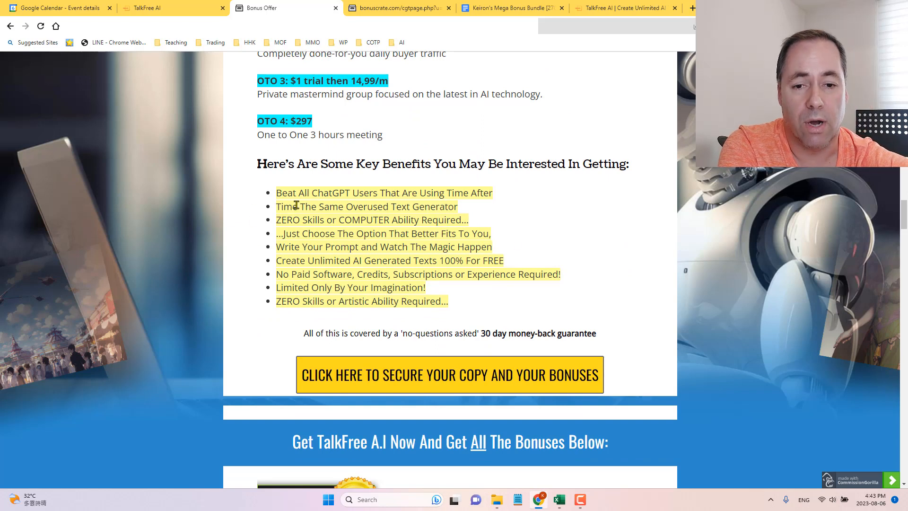
pyautogui.scroll(-3)
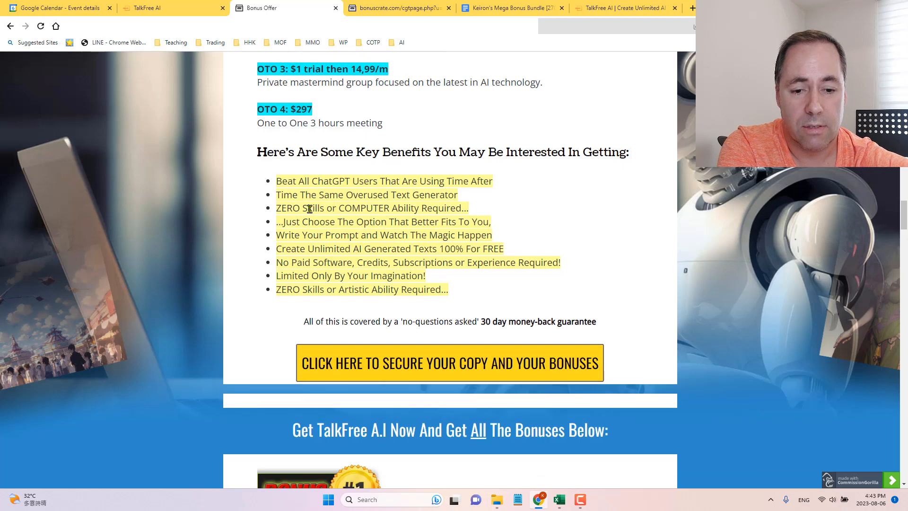
pyautogui.scroll(-3)
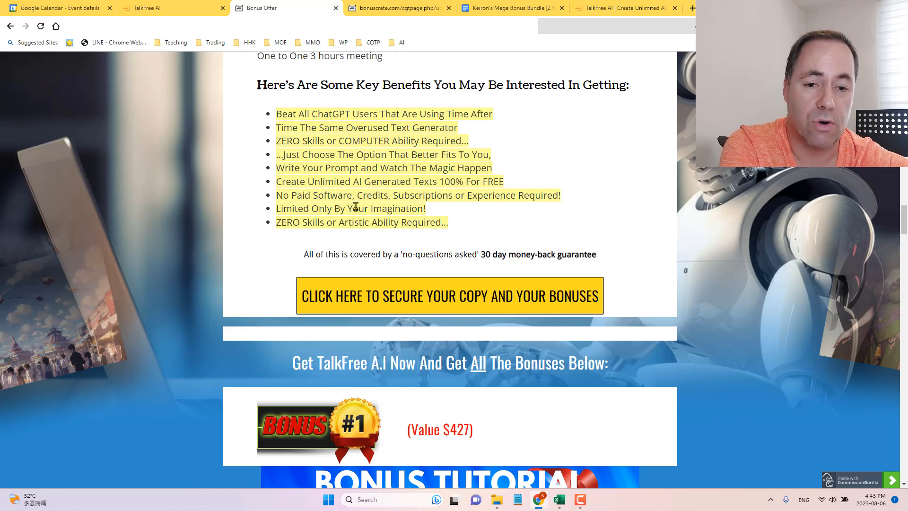
pyautogui.moveTo(354, 232)
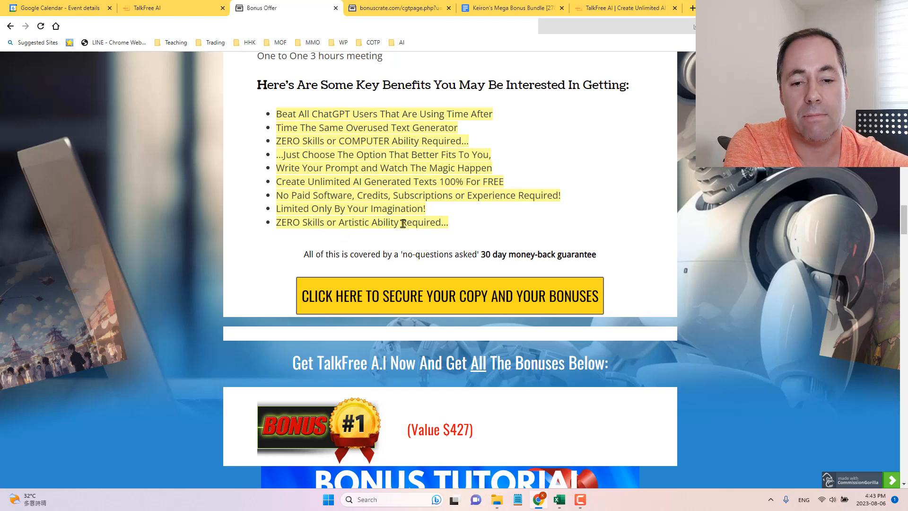
pyautogui.moveTo(338, 241)
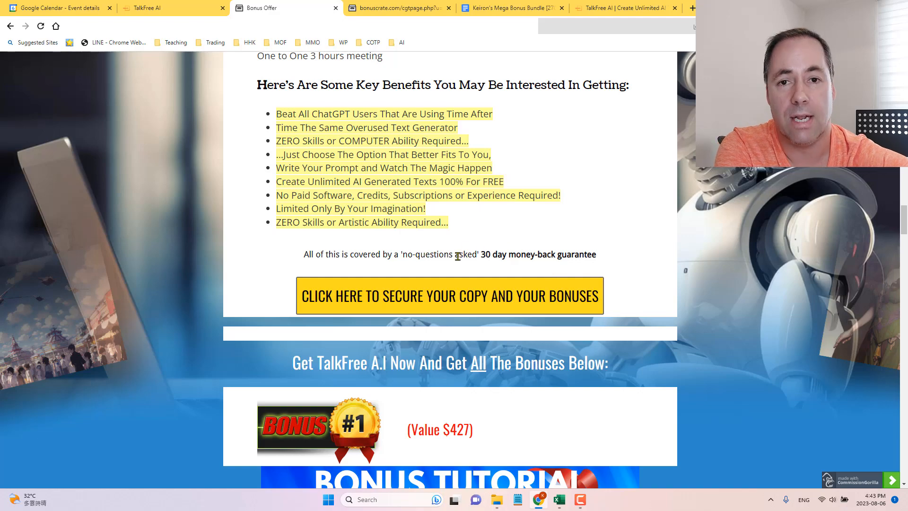
pyautogui.scroll(-3)
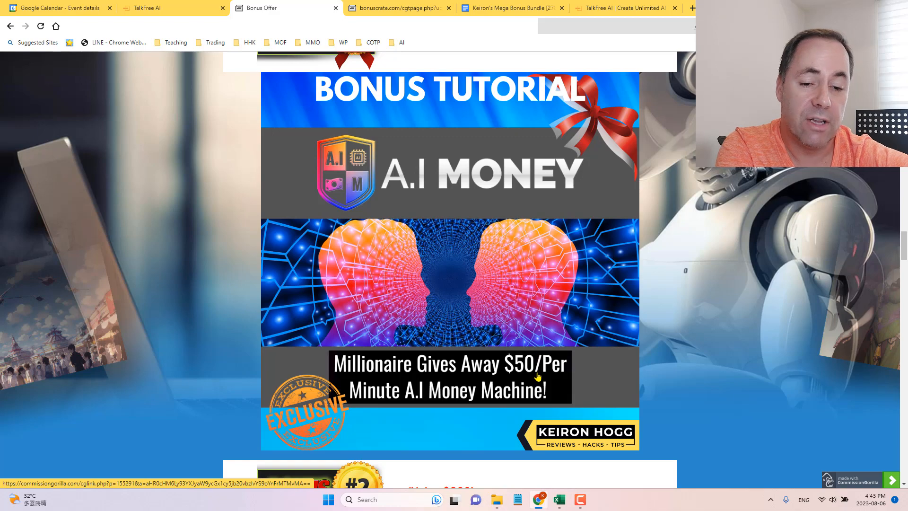
pyautogui.moveTo(423, 208)
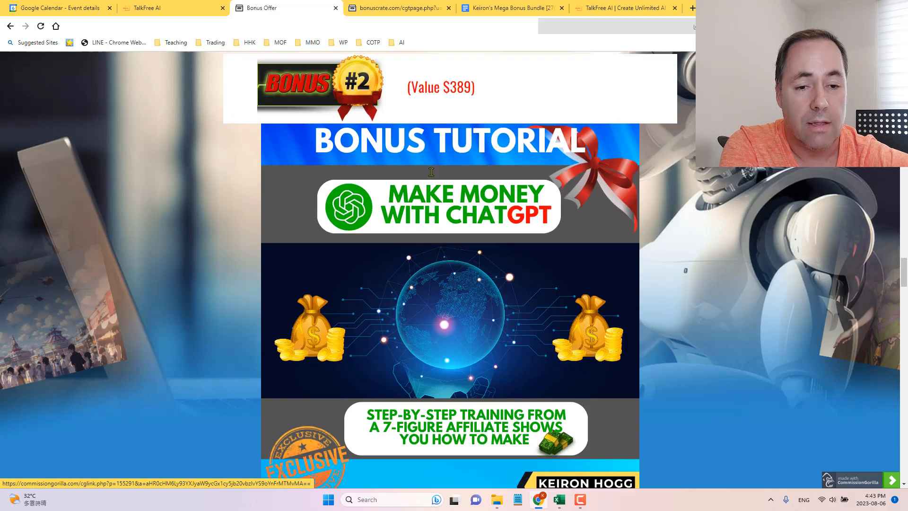
# Scroll through Bonuses #1-#6 and the mega bundle image down to the countdown timer and Warrior+Plus screenshot
pyautogui.scroll(-3)
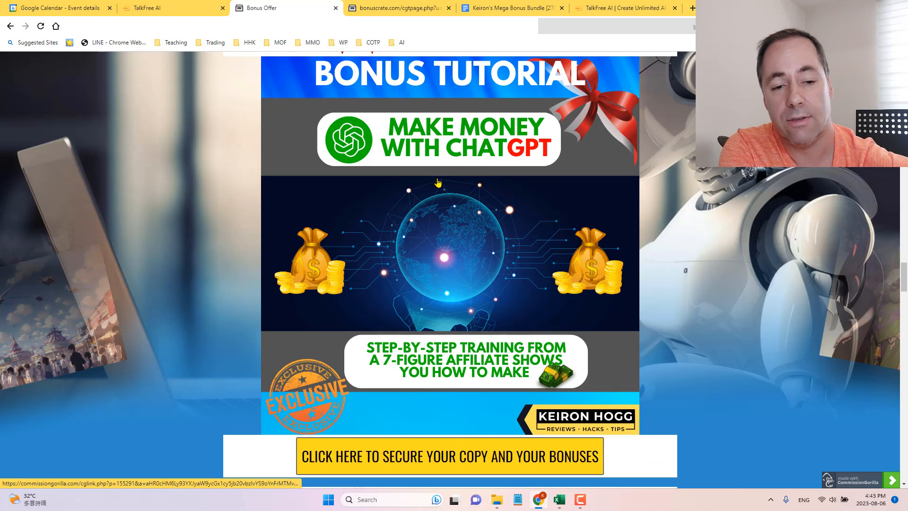
pyautogui.moveTo(429, 152)
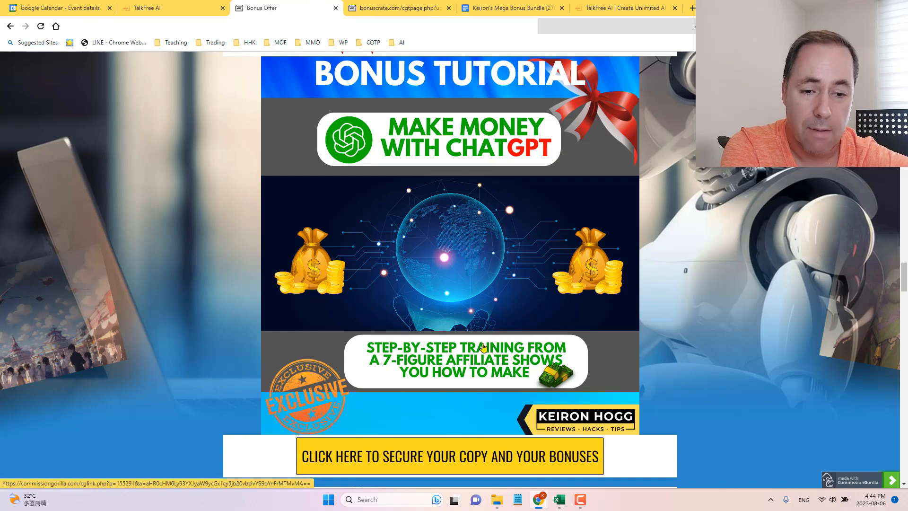
pyautogui.scroll(-3)
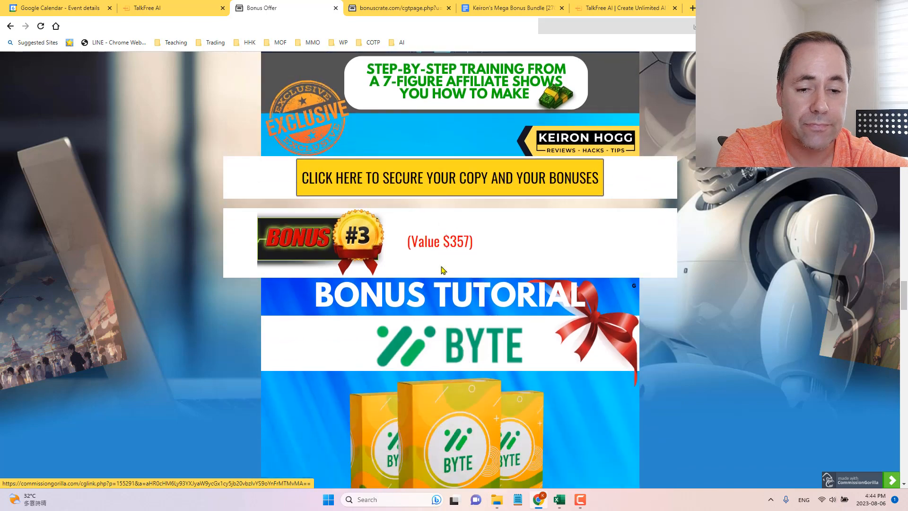
pyautogui.scroll(-3)
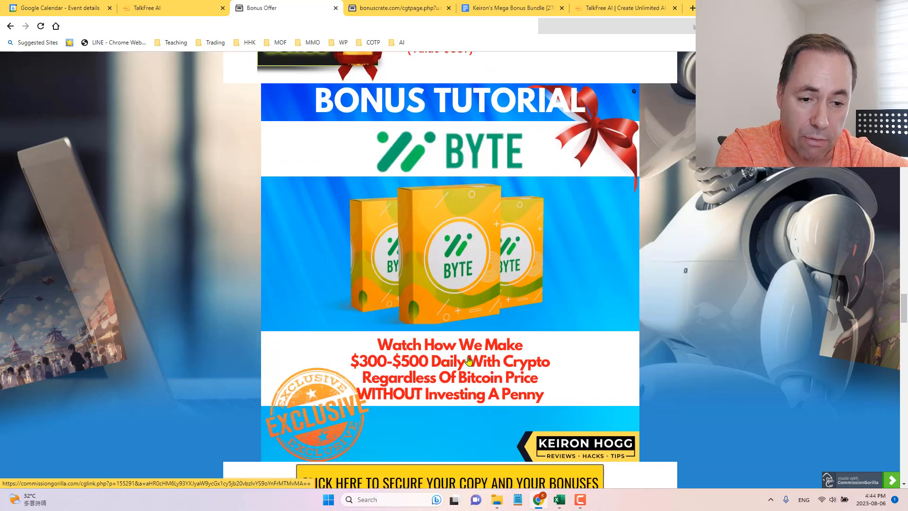
pyautogui.moveTo(432, 346)
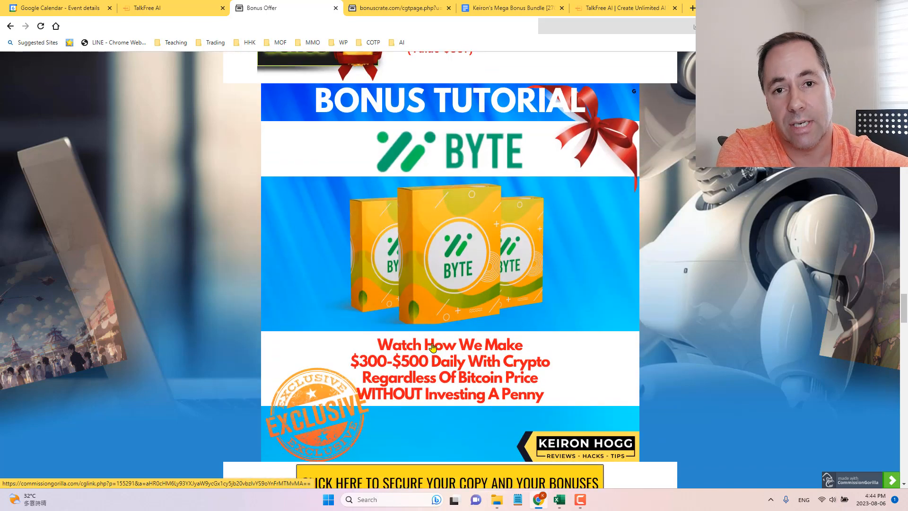
pyautogui.scroll(-3)
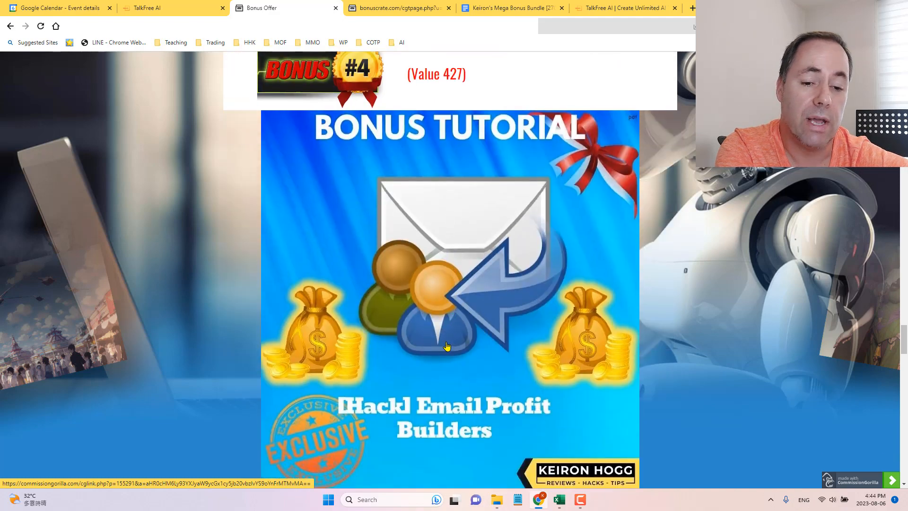
pyautogui.scroll(-3)
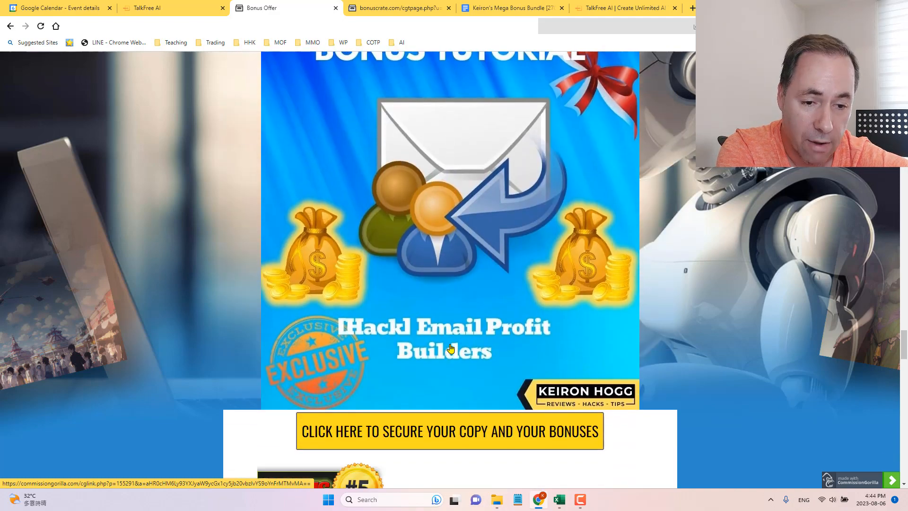
pyautogui.scroll(-3)
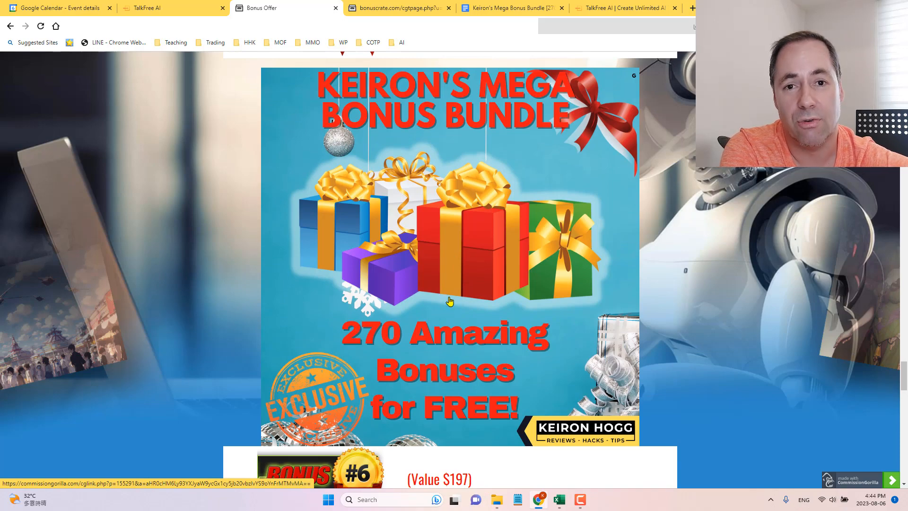
pyautogui.moveTo(452, 296)
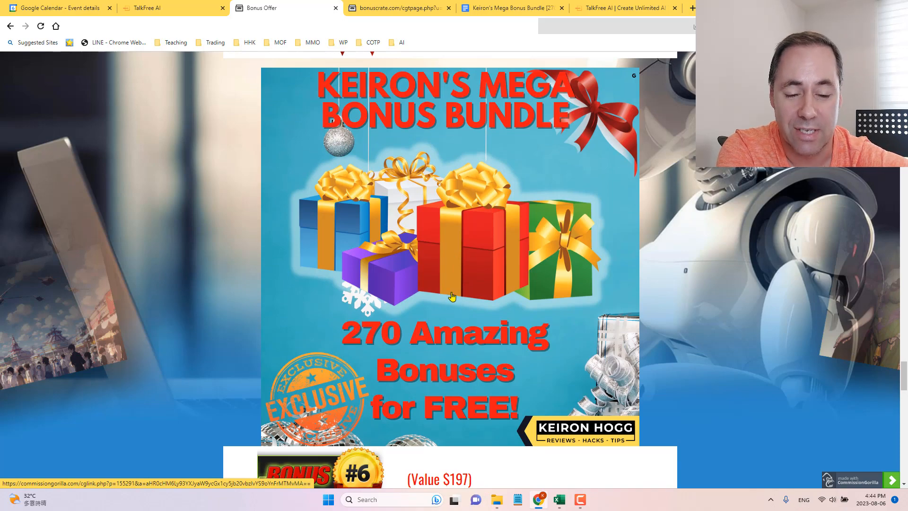
pyautogui.scroll(-3)
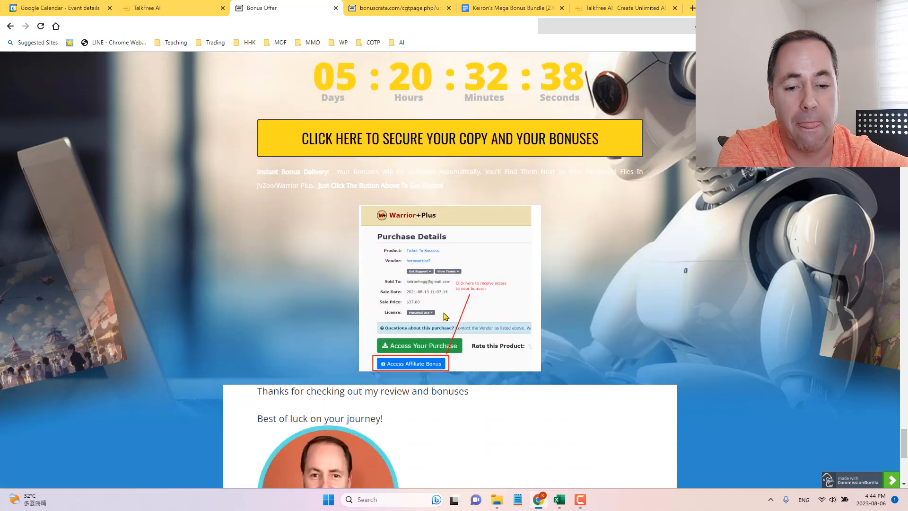
# Reach the closing thank-you section and open Keiron Hogg's YouTube channel from the subscribe banner
pyautogui.scroll(-3)
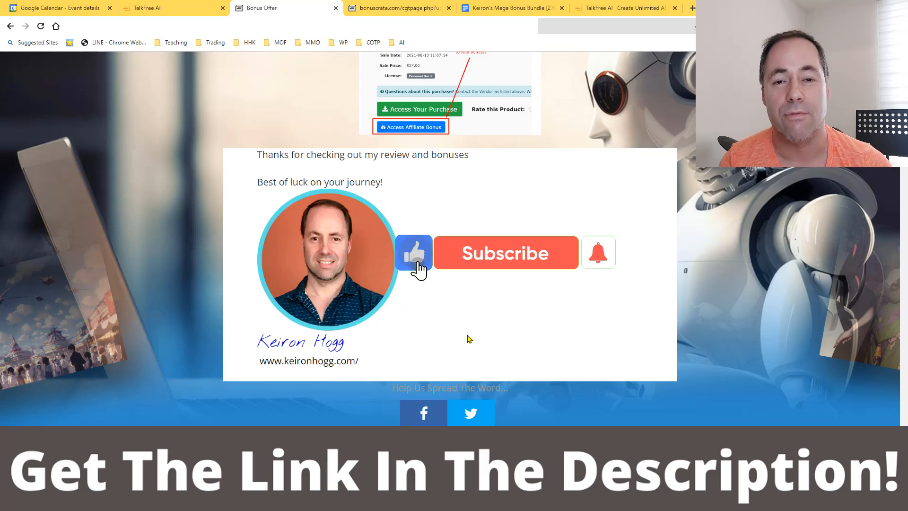
pyautogui.click(505, 251)
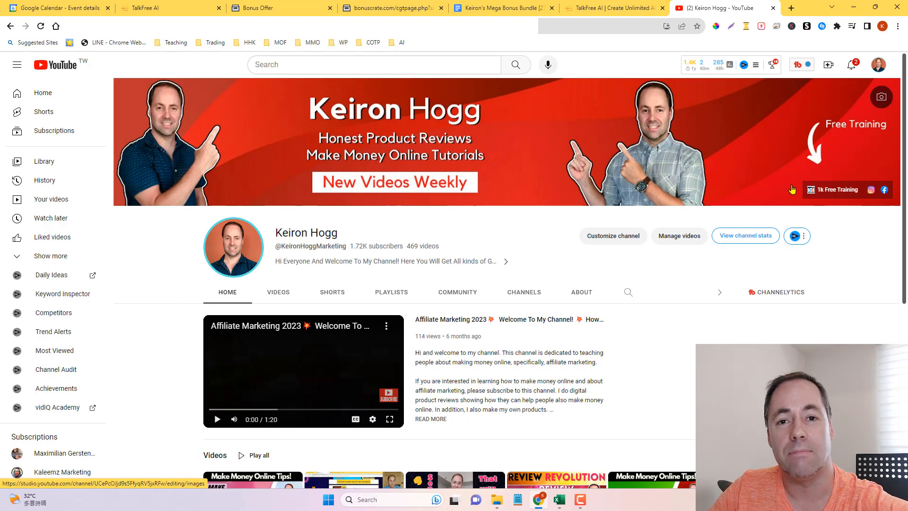
pyautogui.moveTo(790, 205)
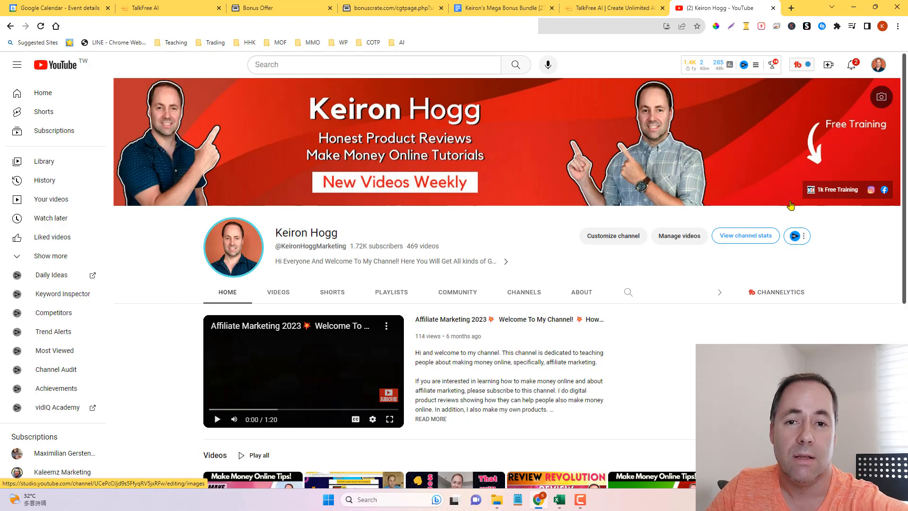